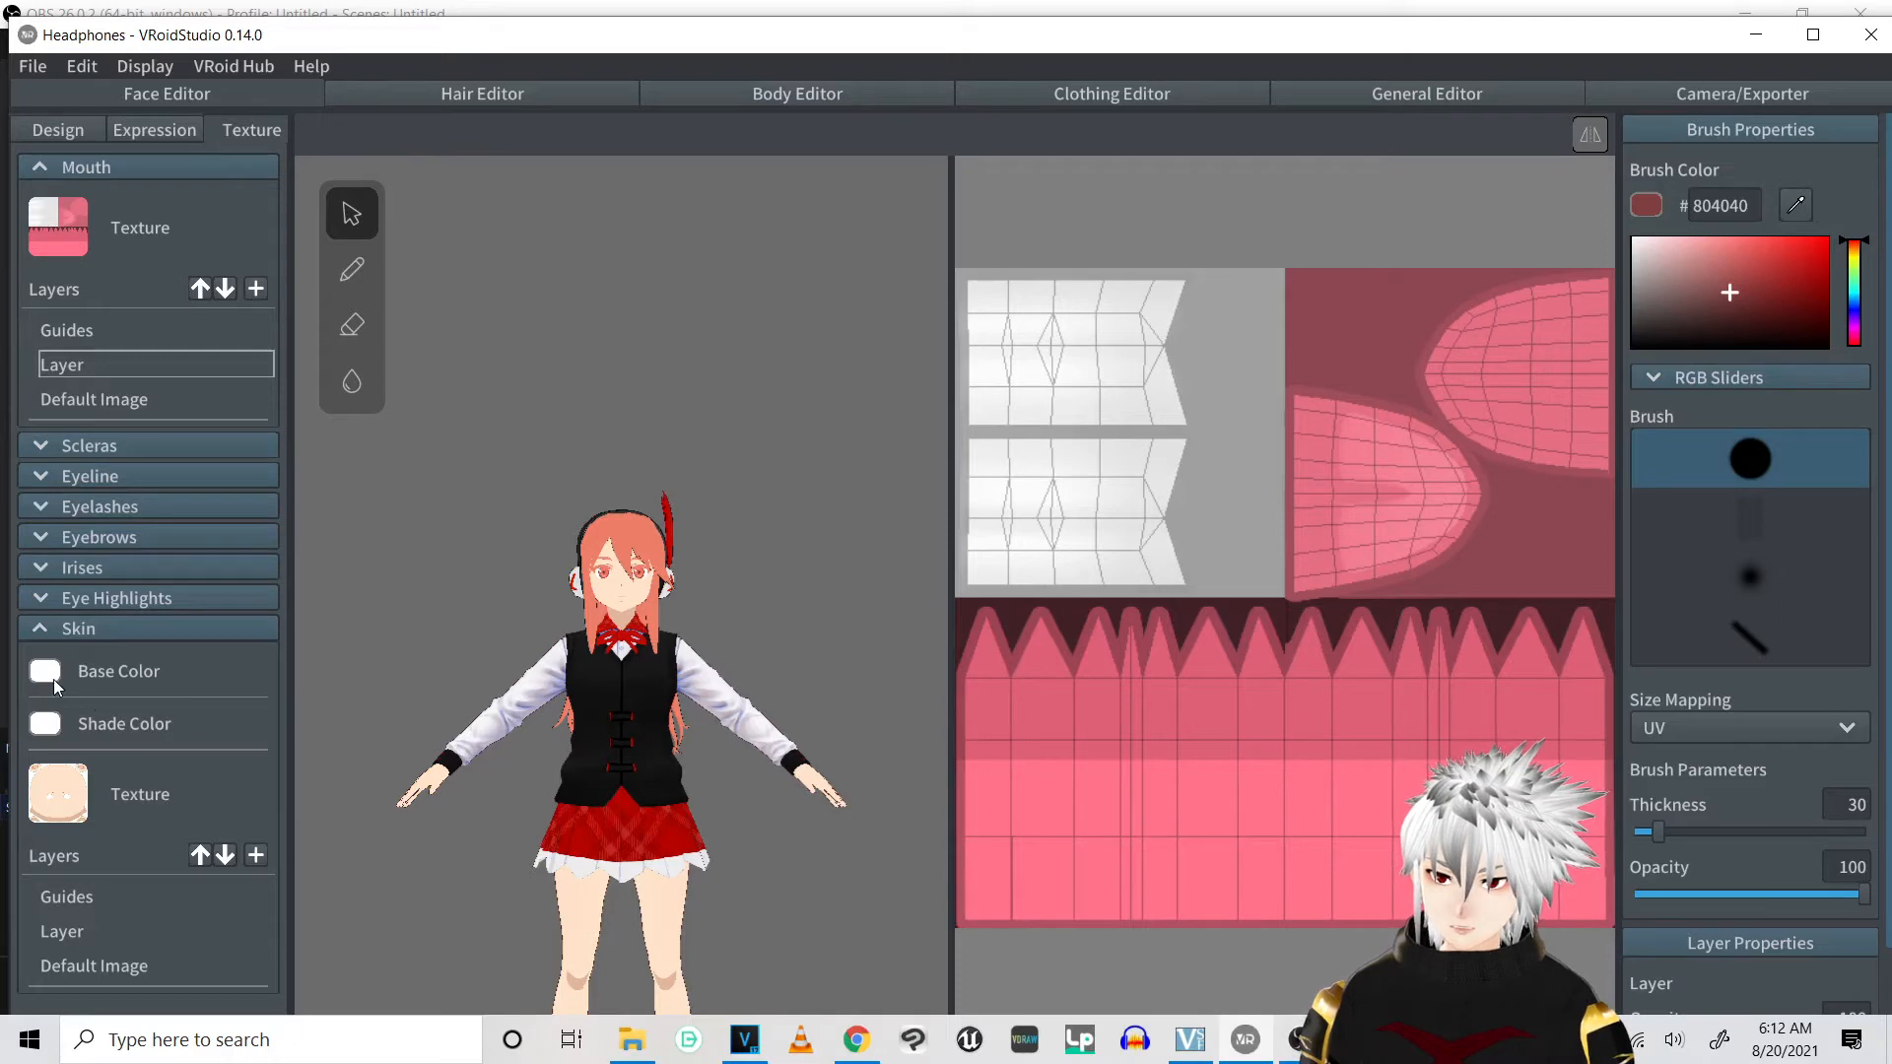
# Switch to the Hair Editor, then expand and collapse the Headphone Strap hair group
pyautogui.click(45, 672)
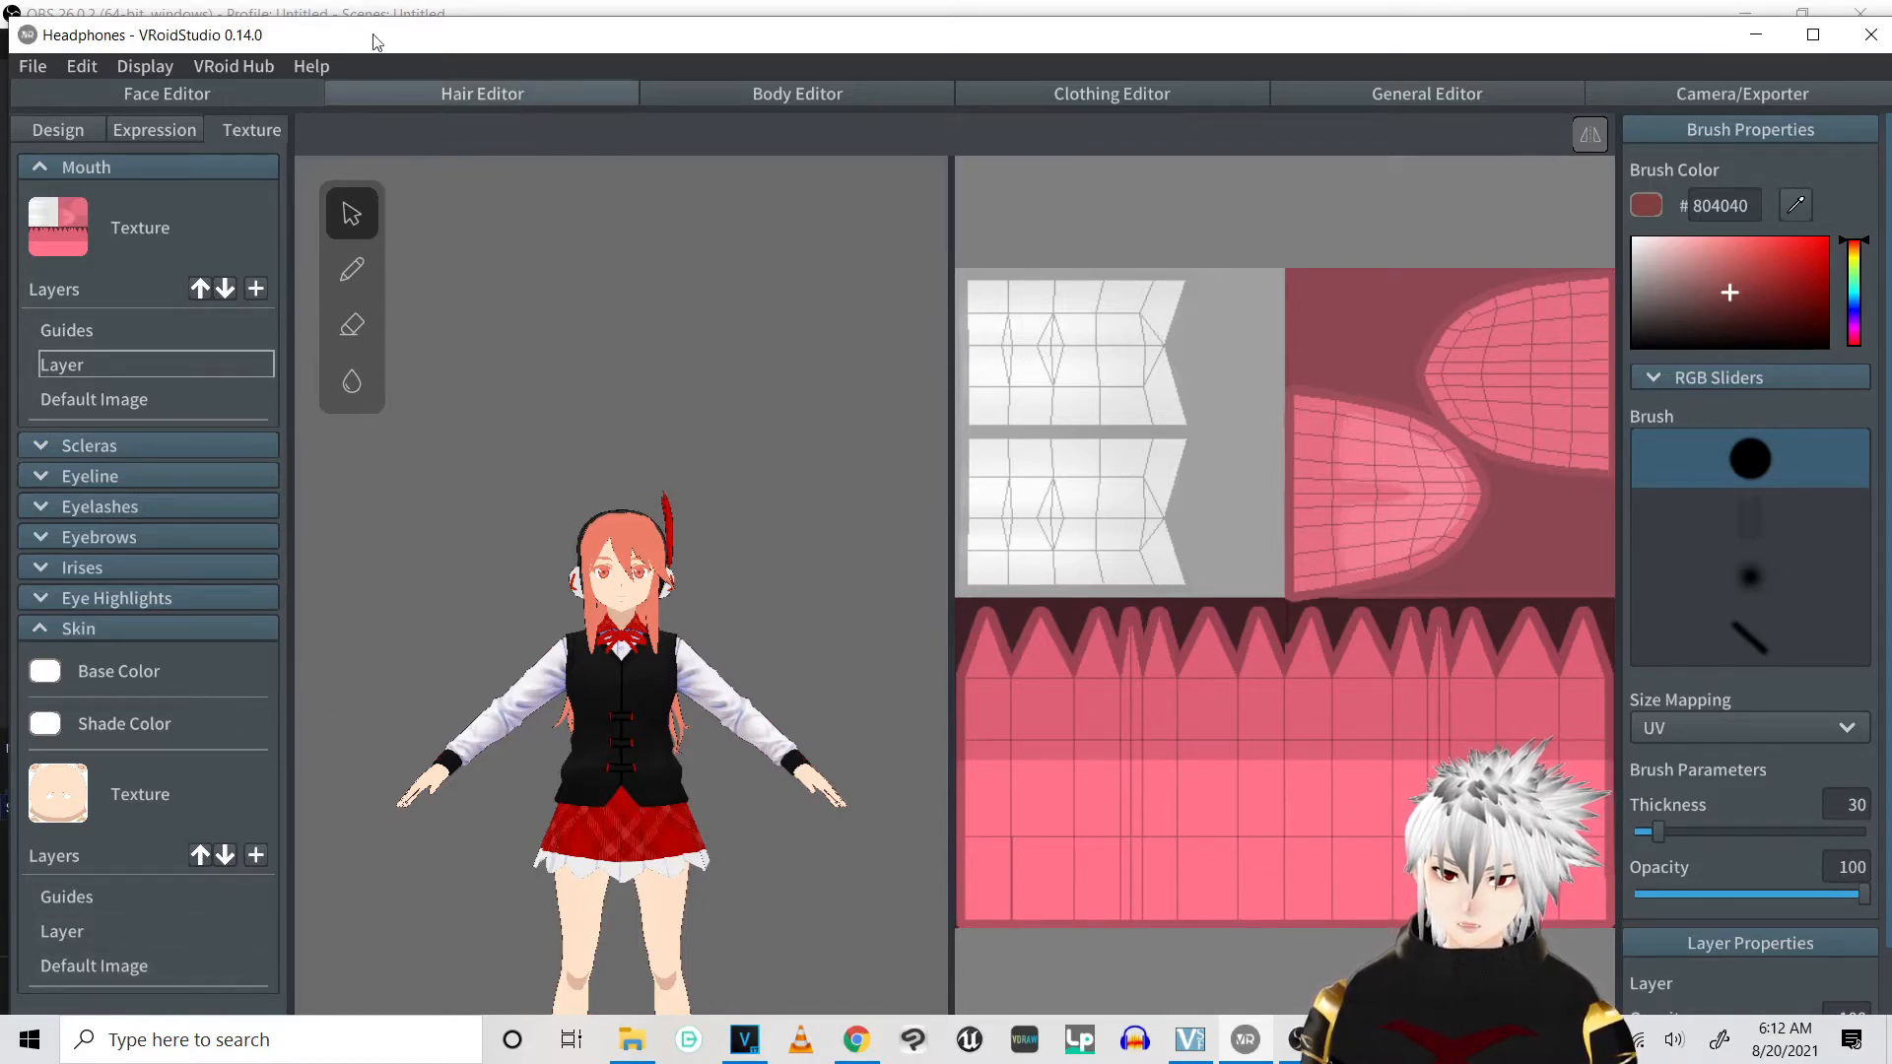
pyautogui.click(482, 93)
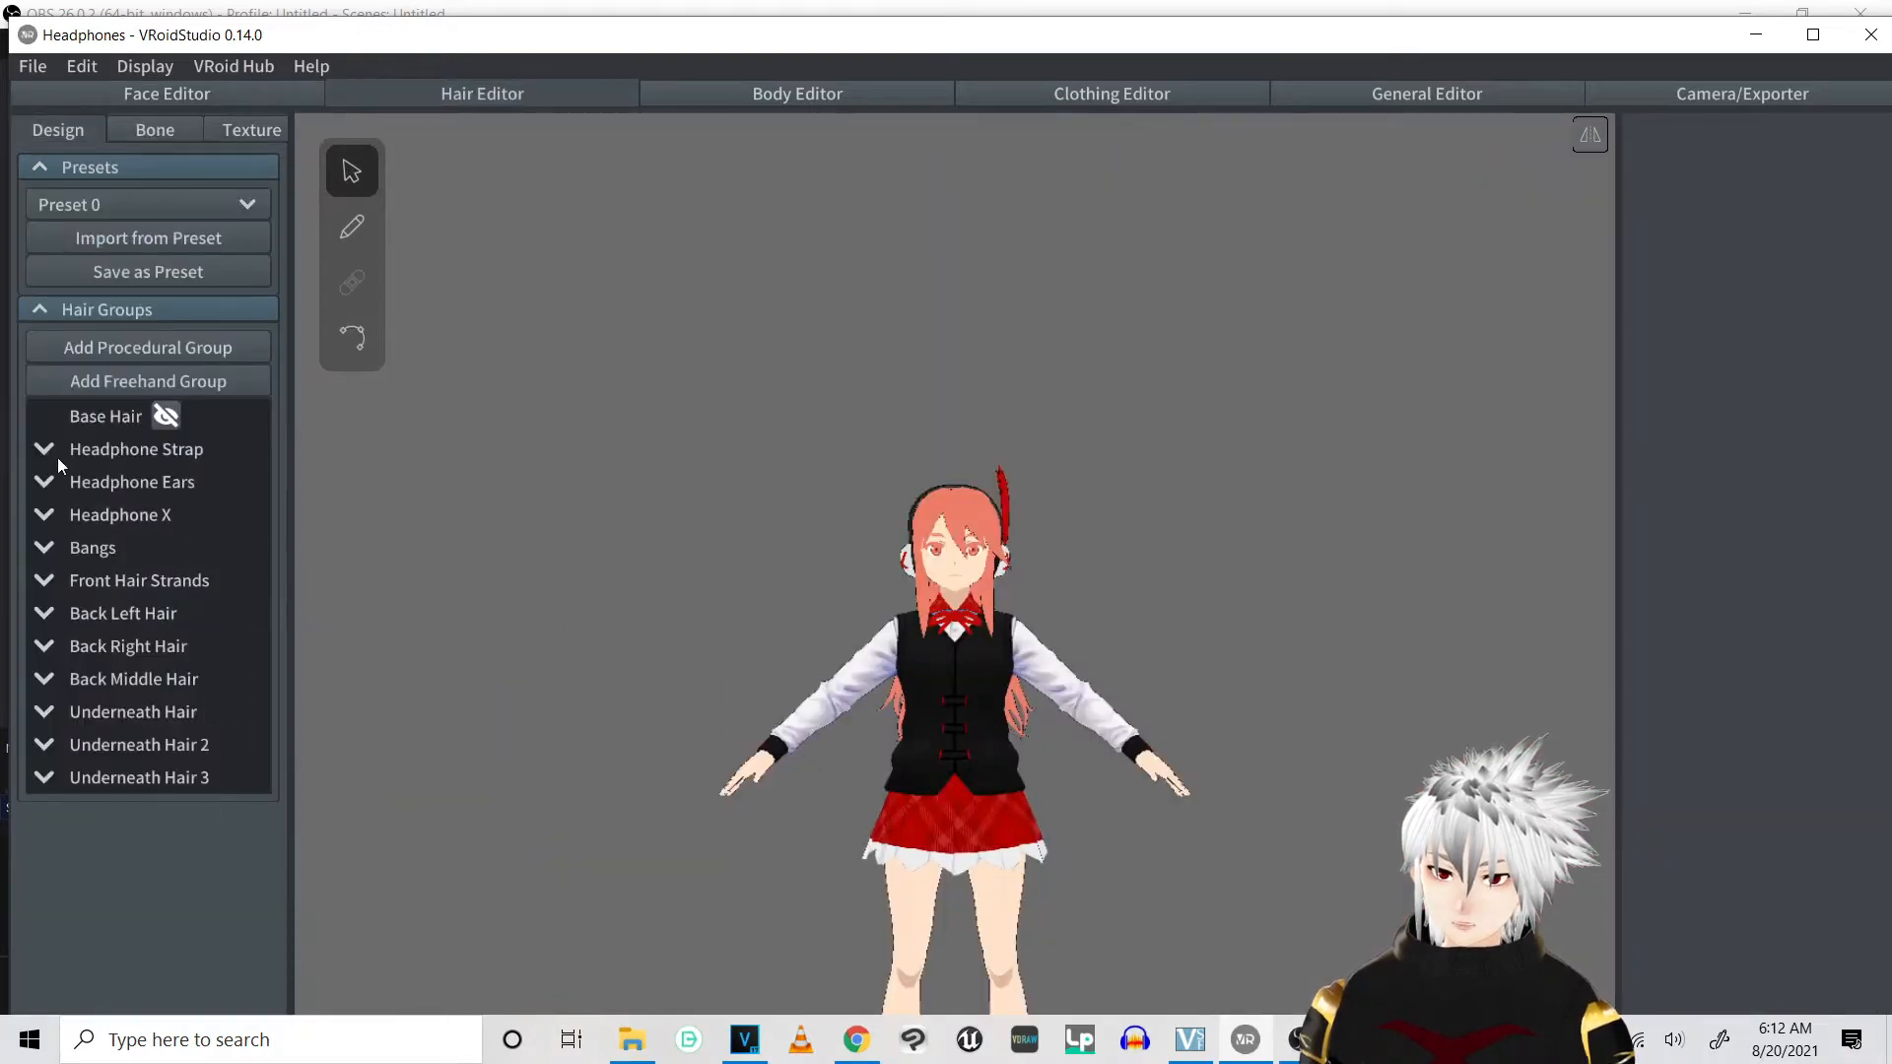
pyautogui.click(136, 449)
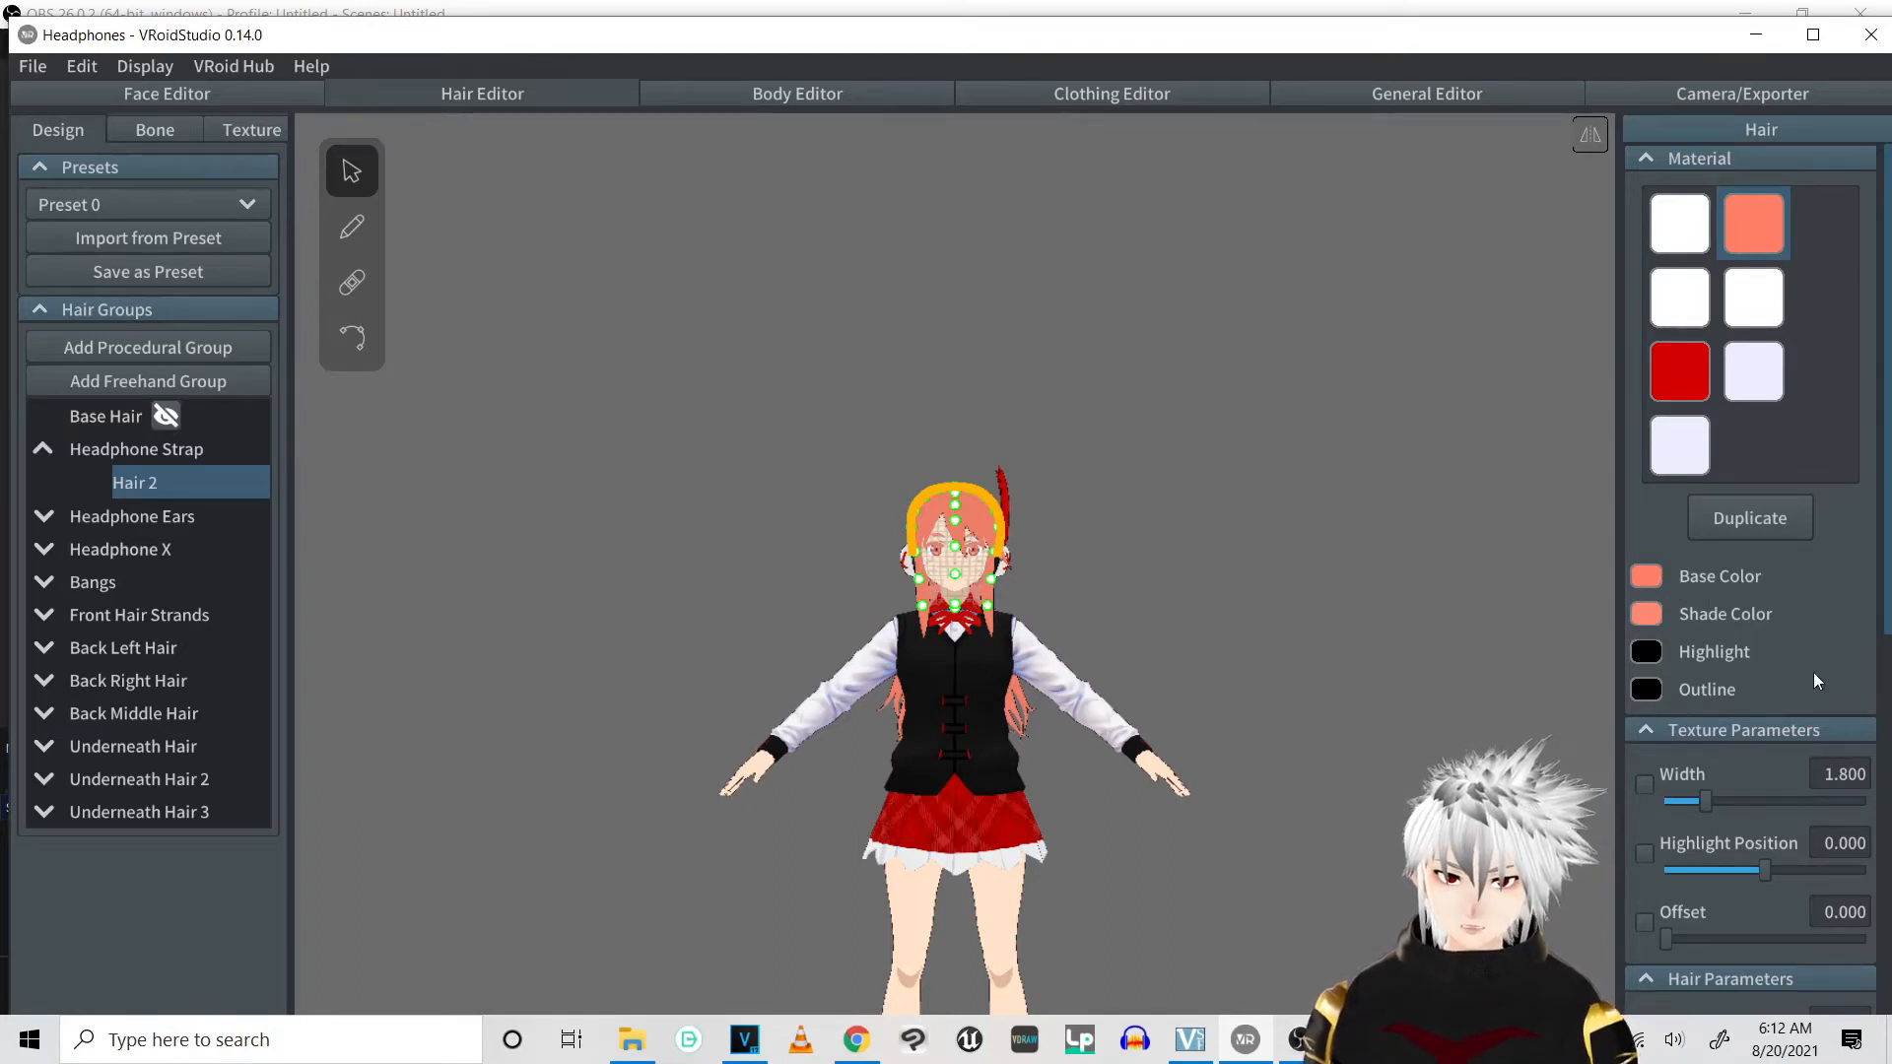
pyautogui.moveTo(498, 584)
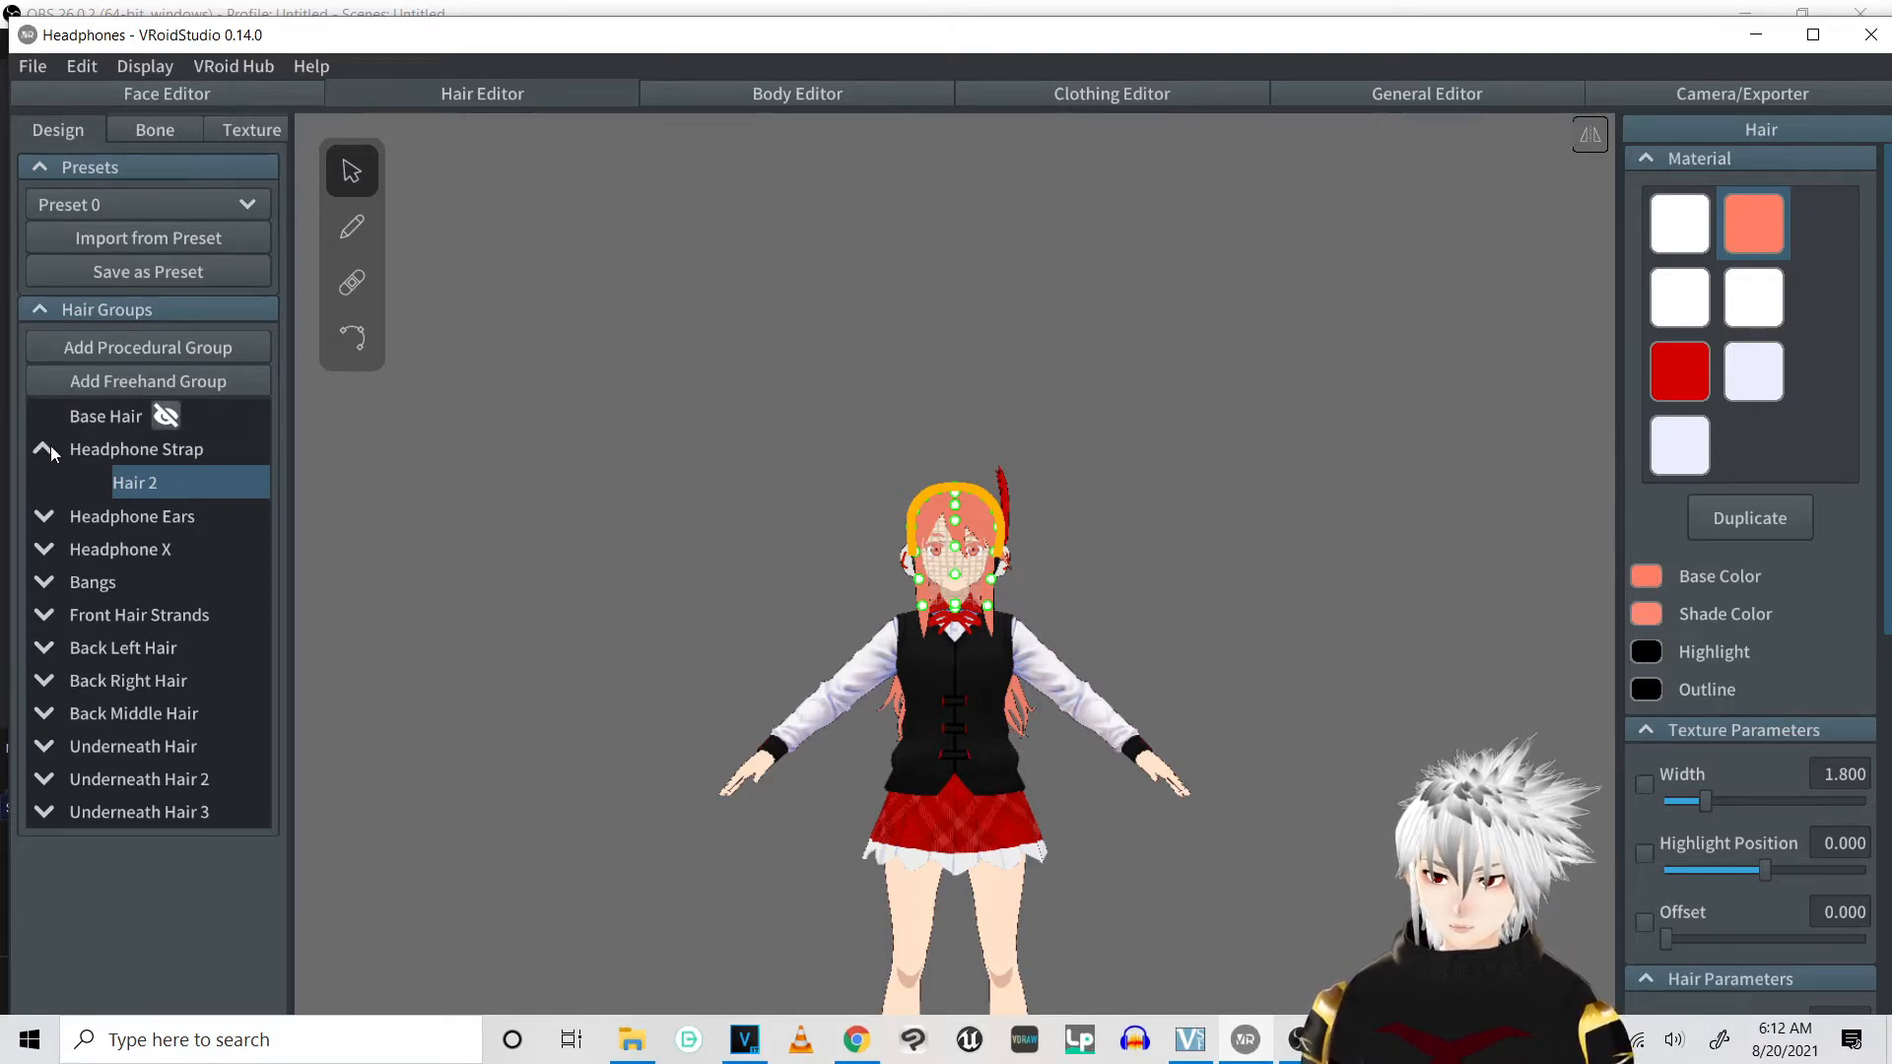
pyautogui.click(42, 449)
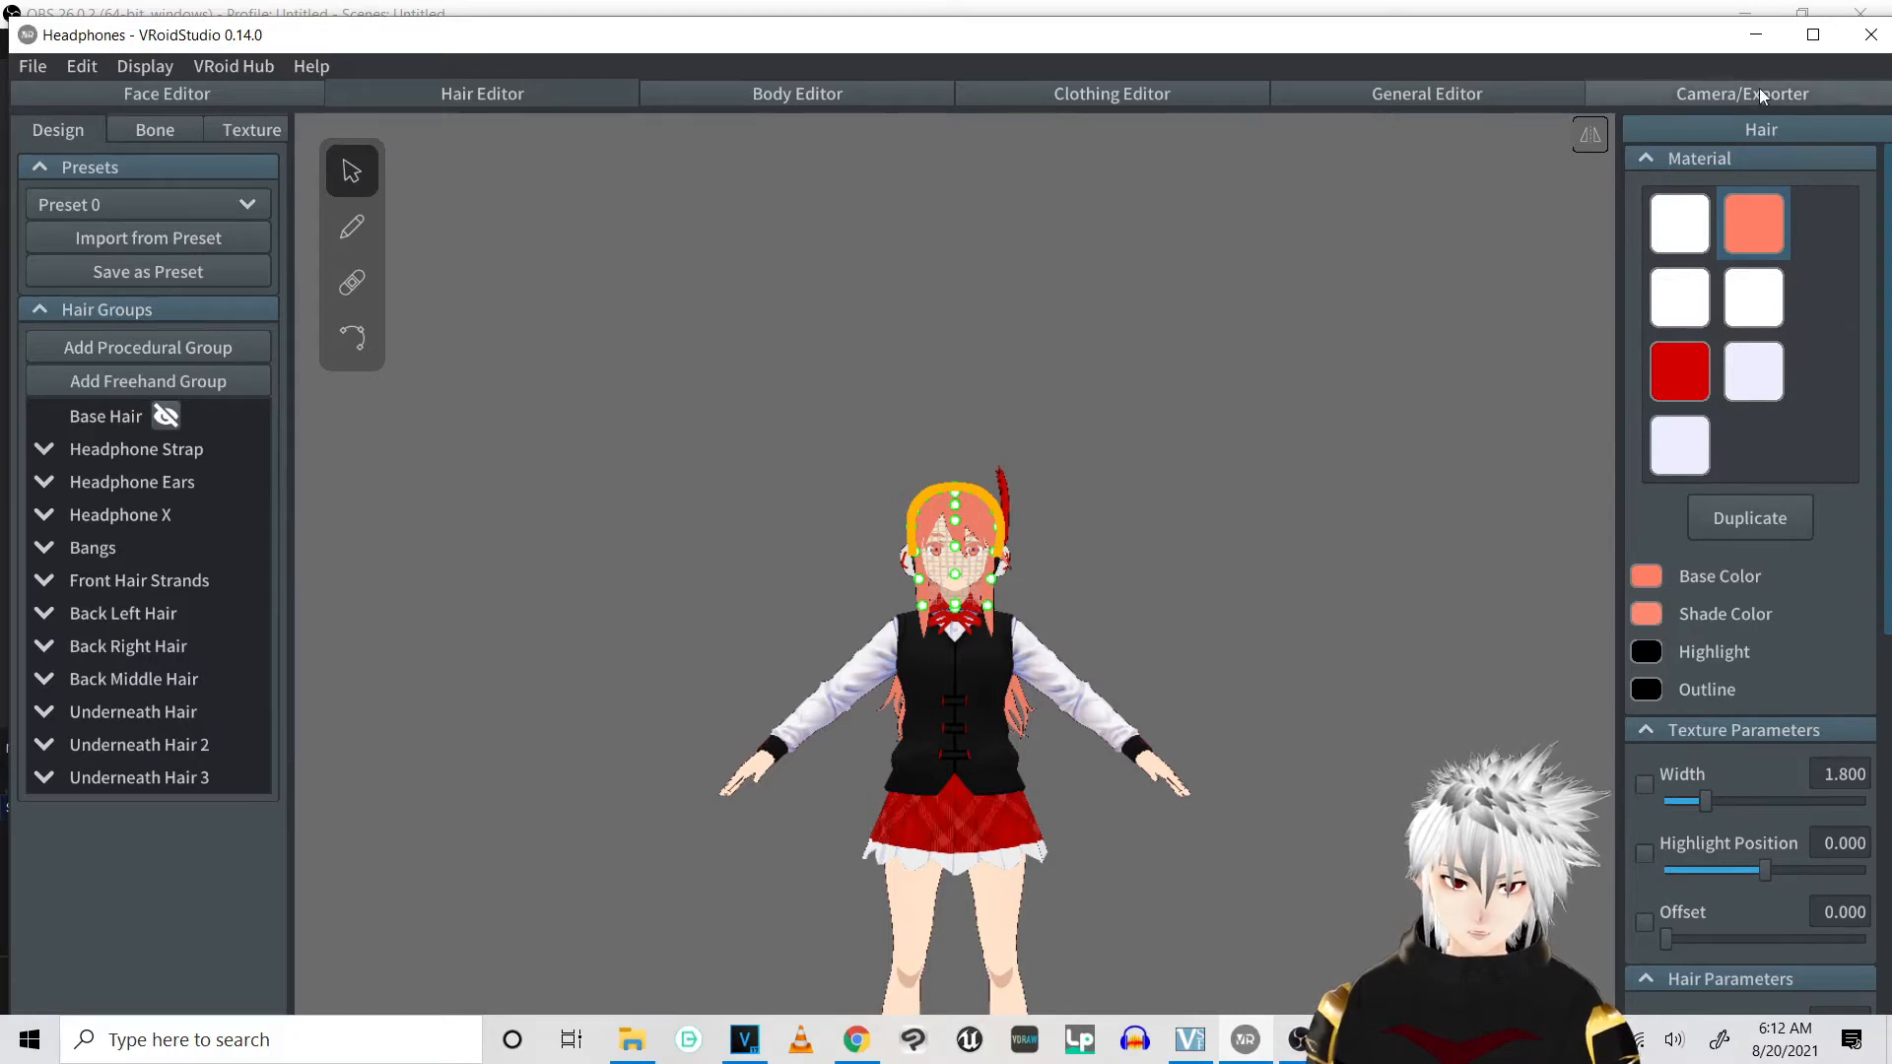
pyautogui.moveTo(1068, 844)
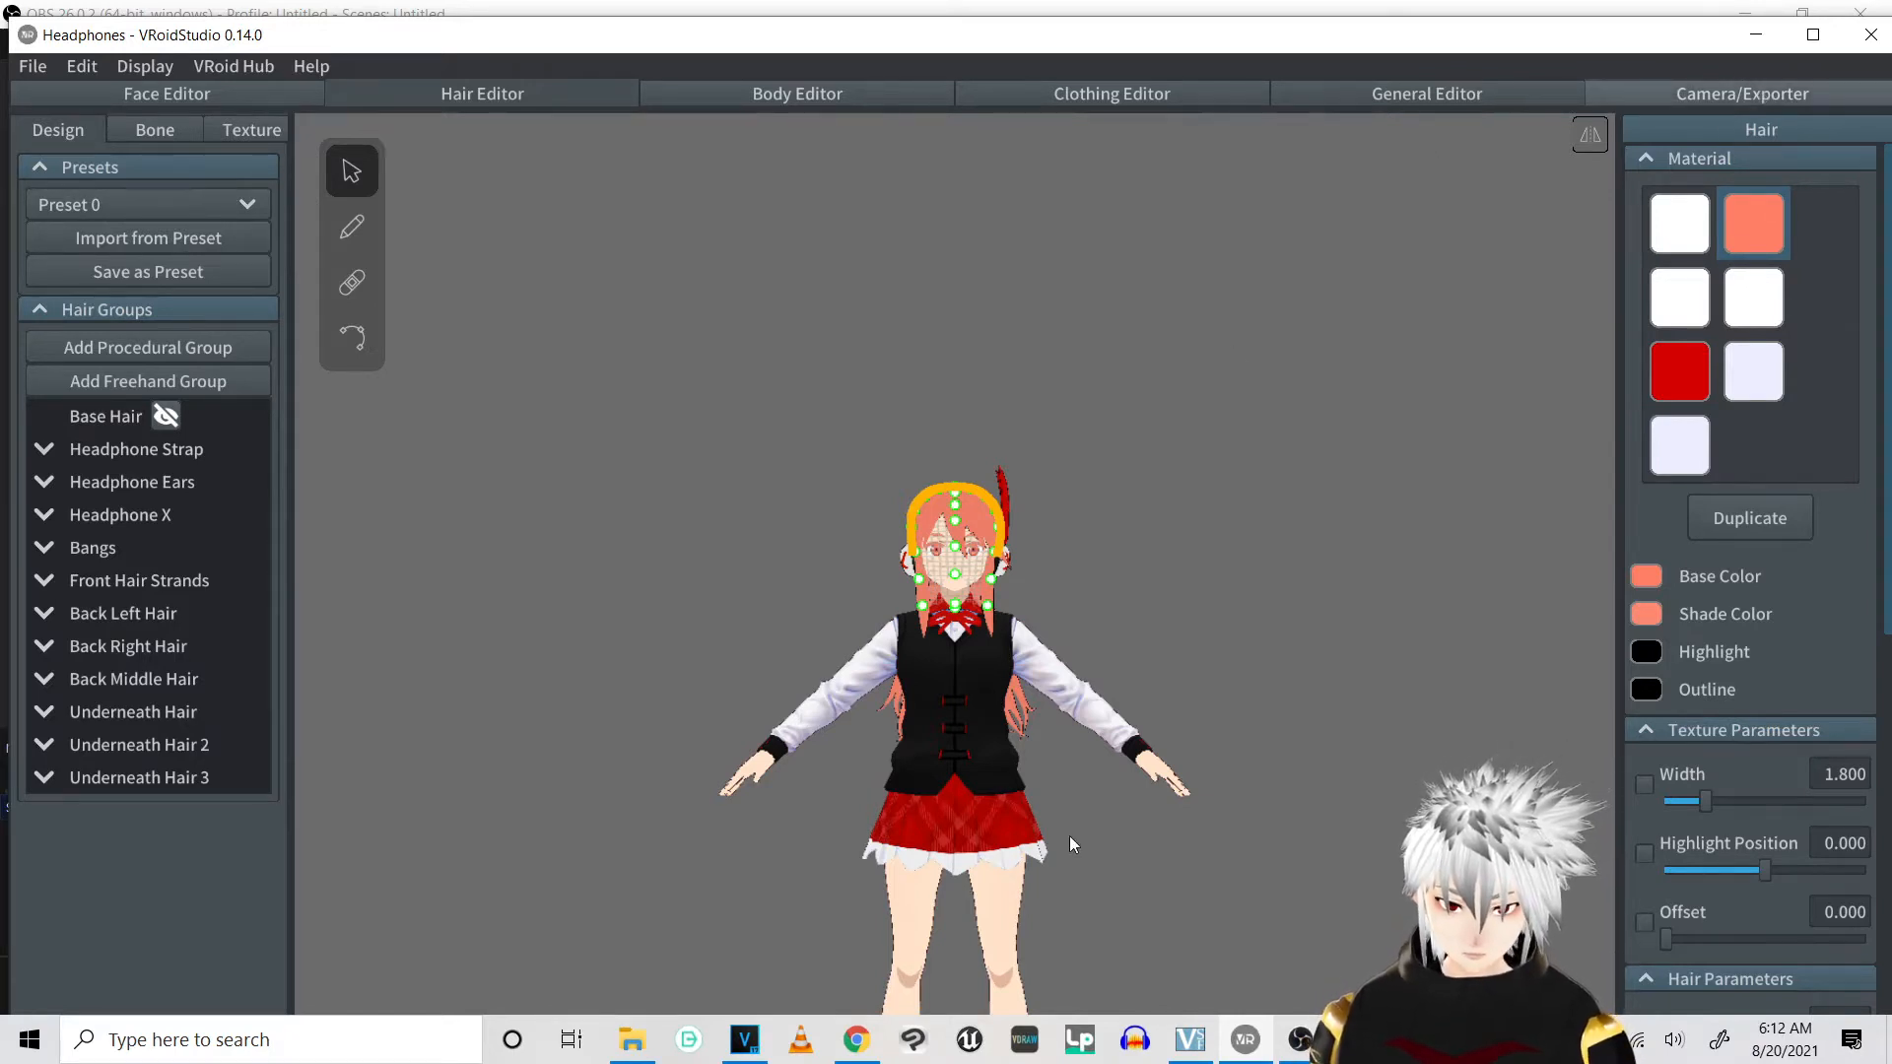
# Bring up the VRM export settings from the Camera/Exporter page, then cancel without exporting
pyautogui.click(1741, 93)
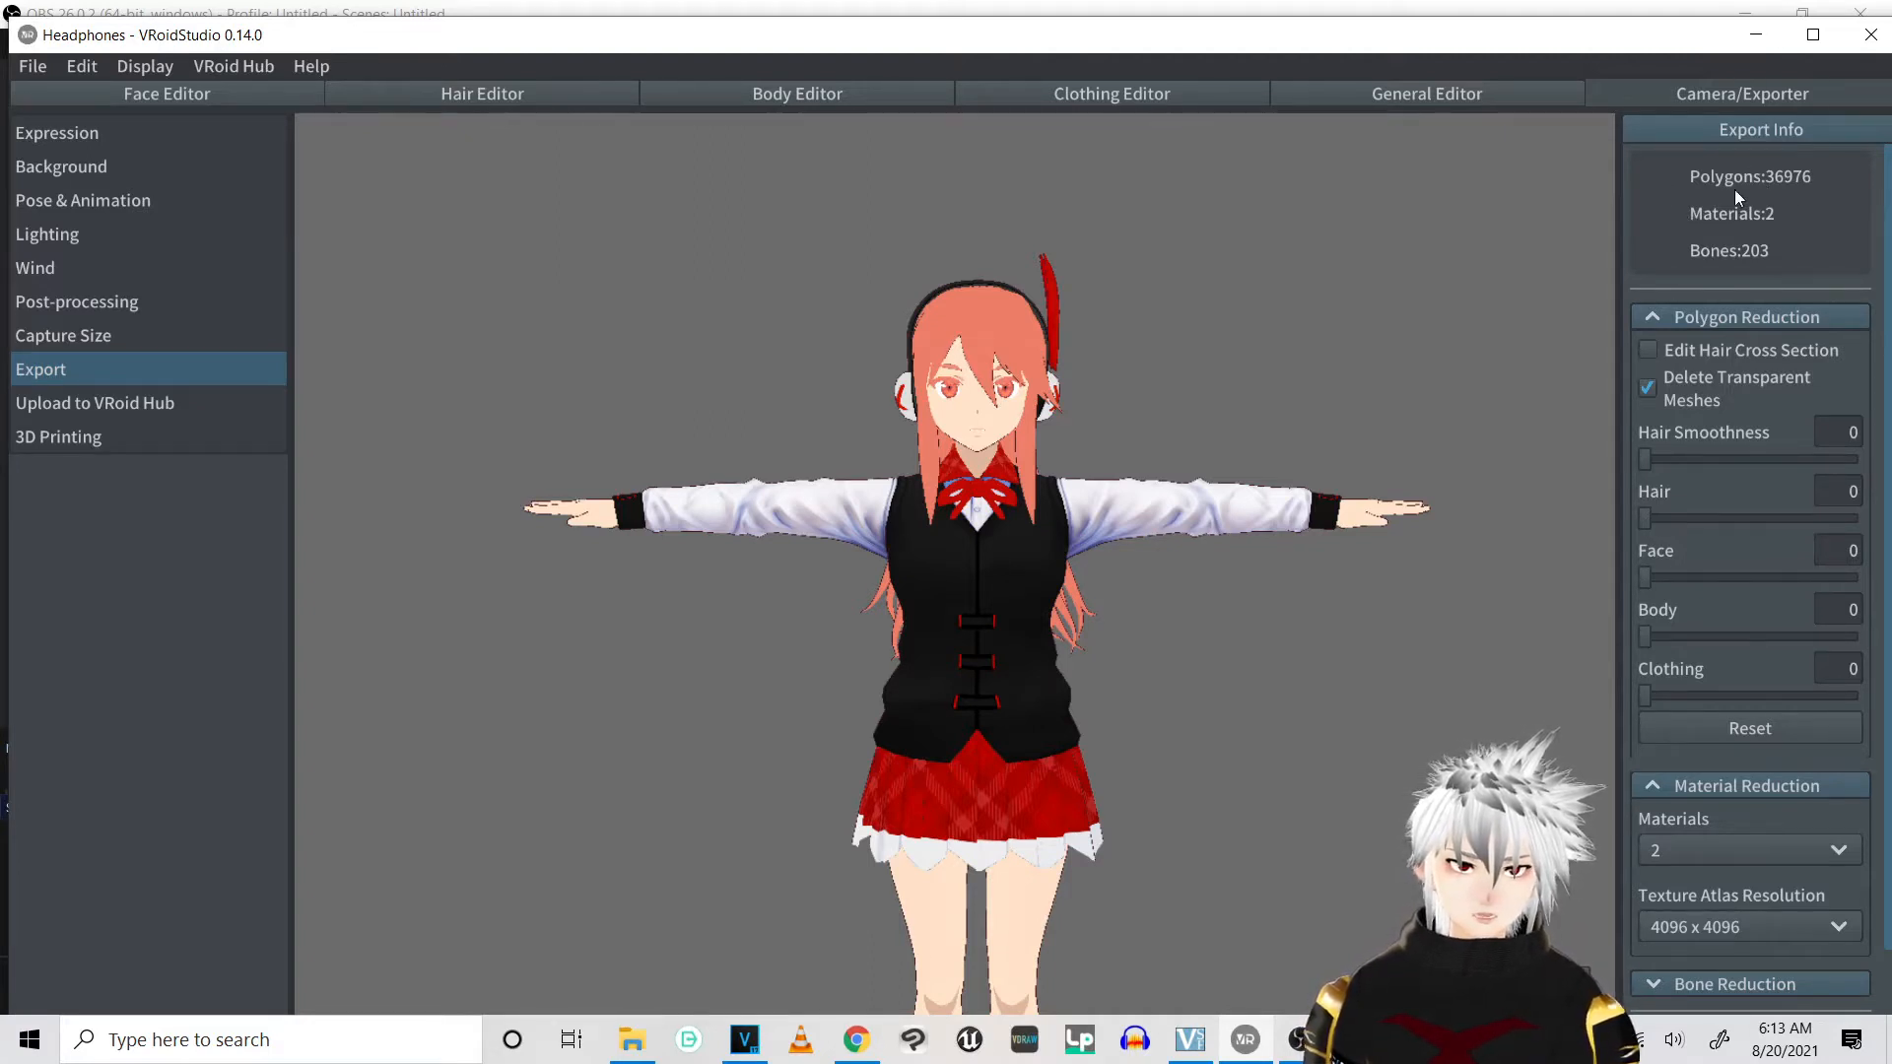
pyautogui.moveTo(1794, 200)
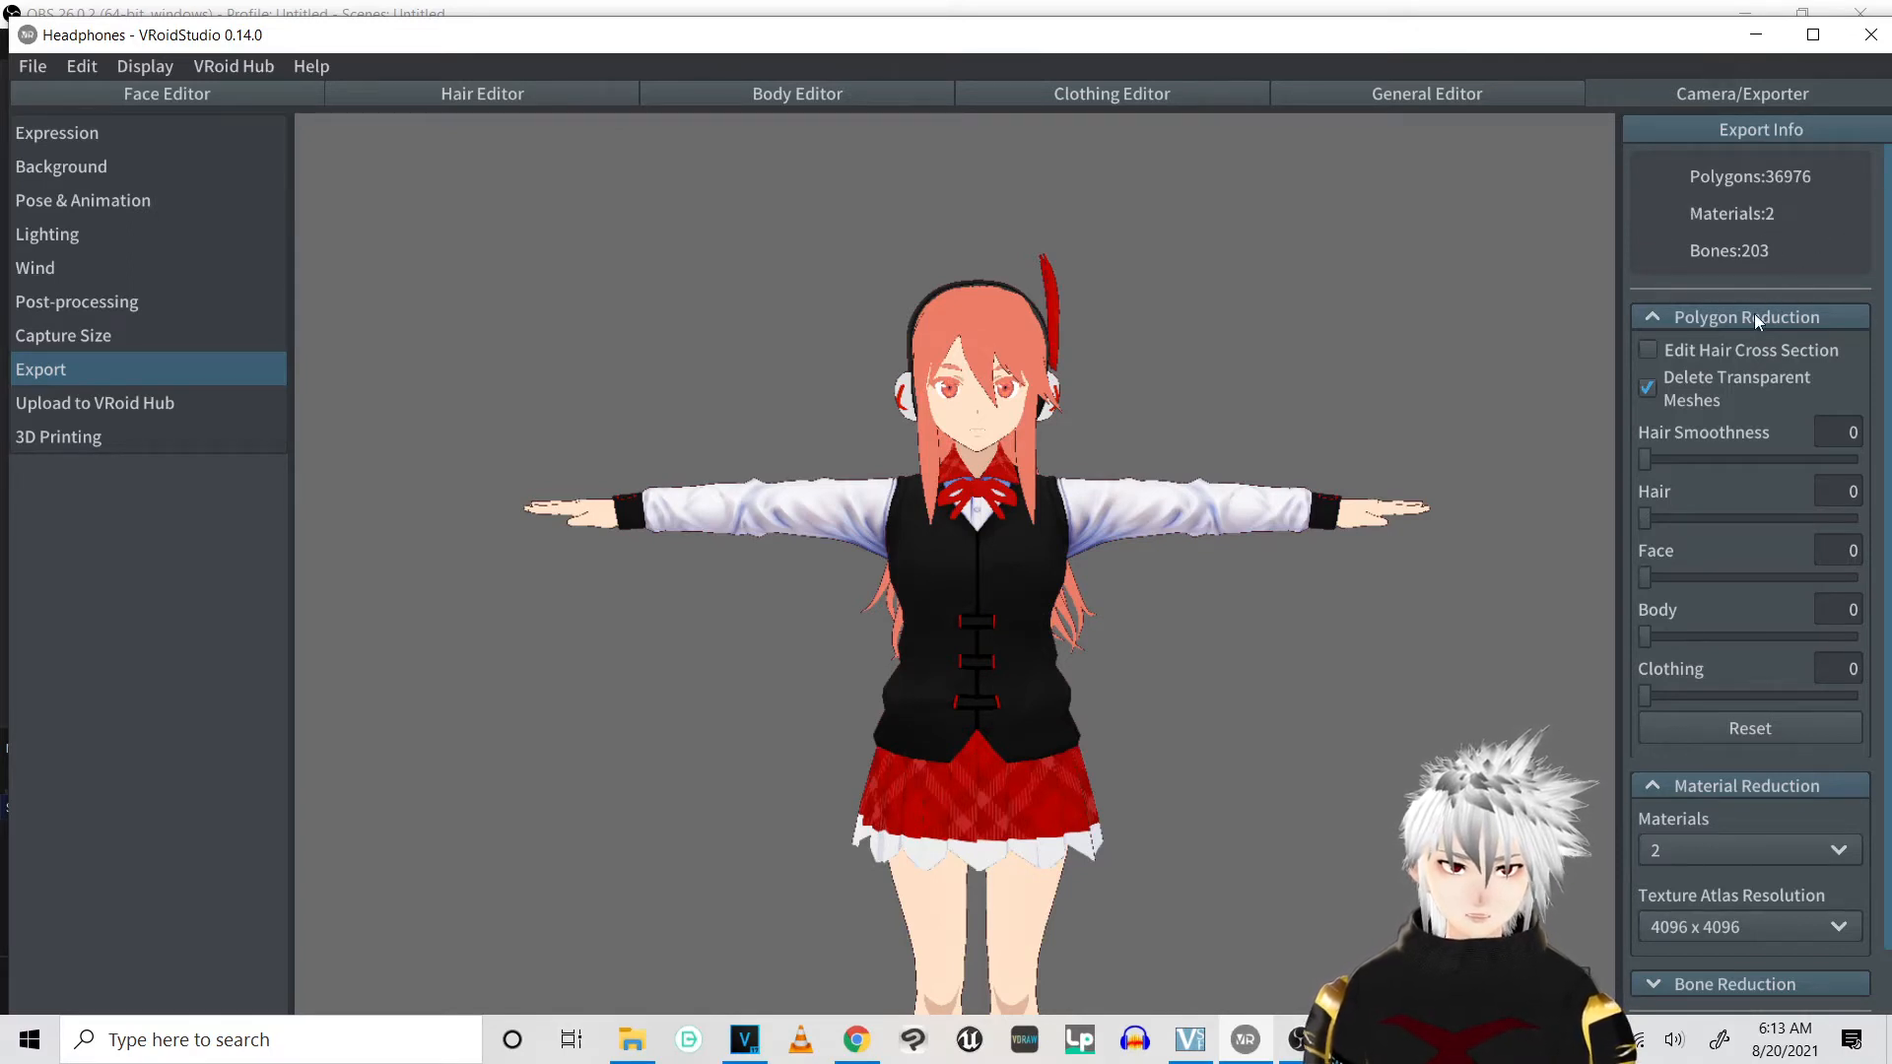
pyautogui.moveTo(1605, 281)
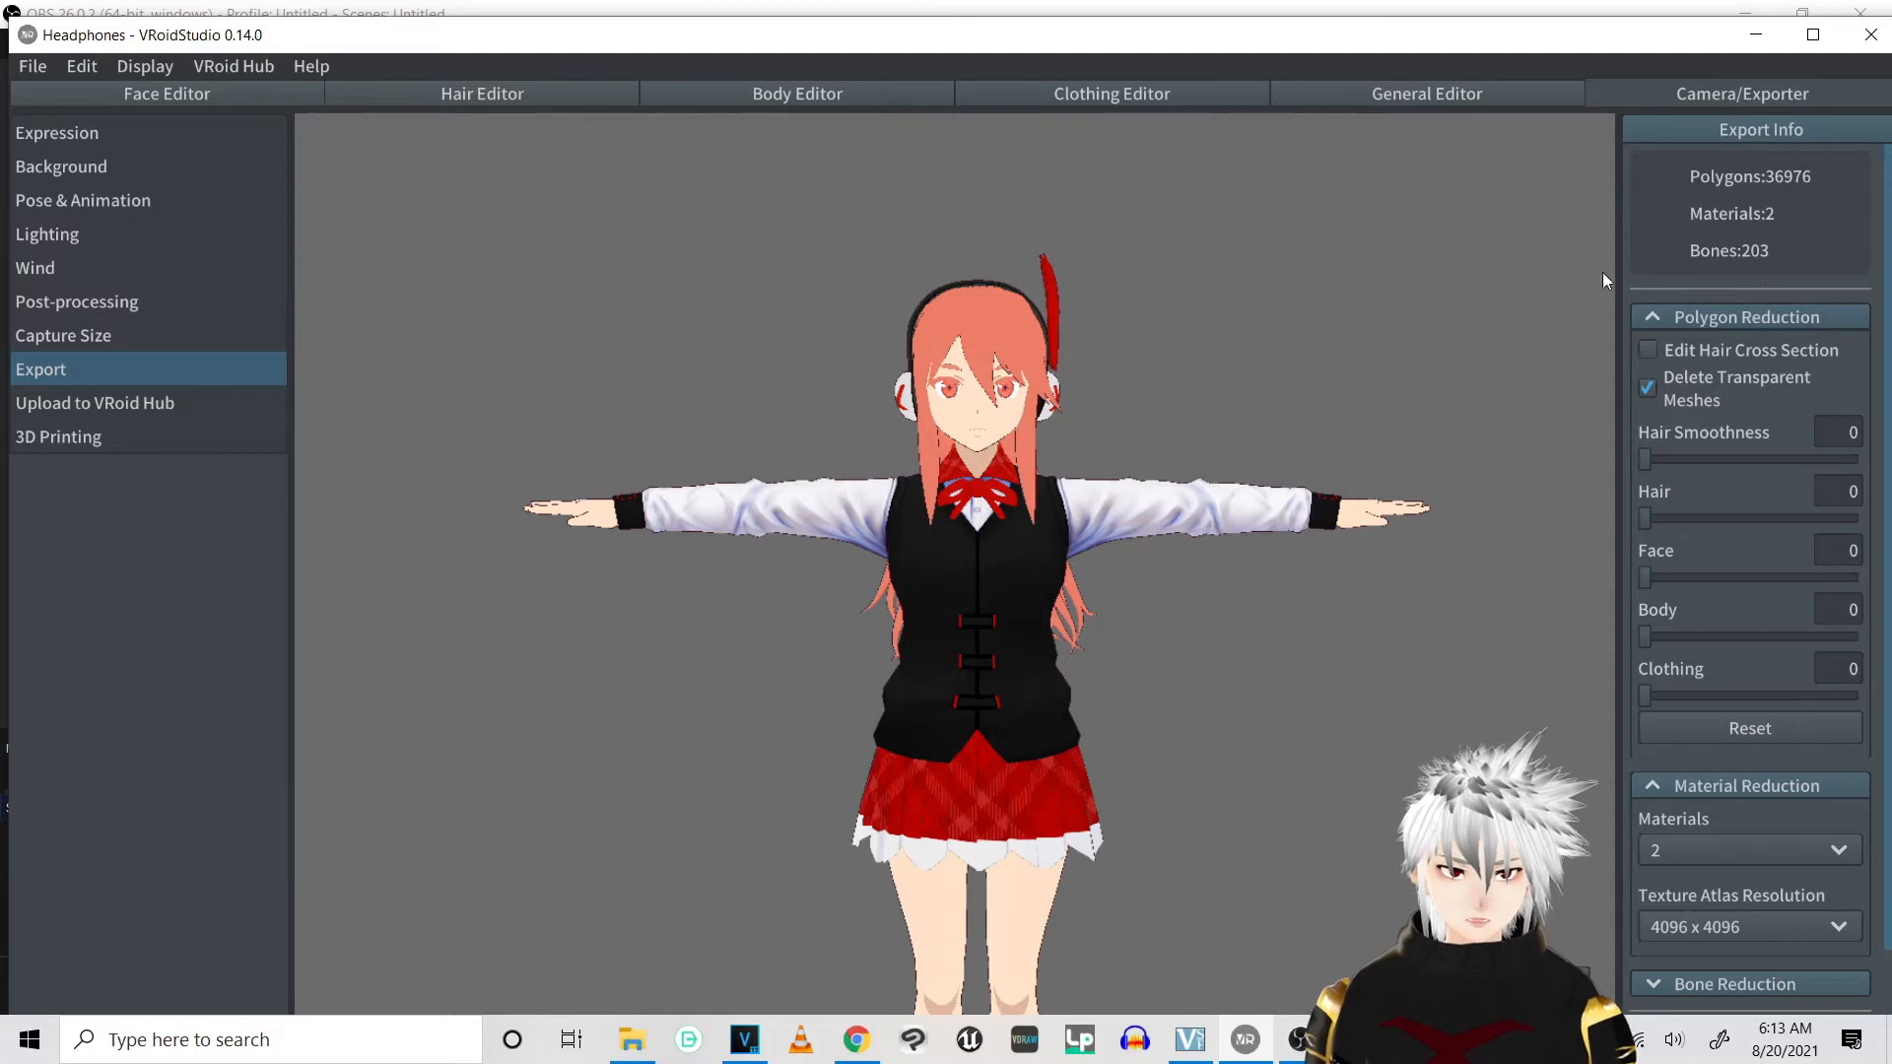
pyautogui.moveTo(1844, 294)
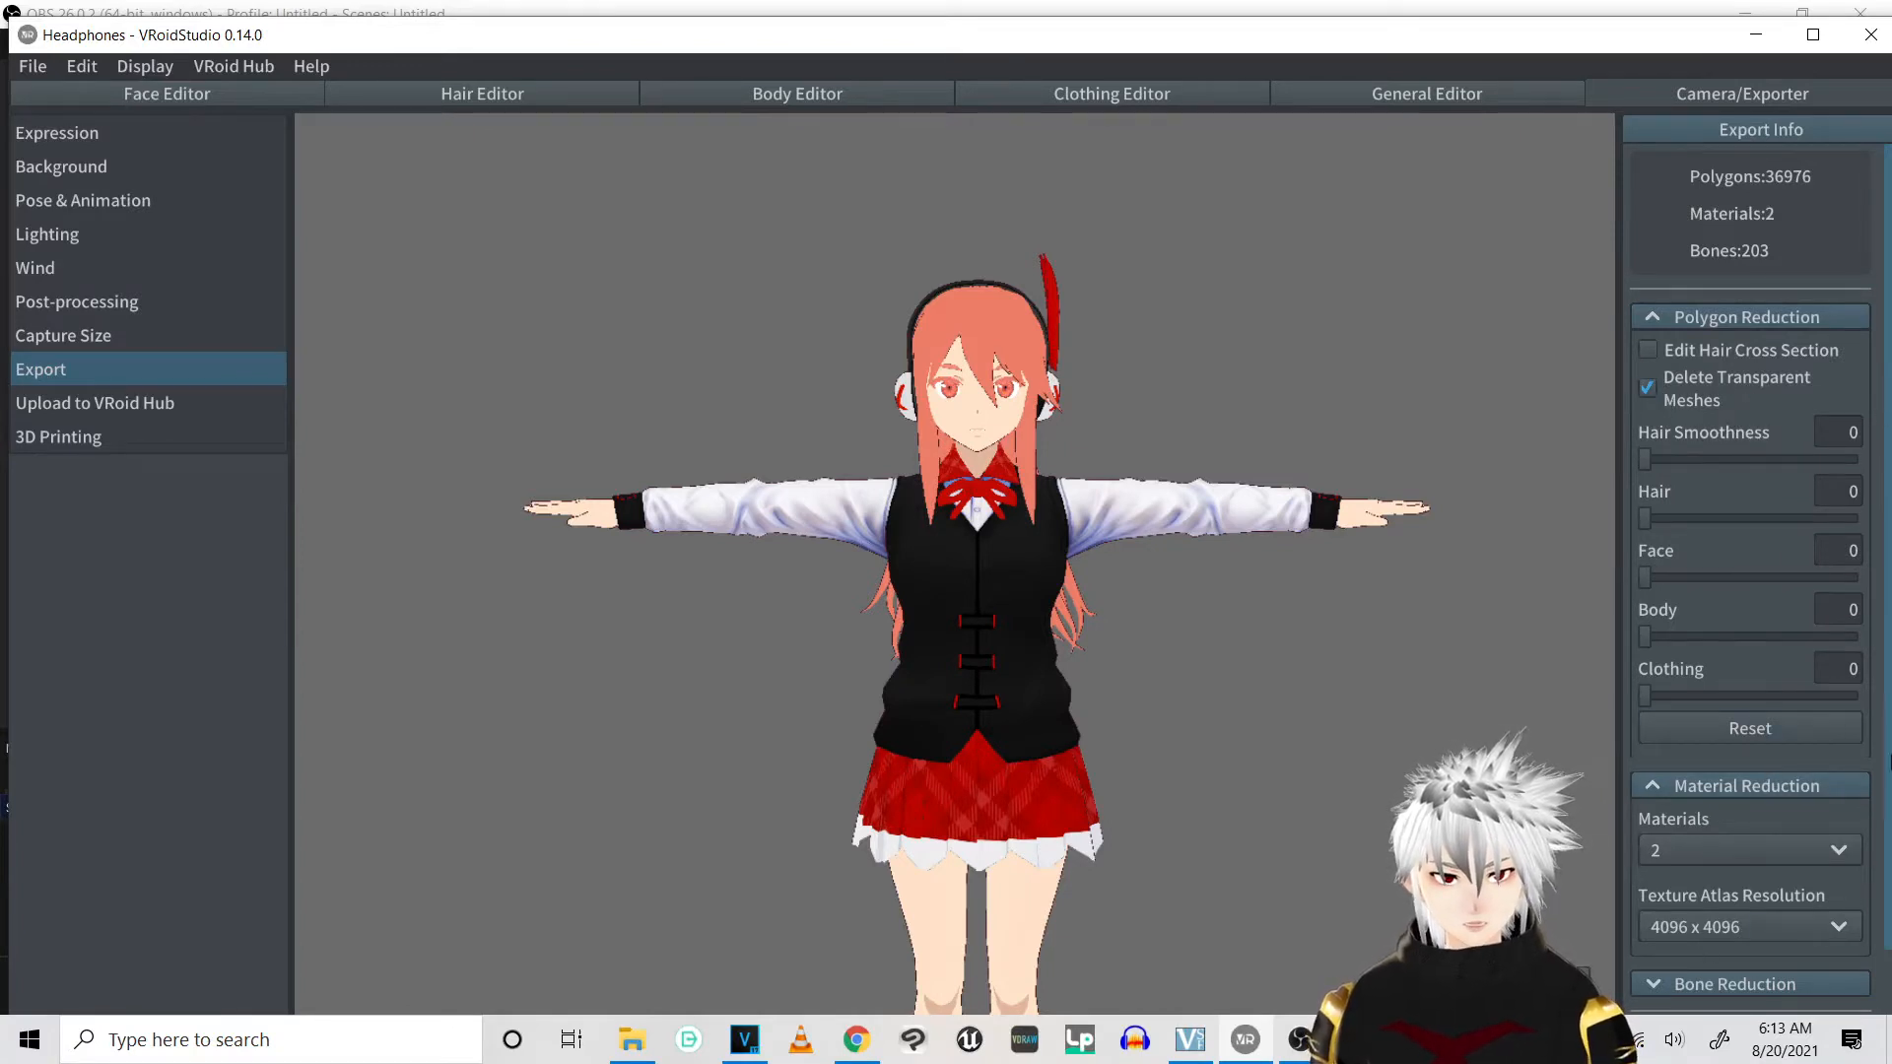
pyautogui.scroll(-3)
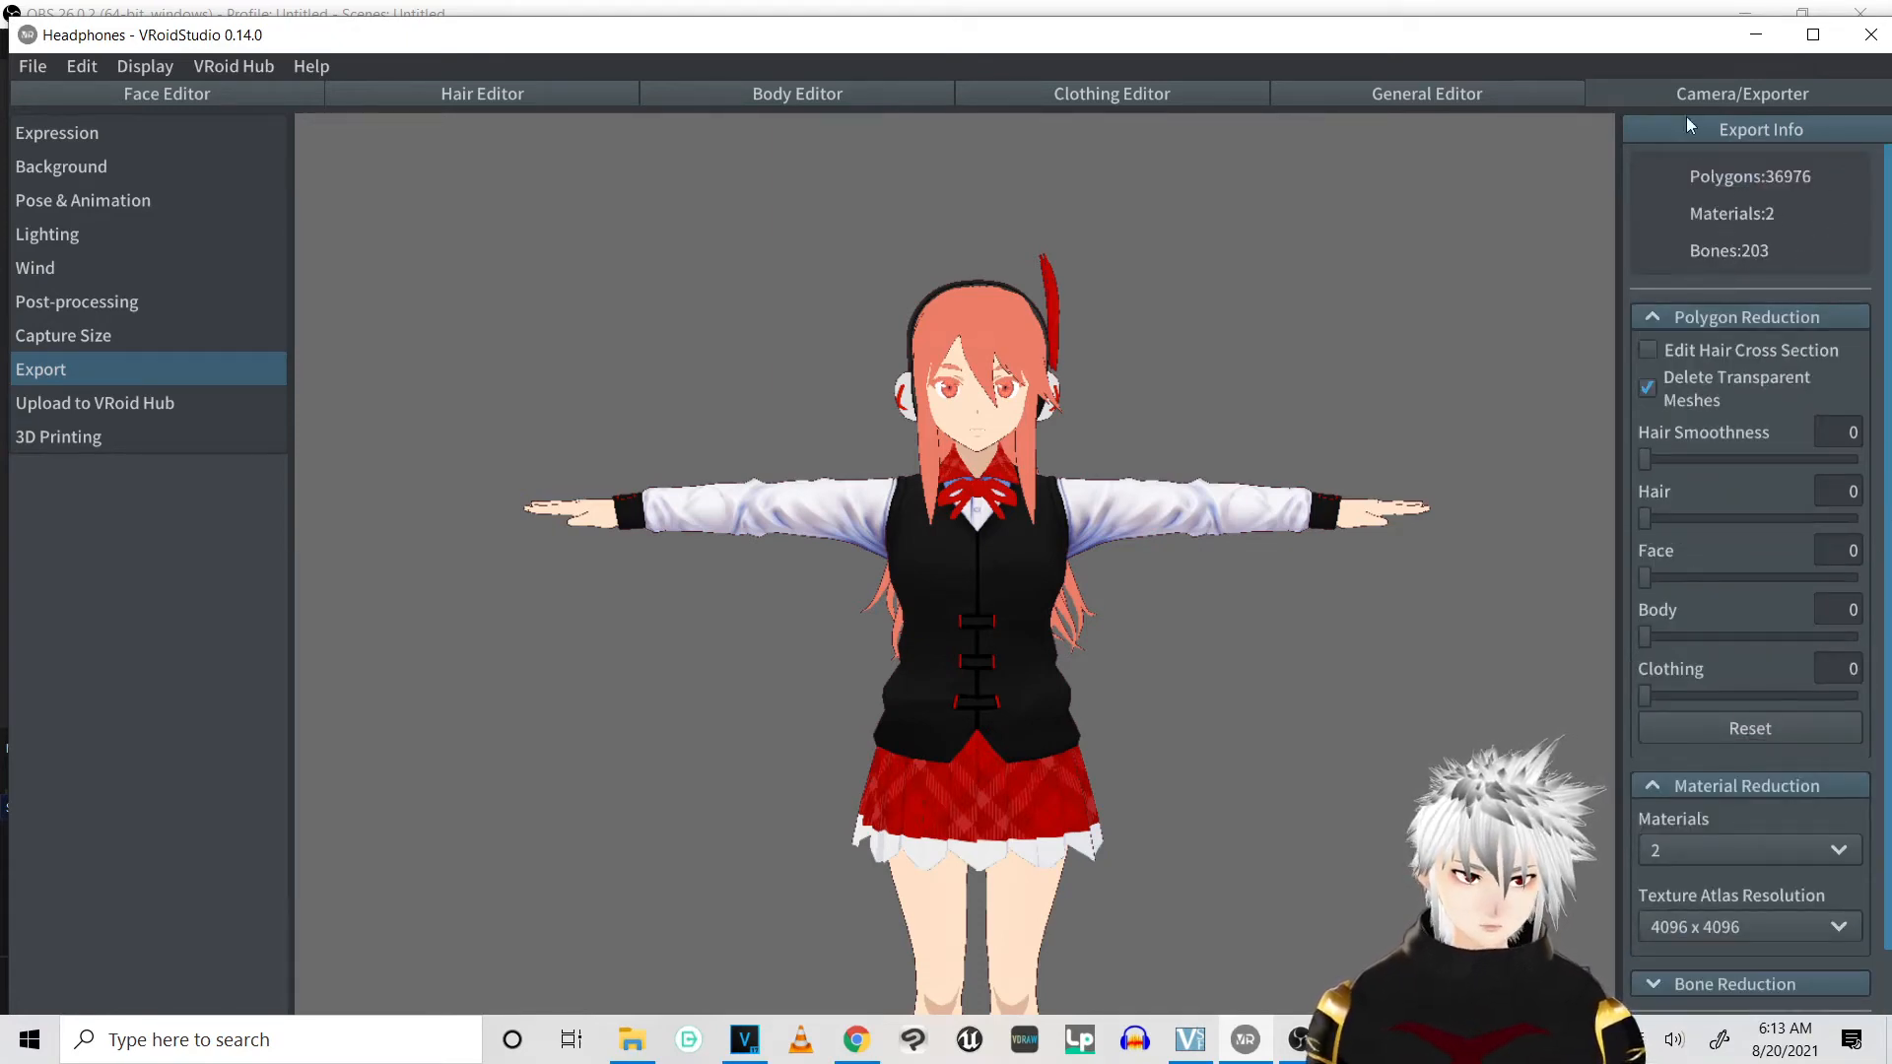
pyautogui.scroll(-3)
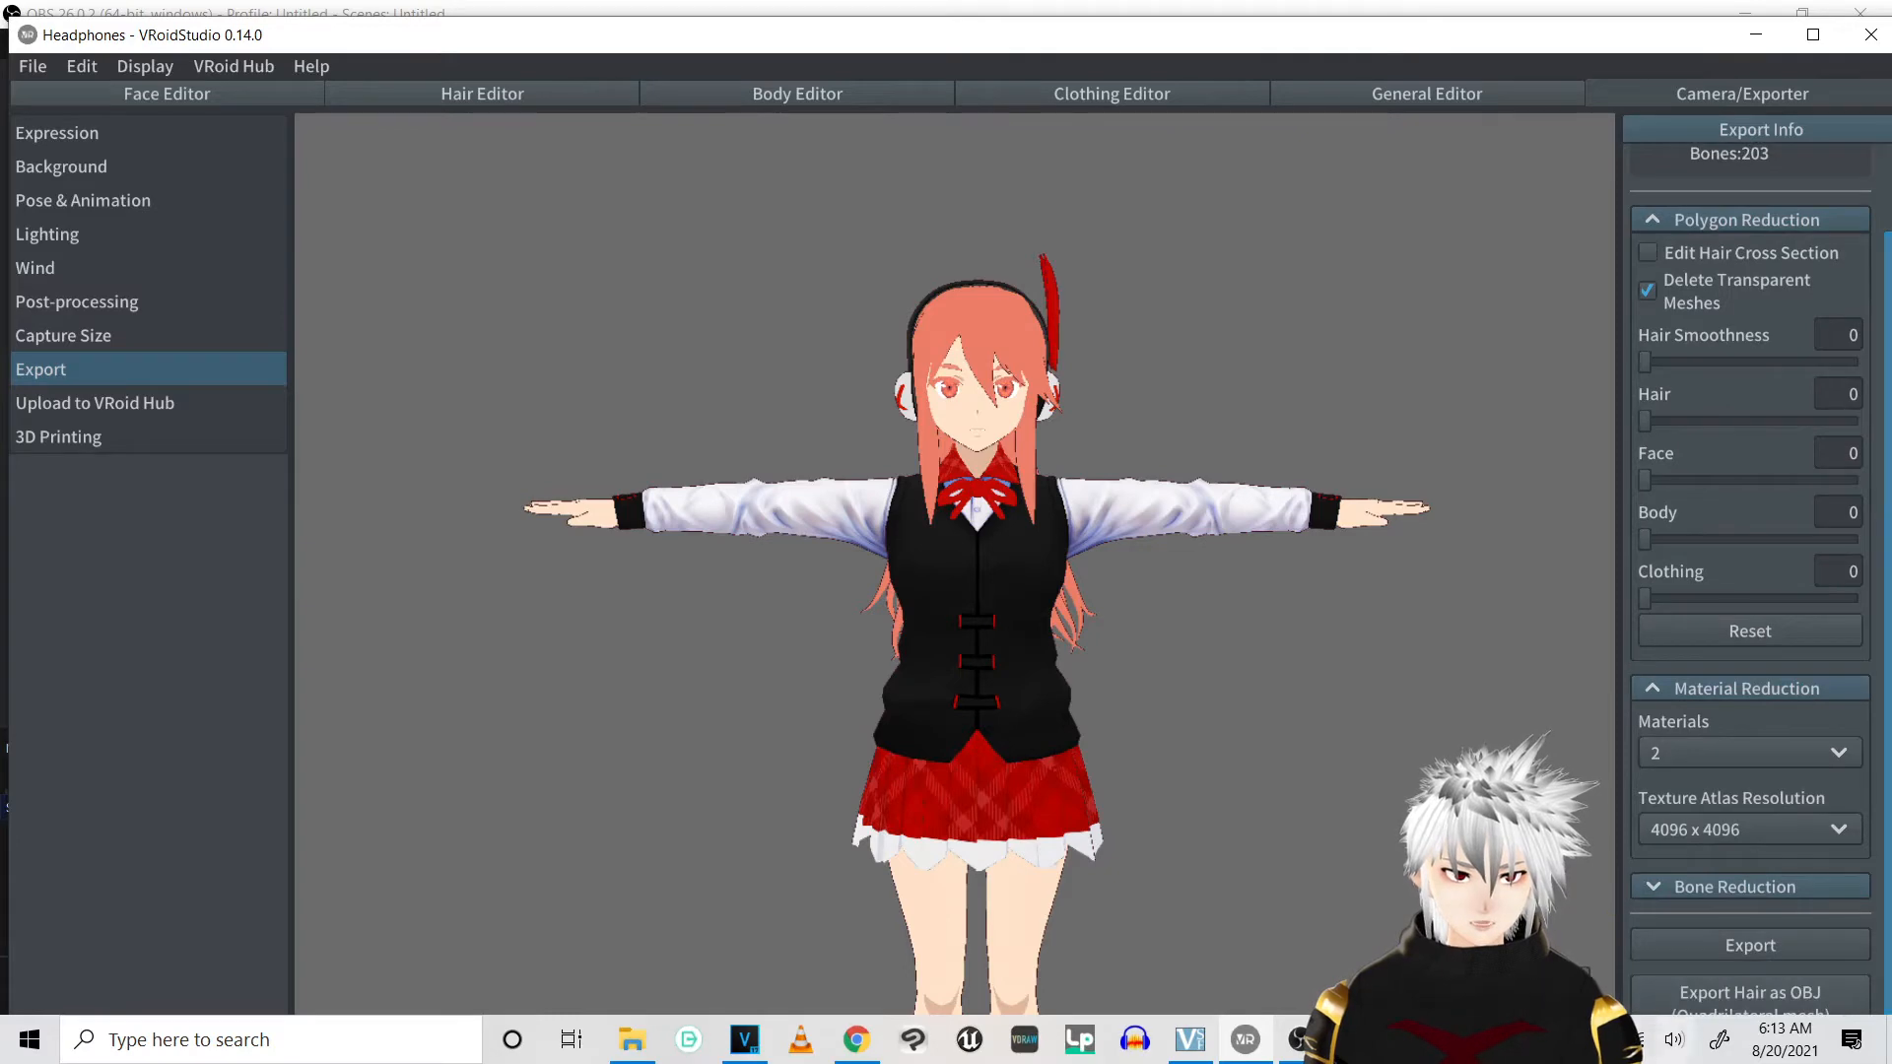
pyautogui.click(1748, 945)
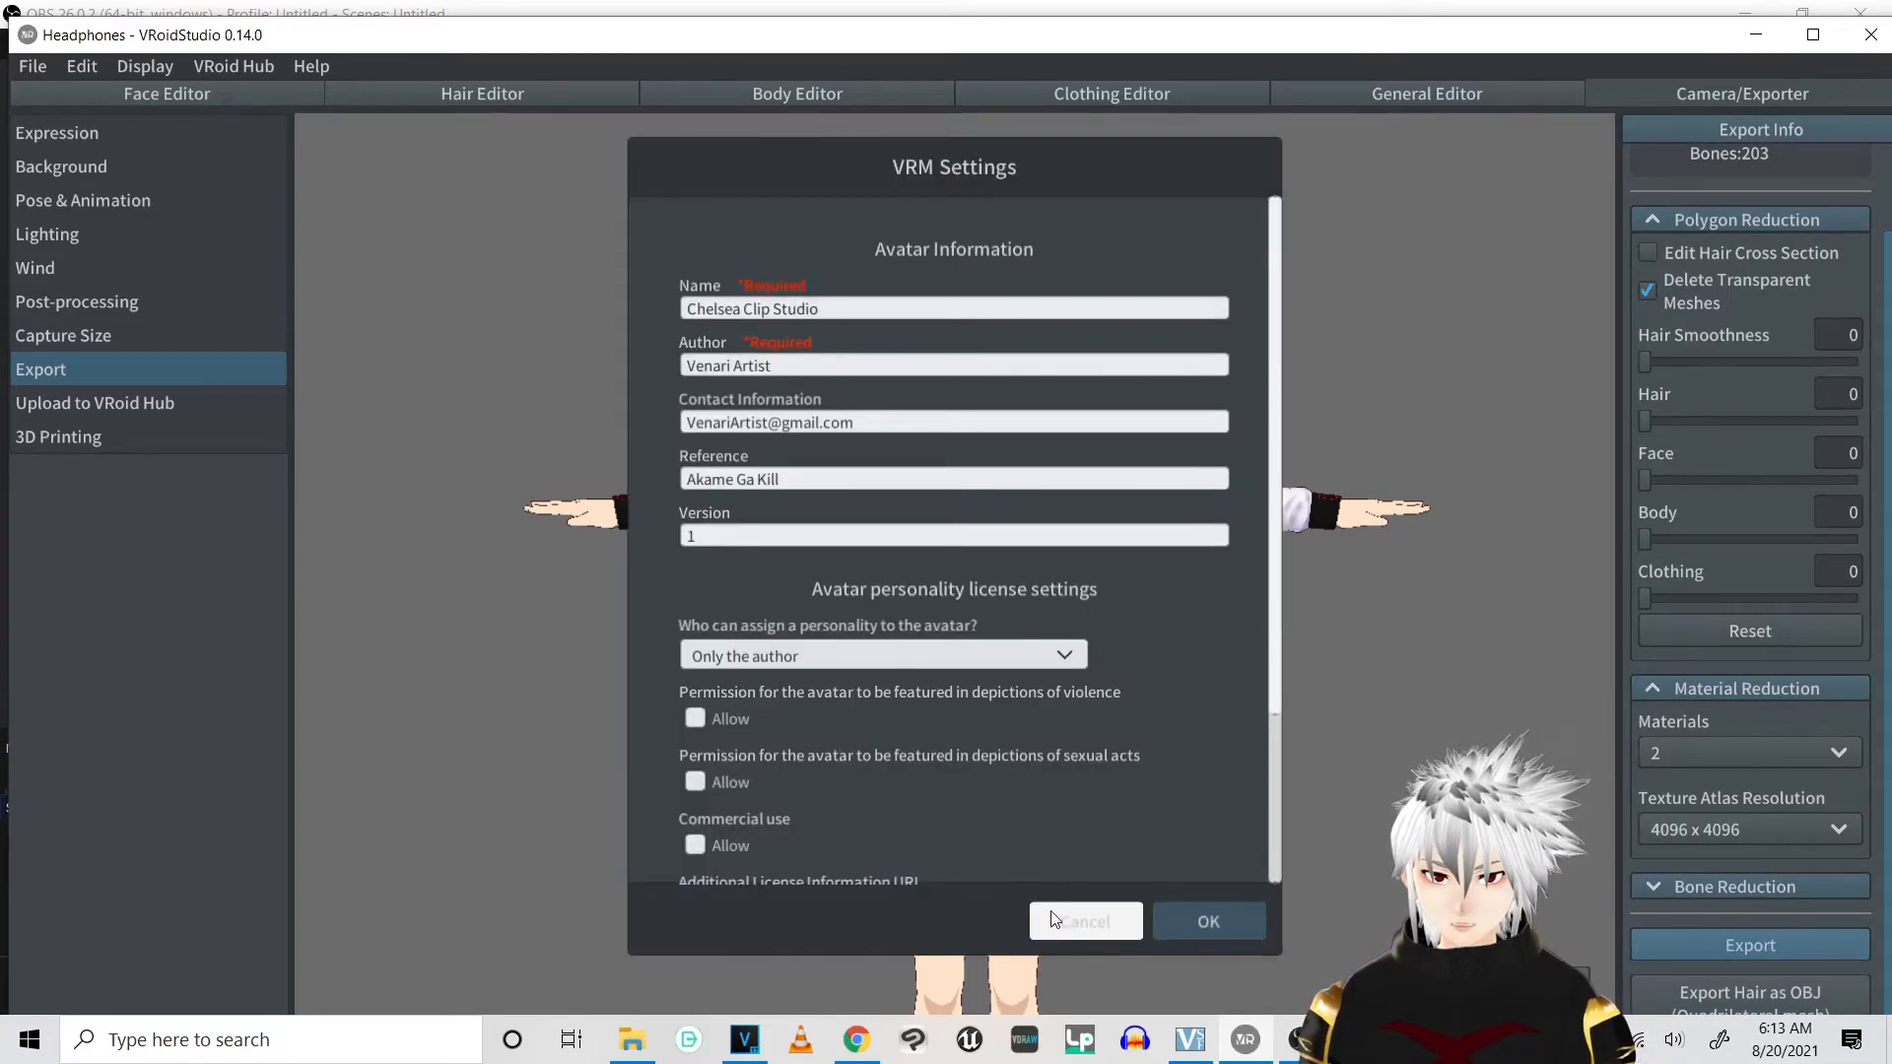
pyautogui.click(1084, 920)
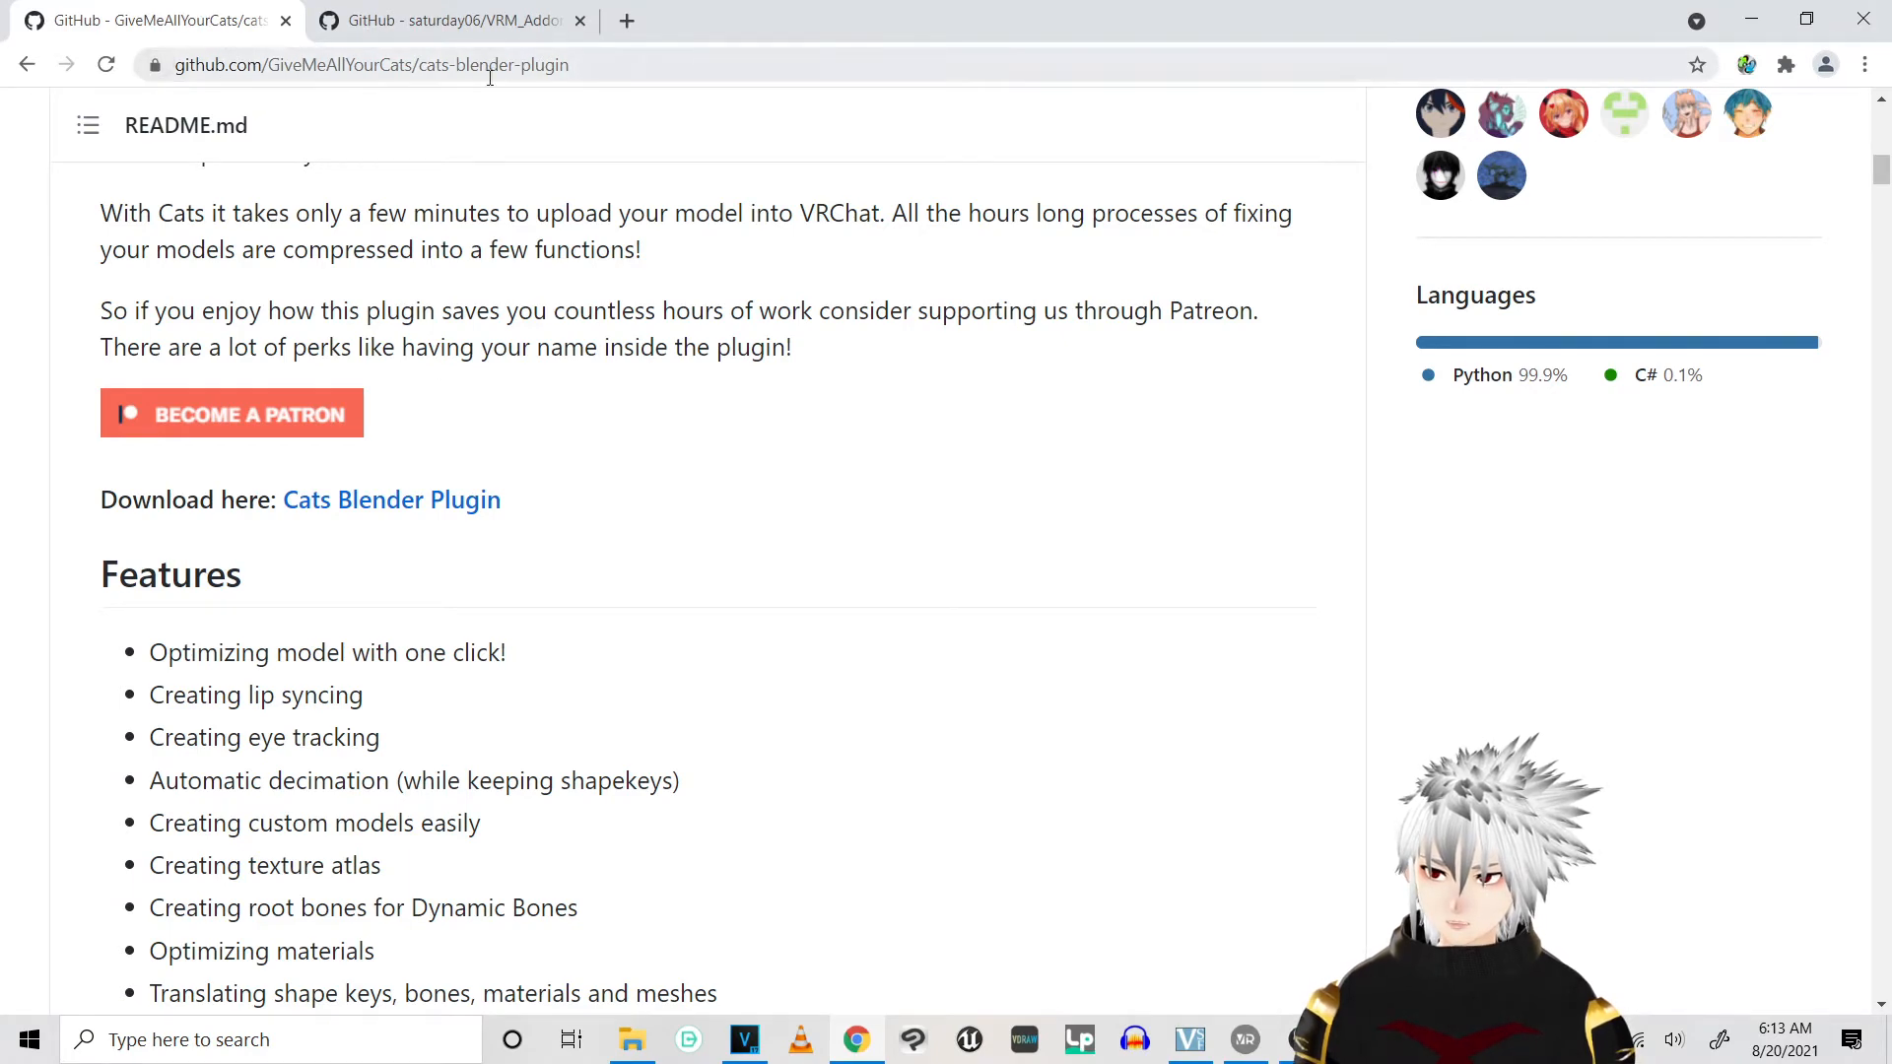
# View the saturday06/VRM_Addon_for_Blender page, then switch back to the Cats plugin tab
pyautogui.click(447, 20)
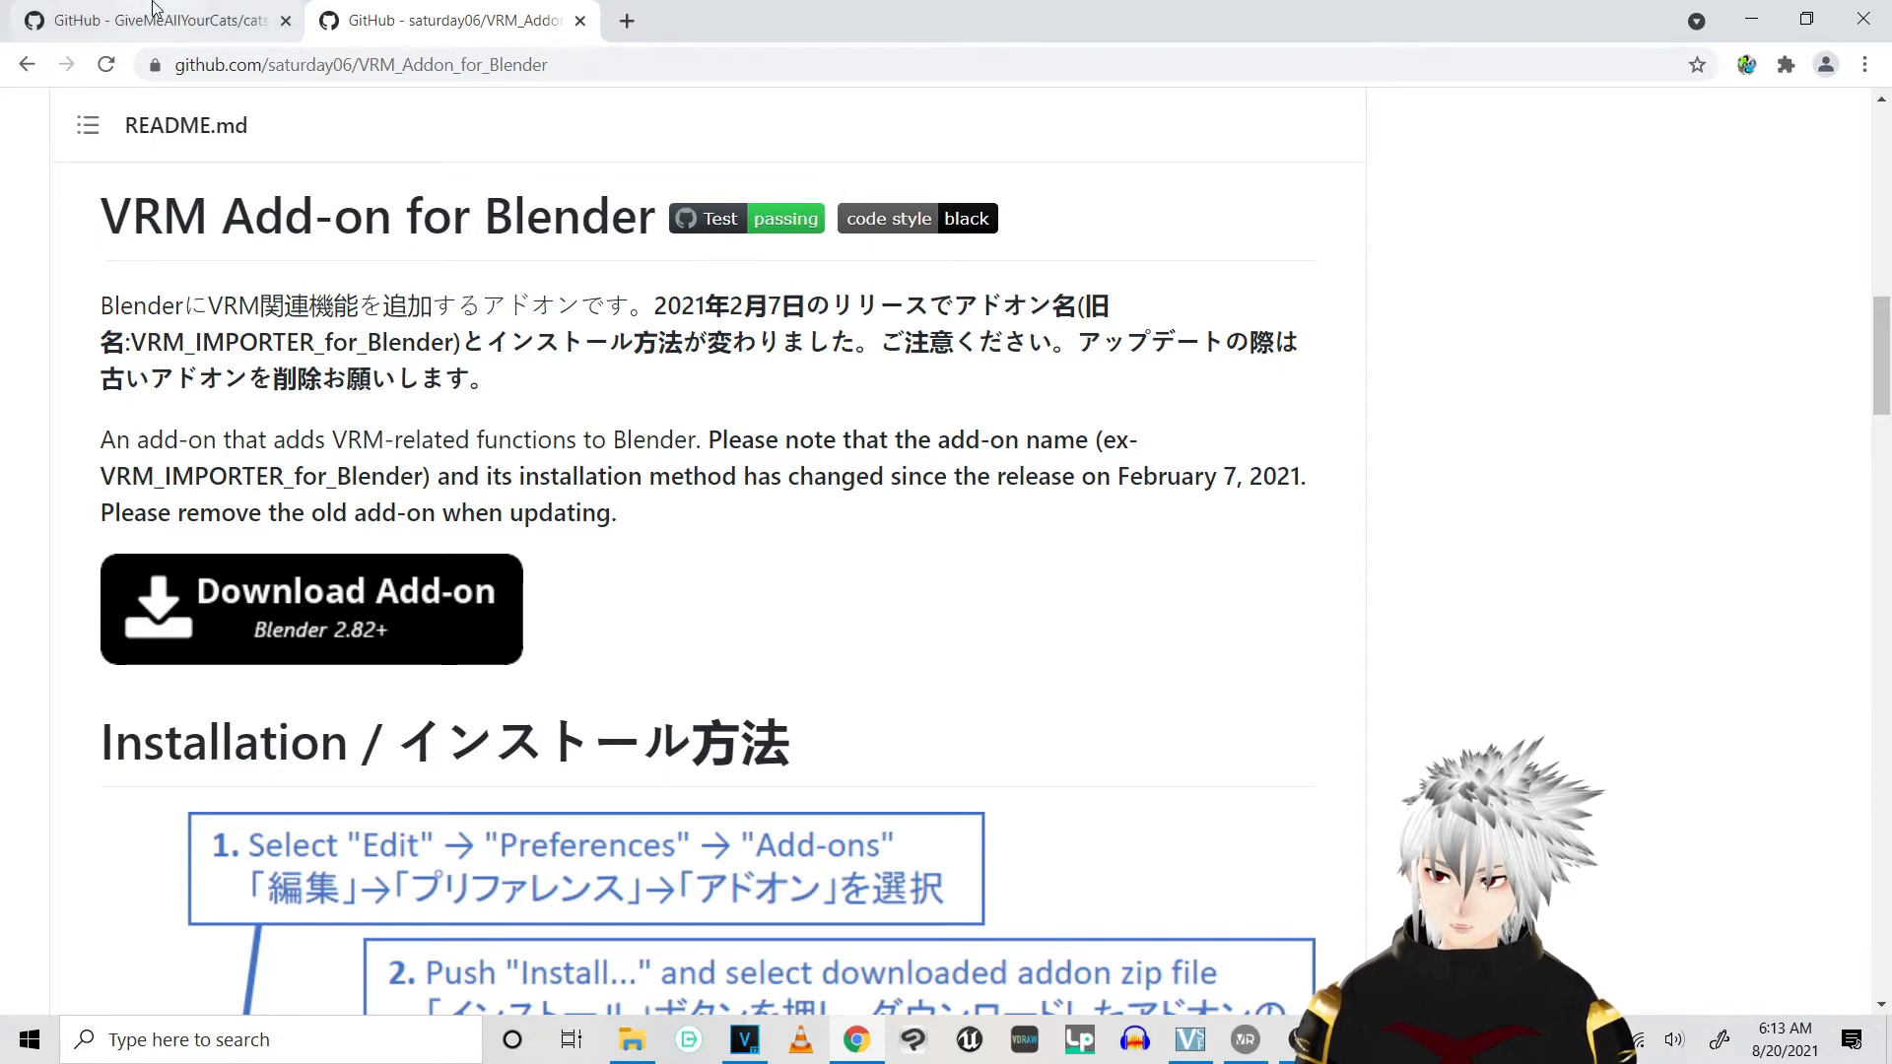
pyautogui.click(144, 21)
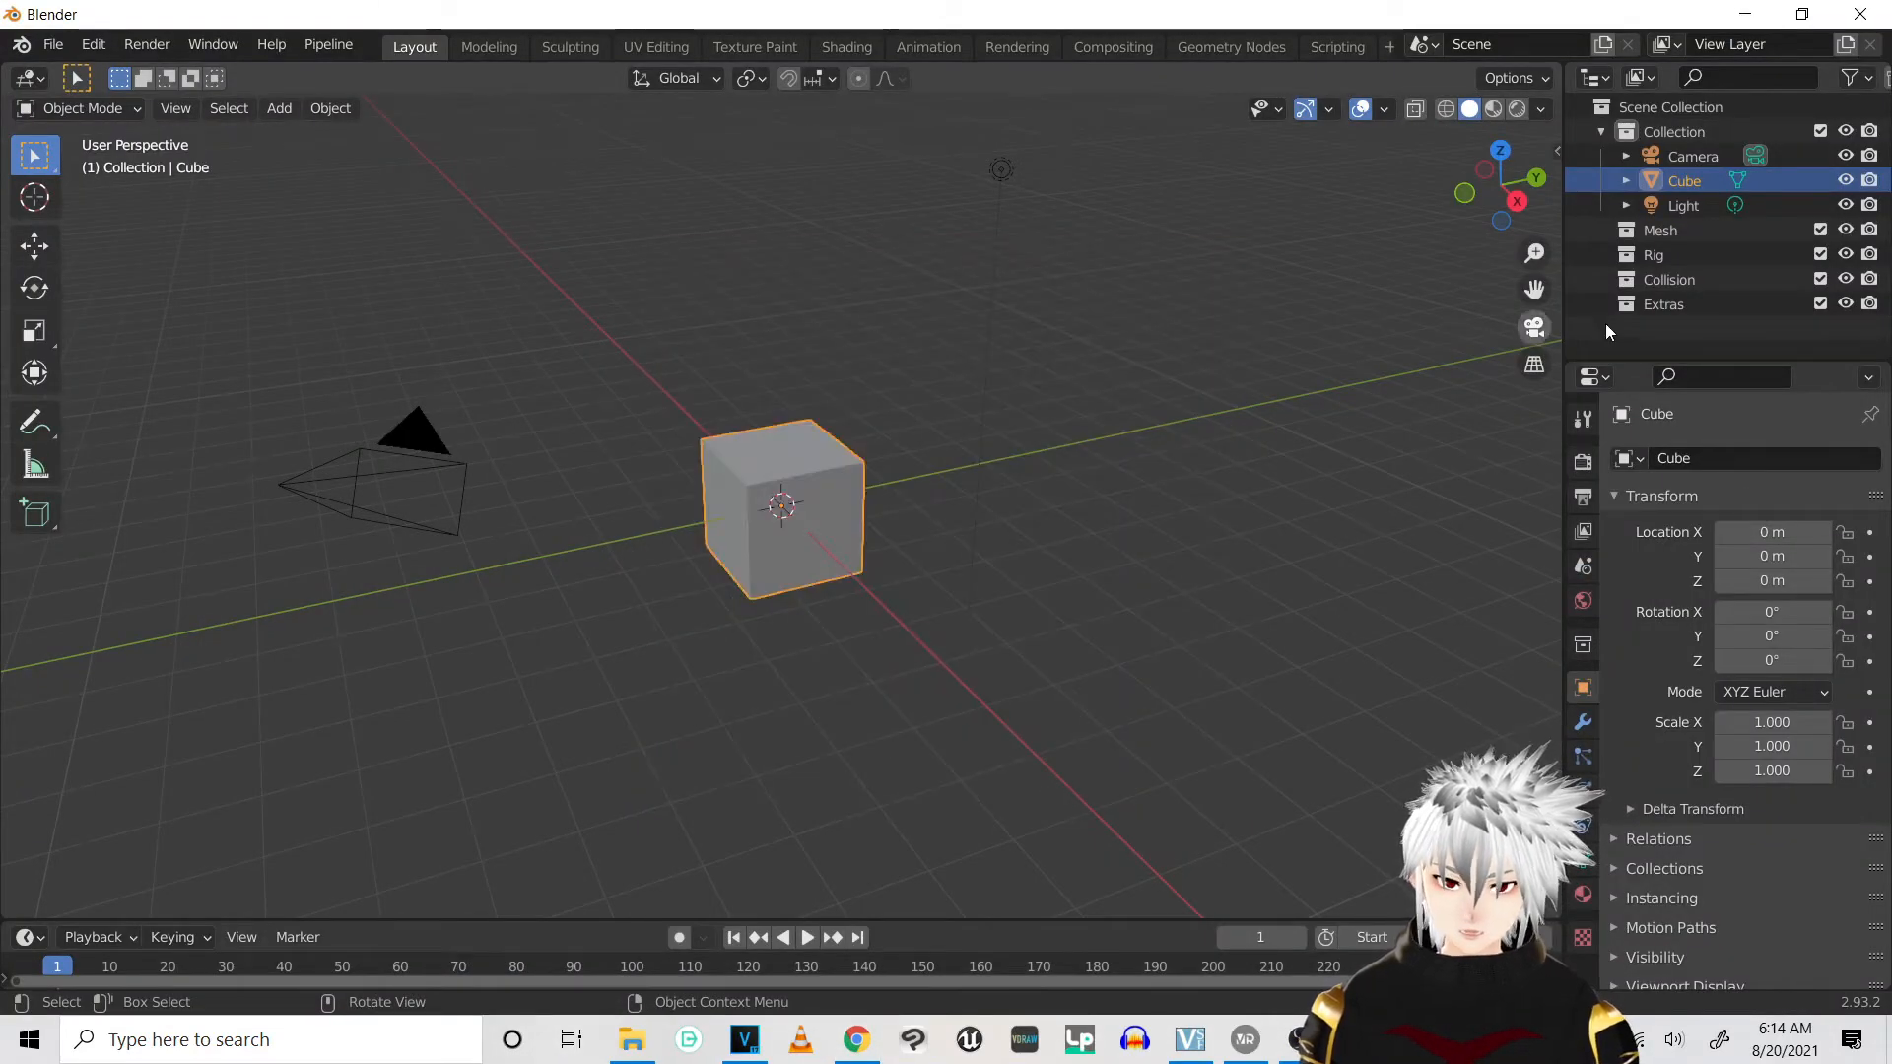
# Delete every default object and collection in the outliner, then open the Edit menu
pyautogui.click(1664, 303)
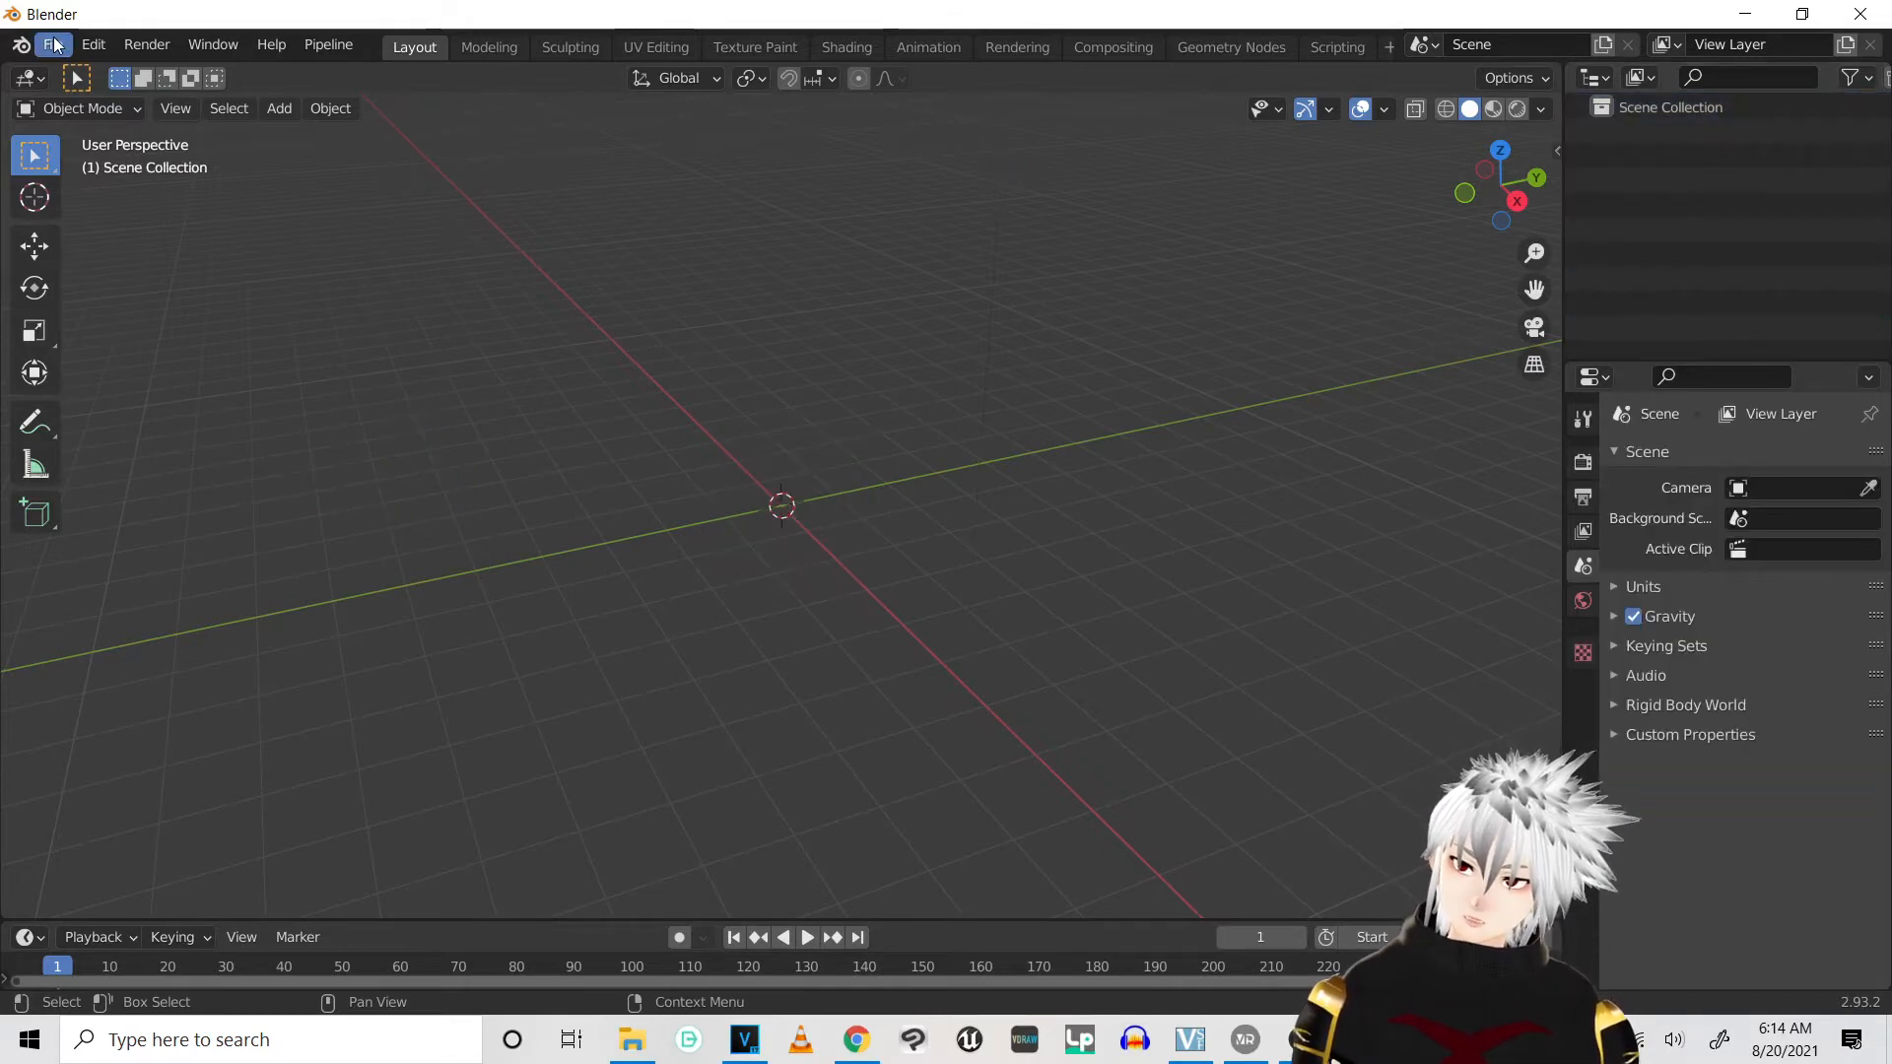
pyautogui.click(93, 45)
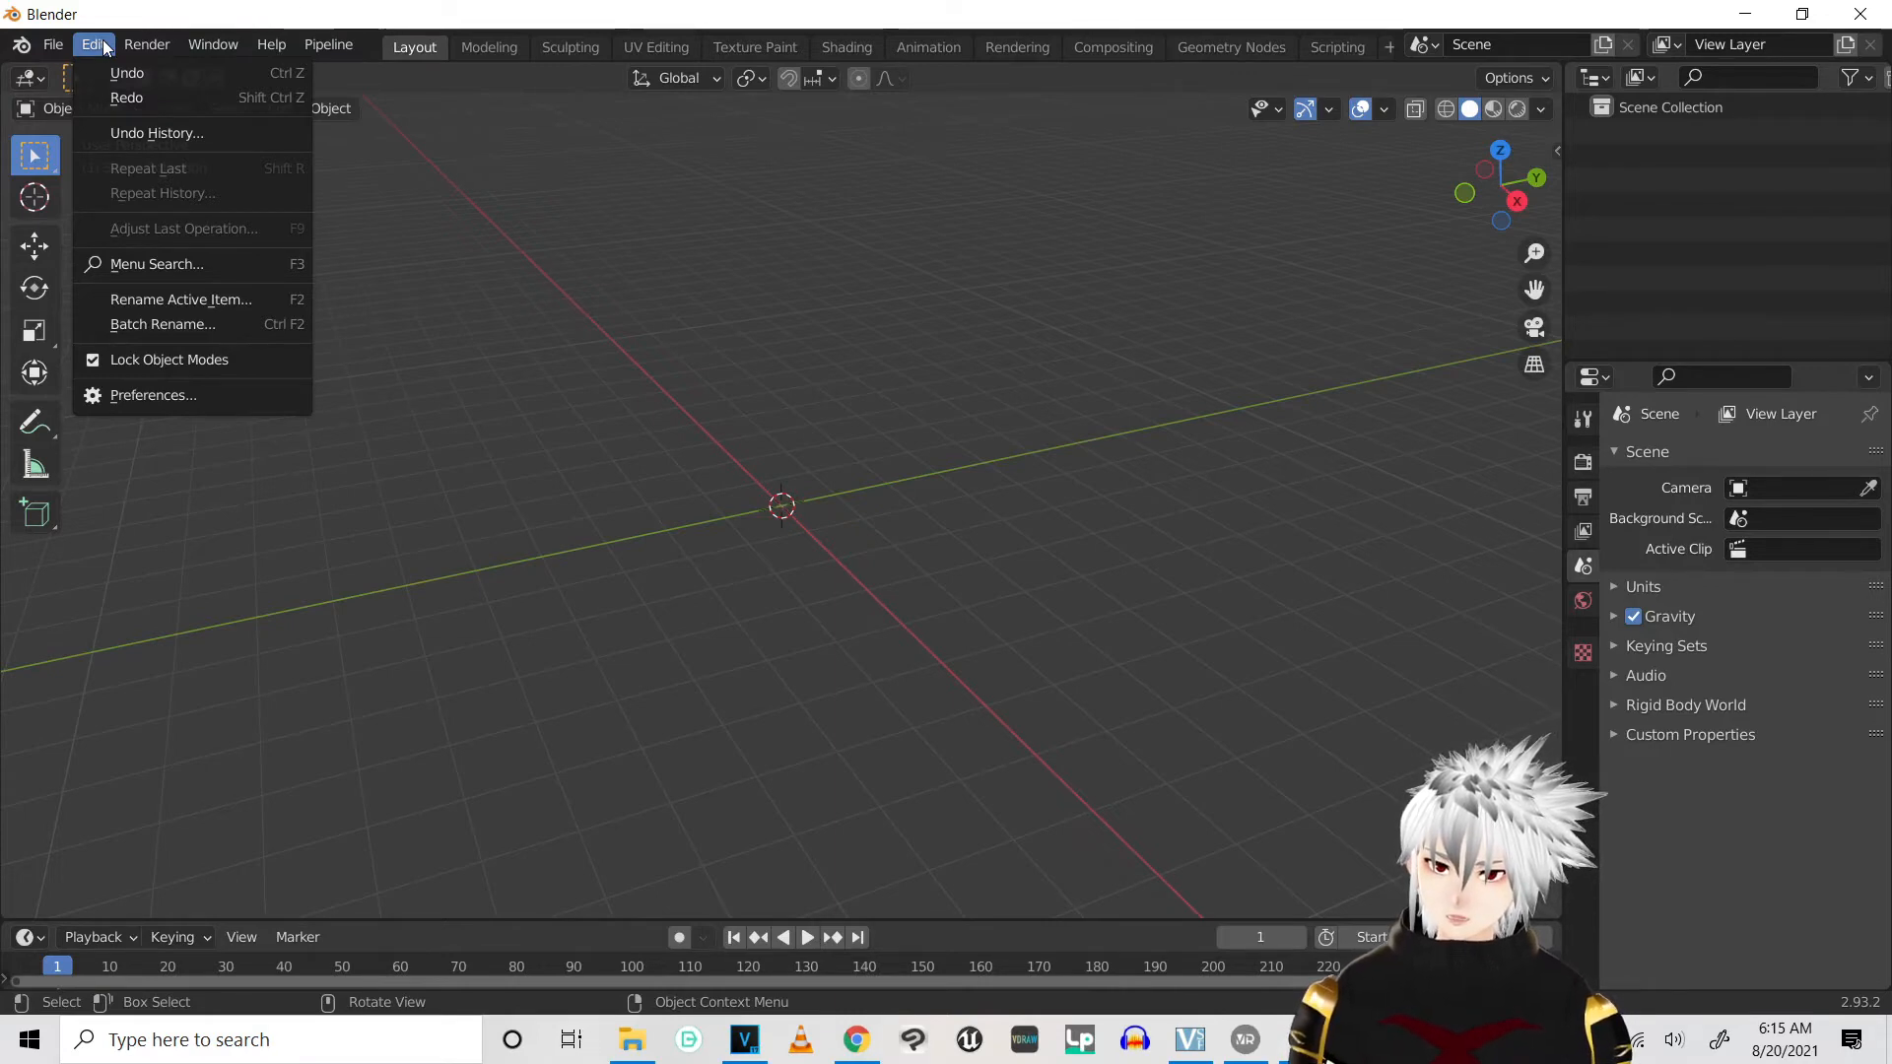
pyautogui.moveTo(154, 394)
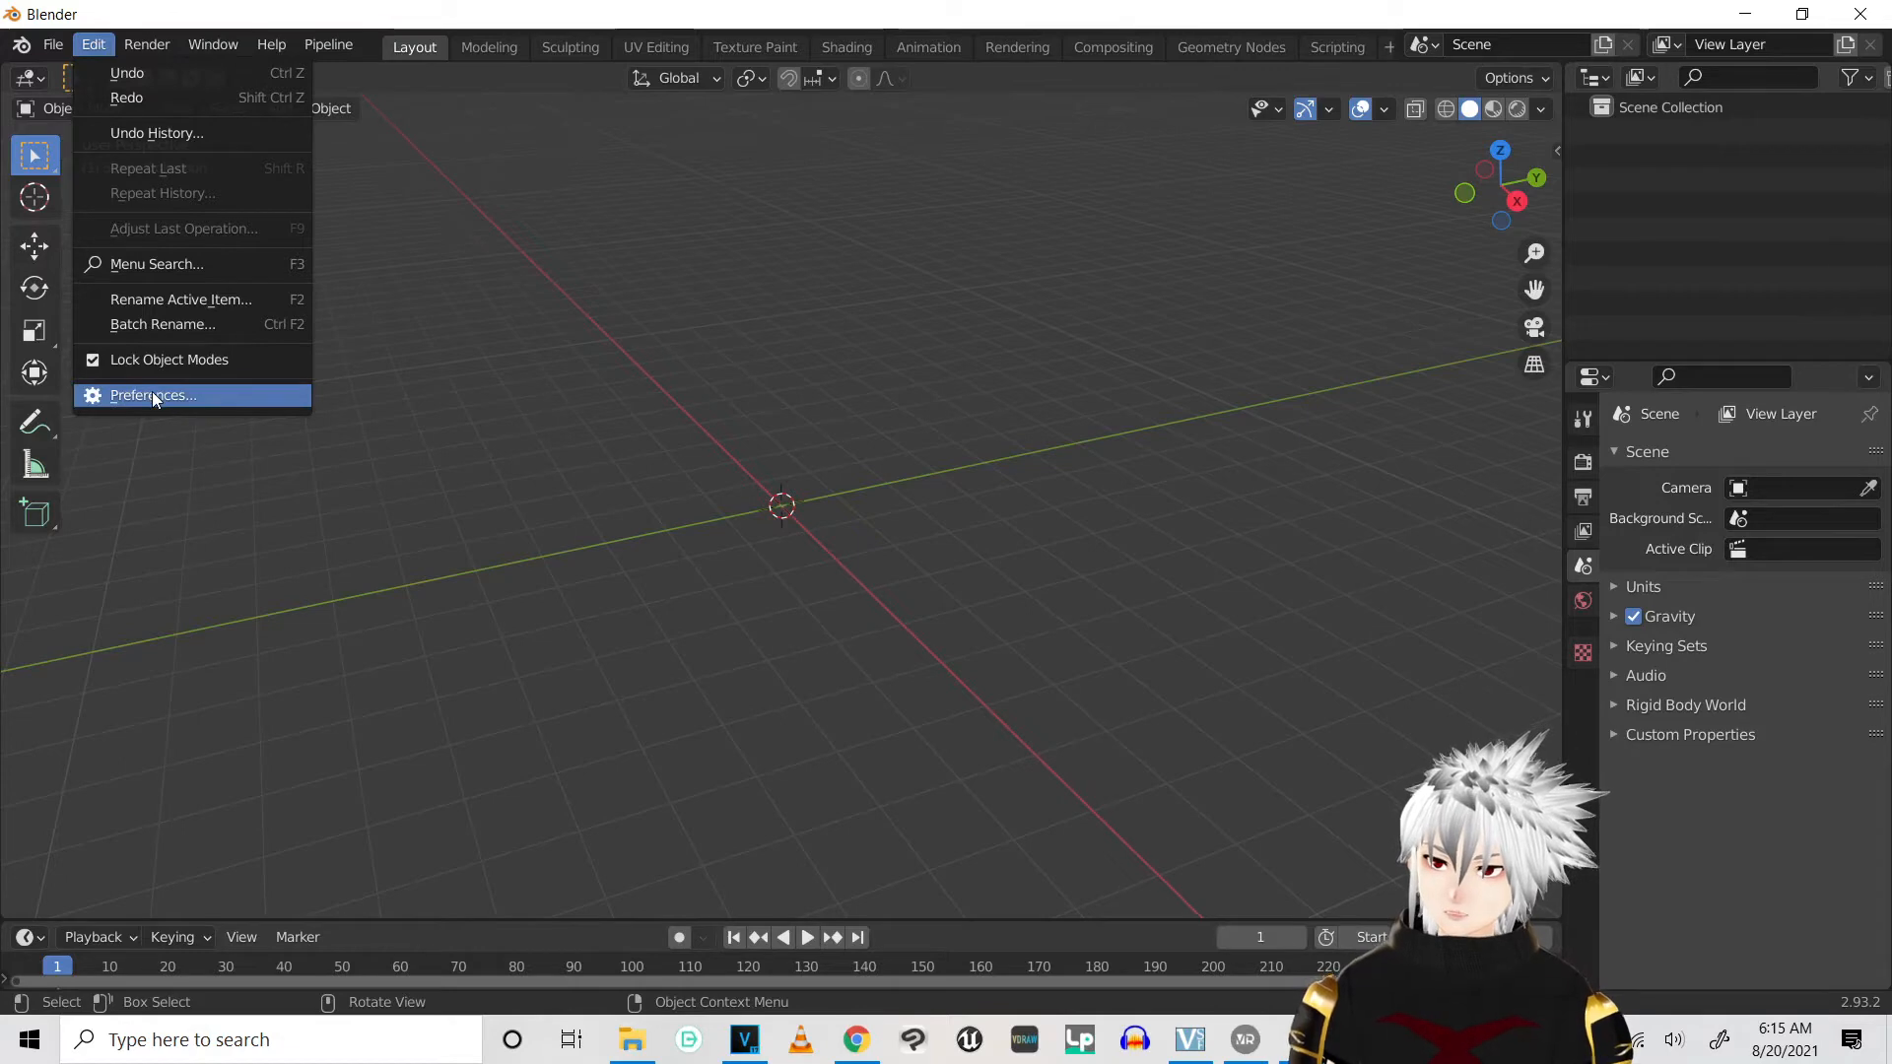
# Confirm the Cats Blender Plugin and Import-Export: VRM format add-ons are enabled, then close Preferences
pyautogui.click(152, 394)
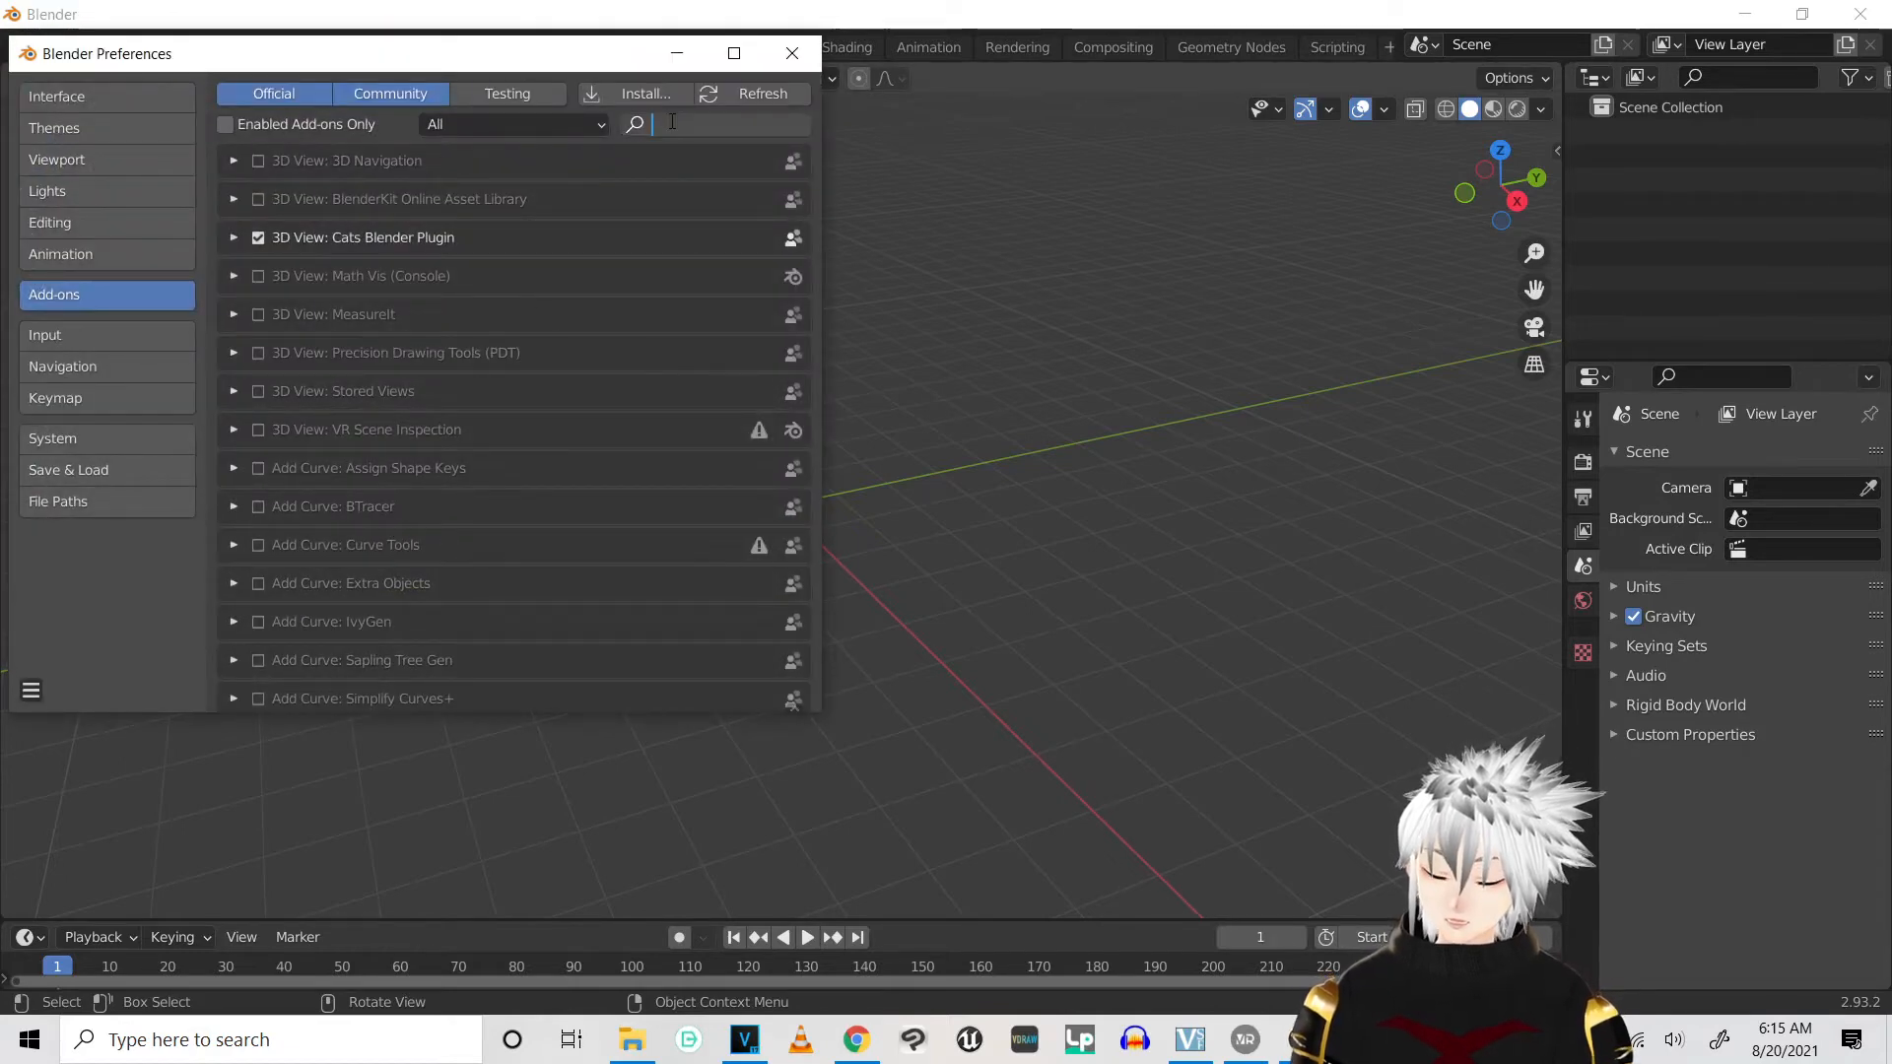
pyautogui.write('cats')
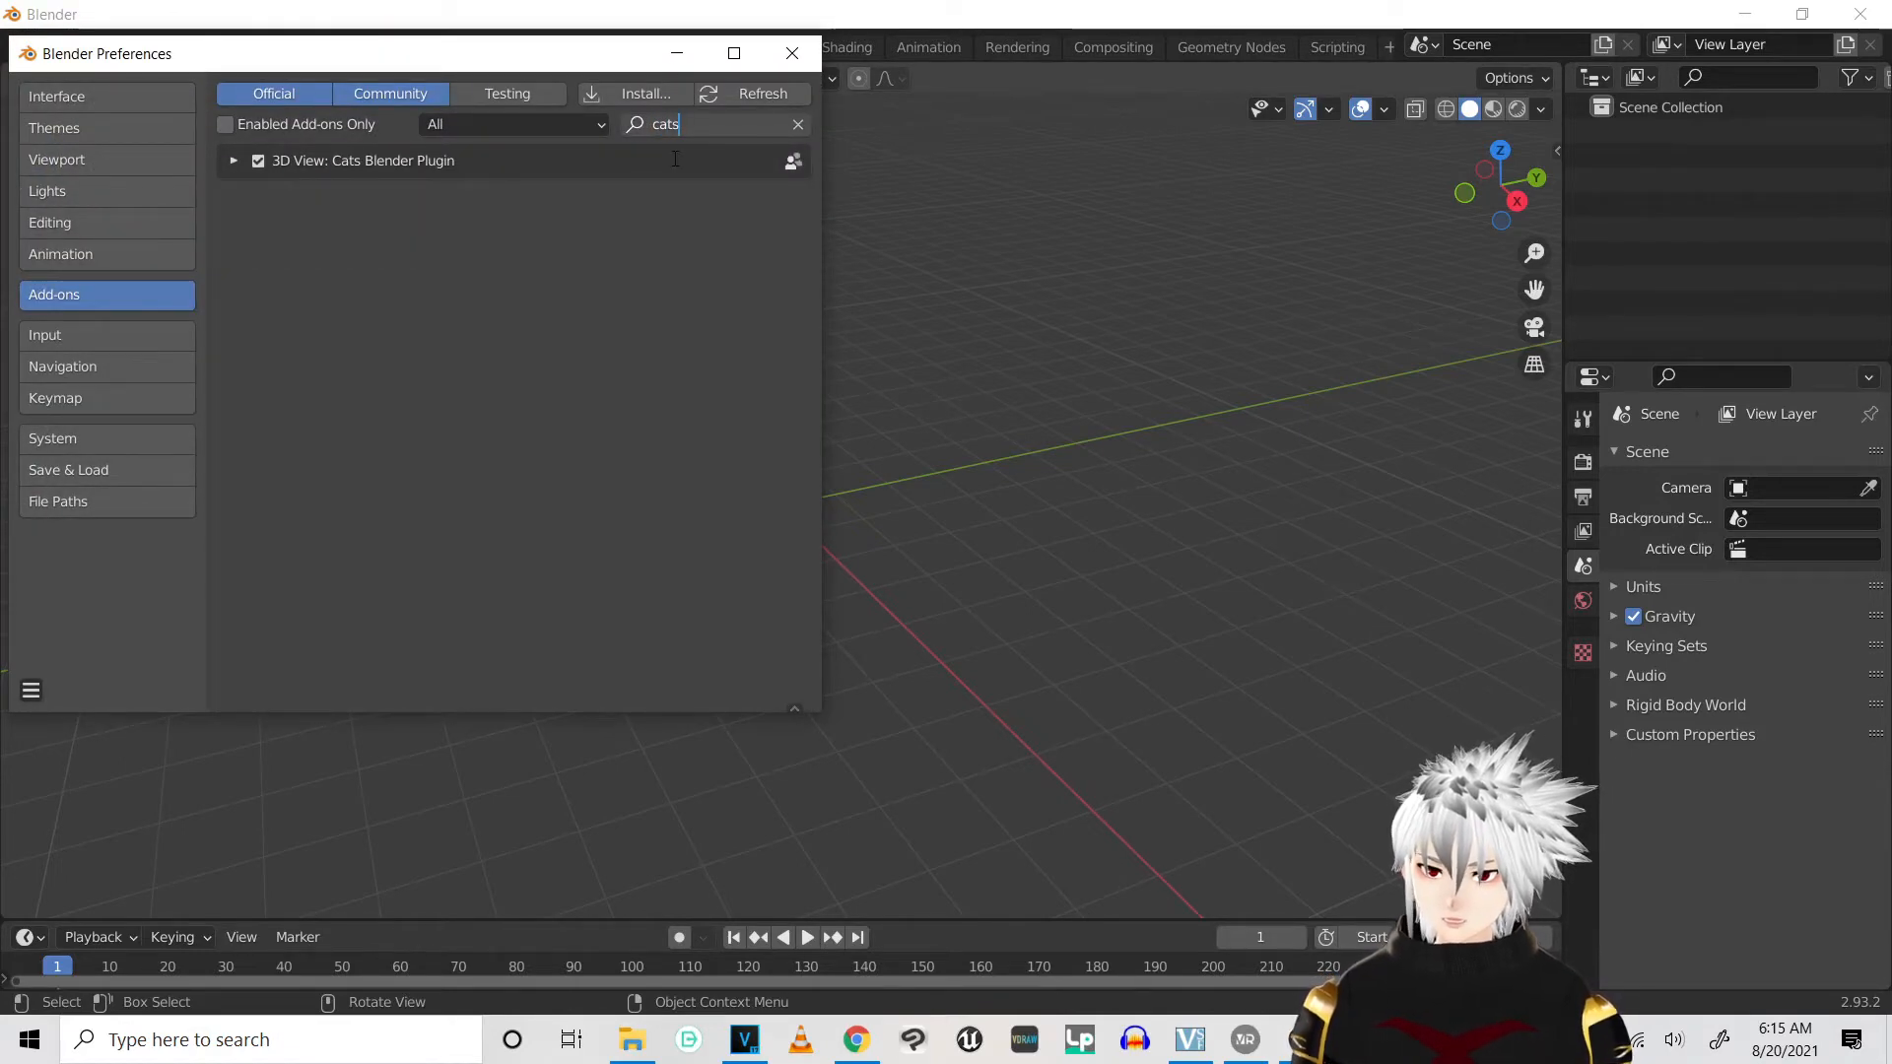
pyautogui.click(644, 93)
pyautogui.write('v')
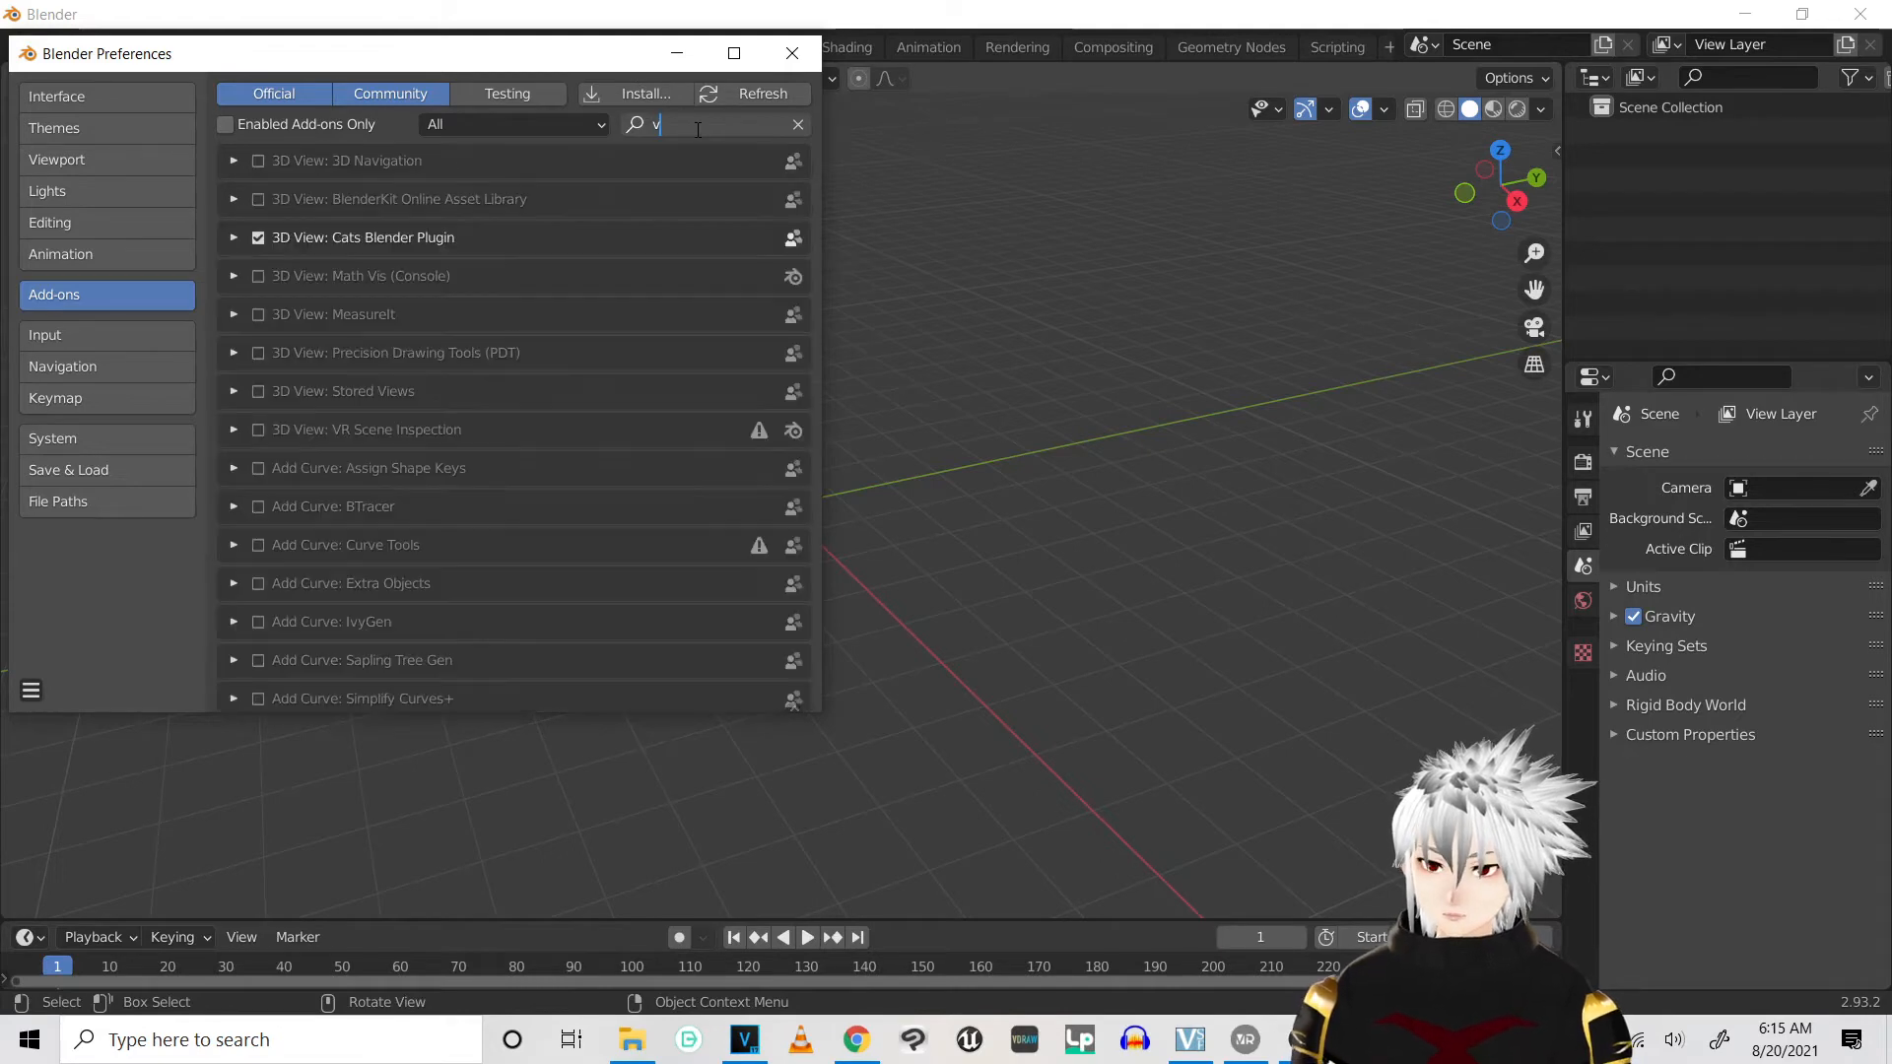
pyautogui.write('rm')
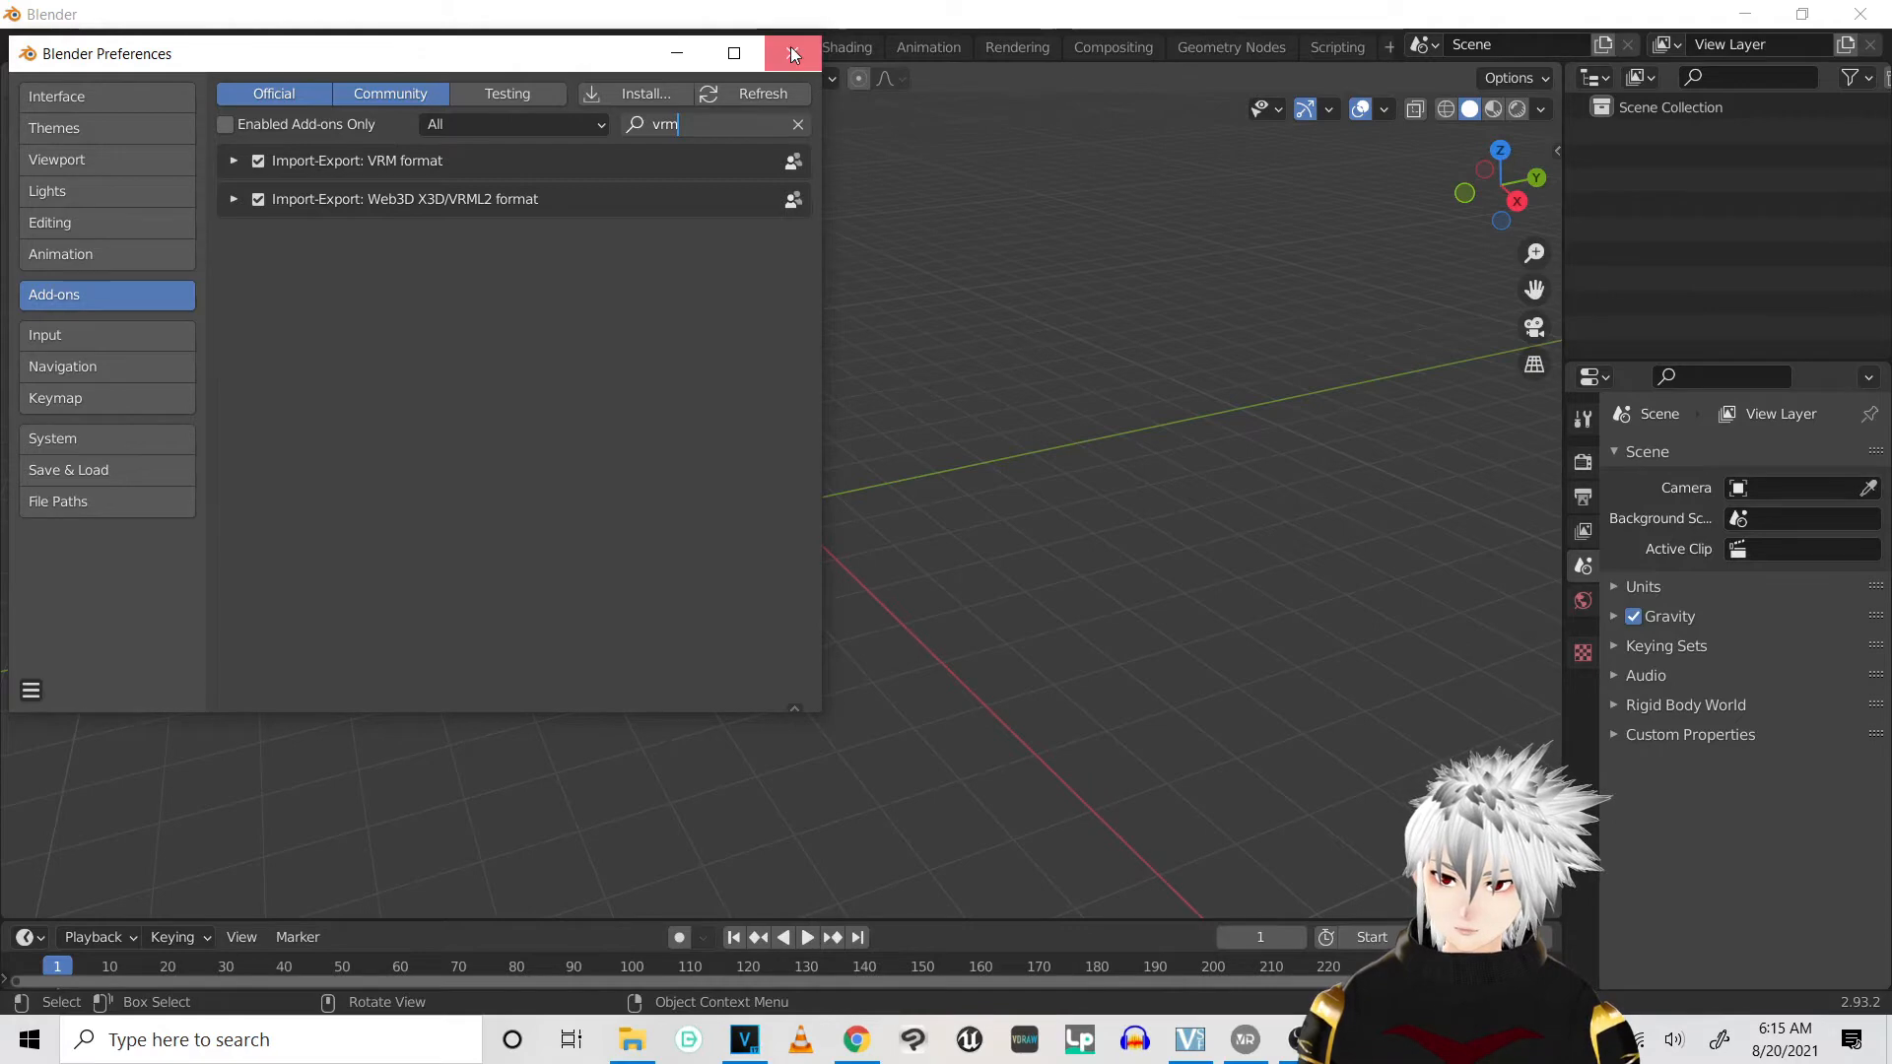
pyautogui.click(792, 53)
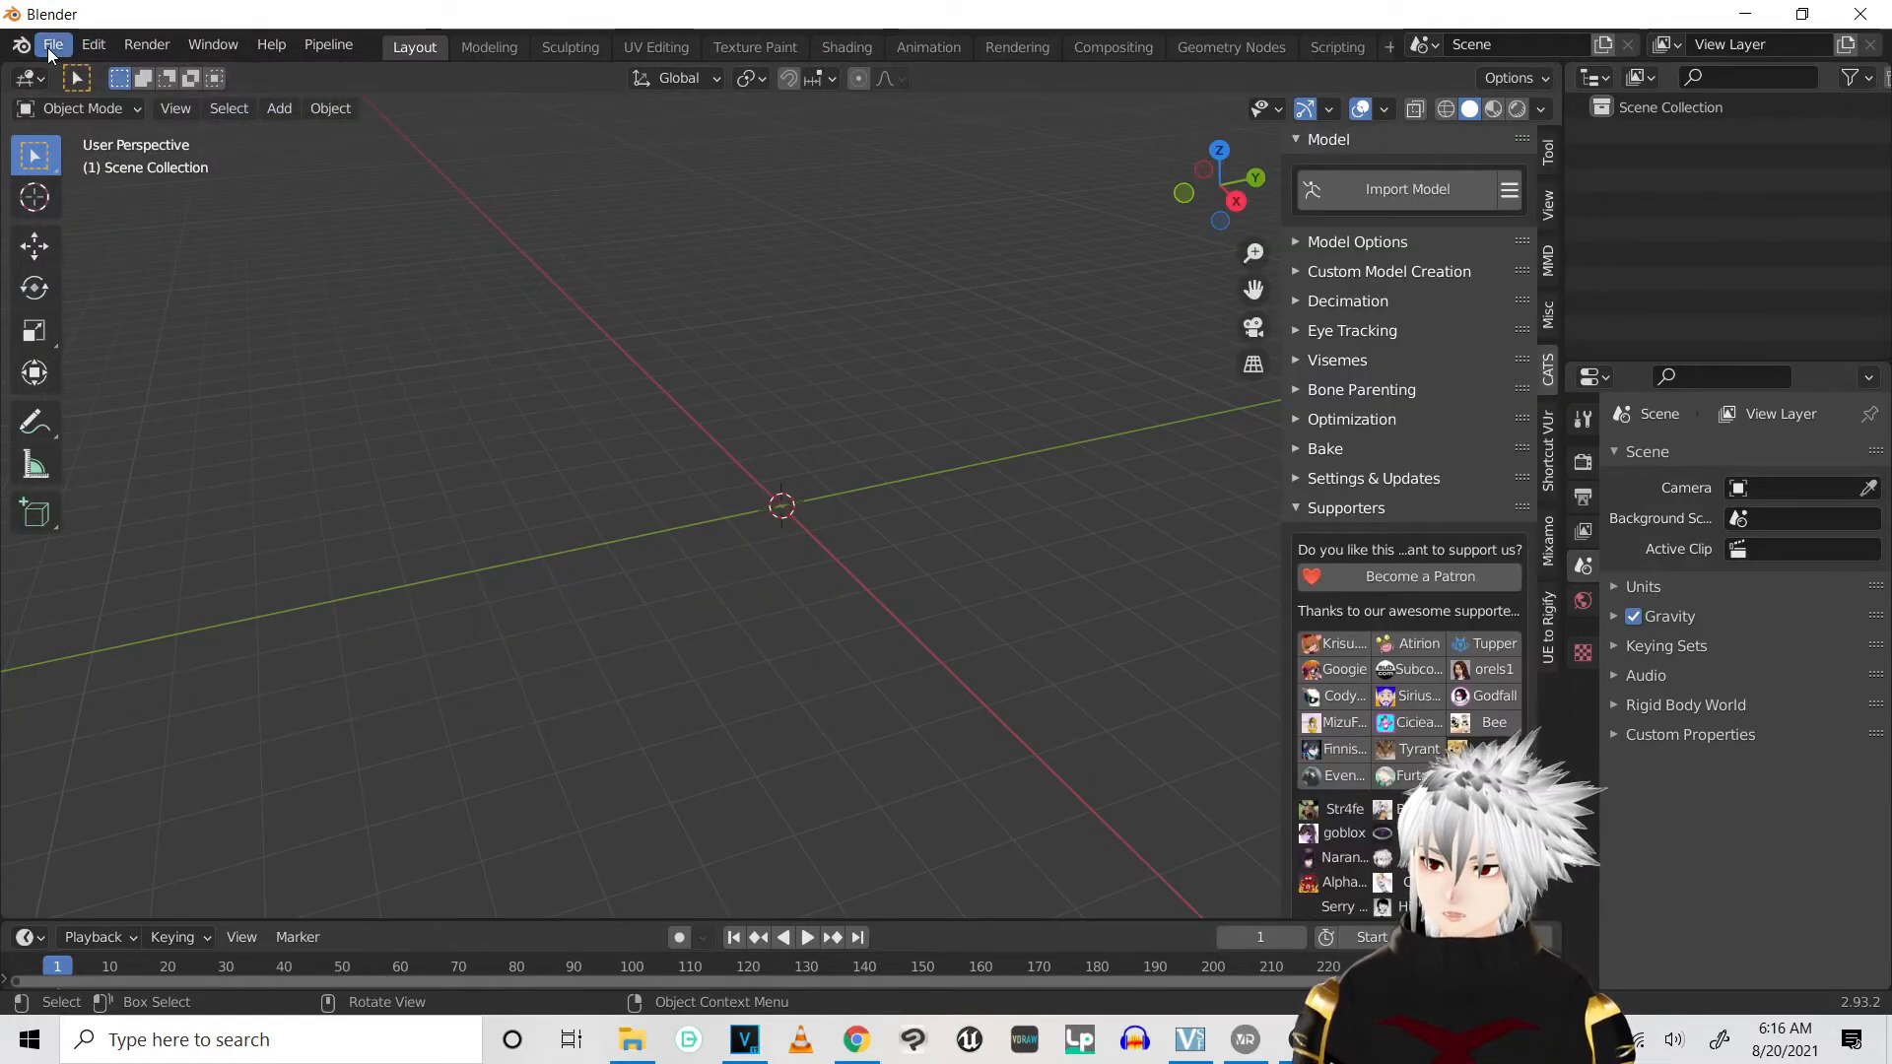
# Import Chelsea.vrm, then run Cats Fix Model and Export Model
pyautogui.click(53, 44)
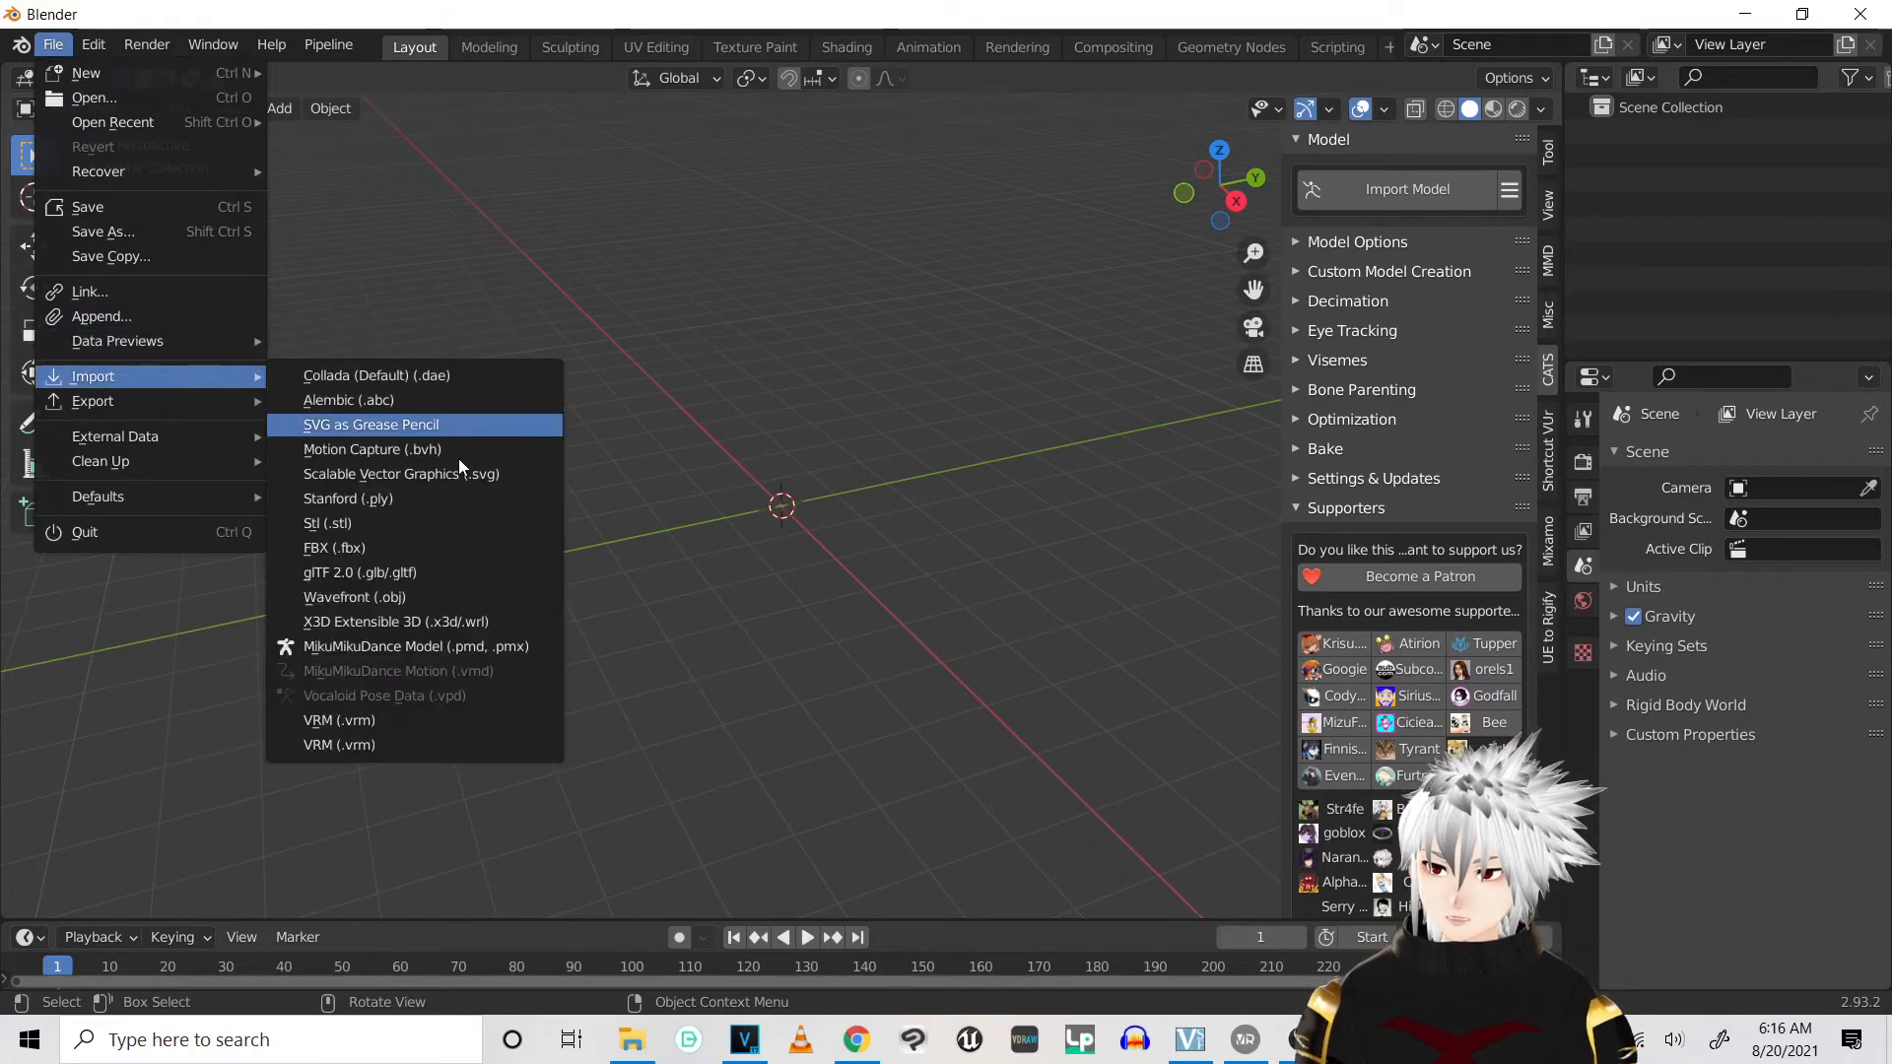
pyautogui.click(339, 720)
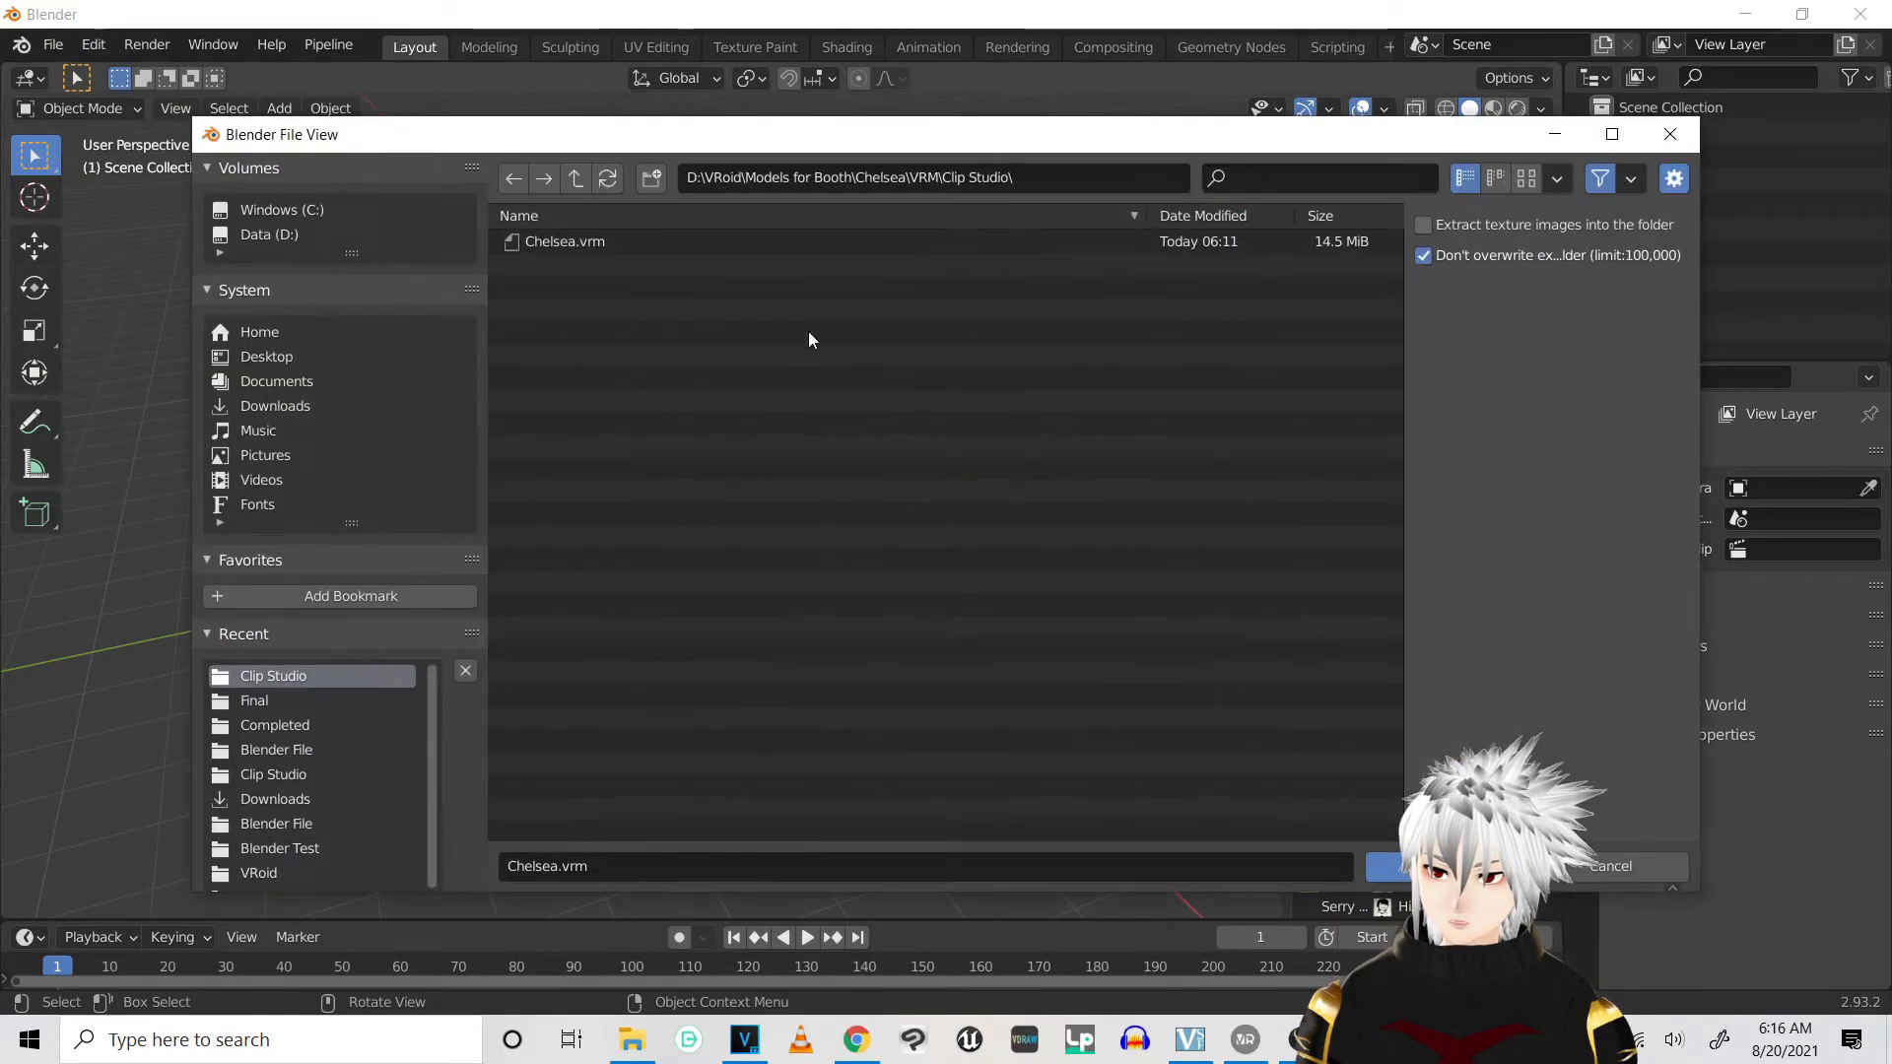
pyautogui.click(565, 242)
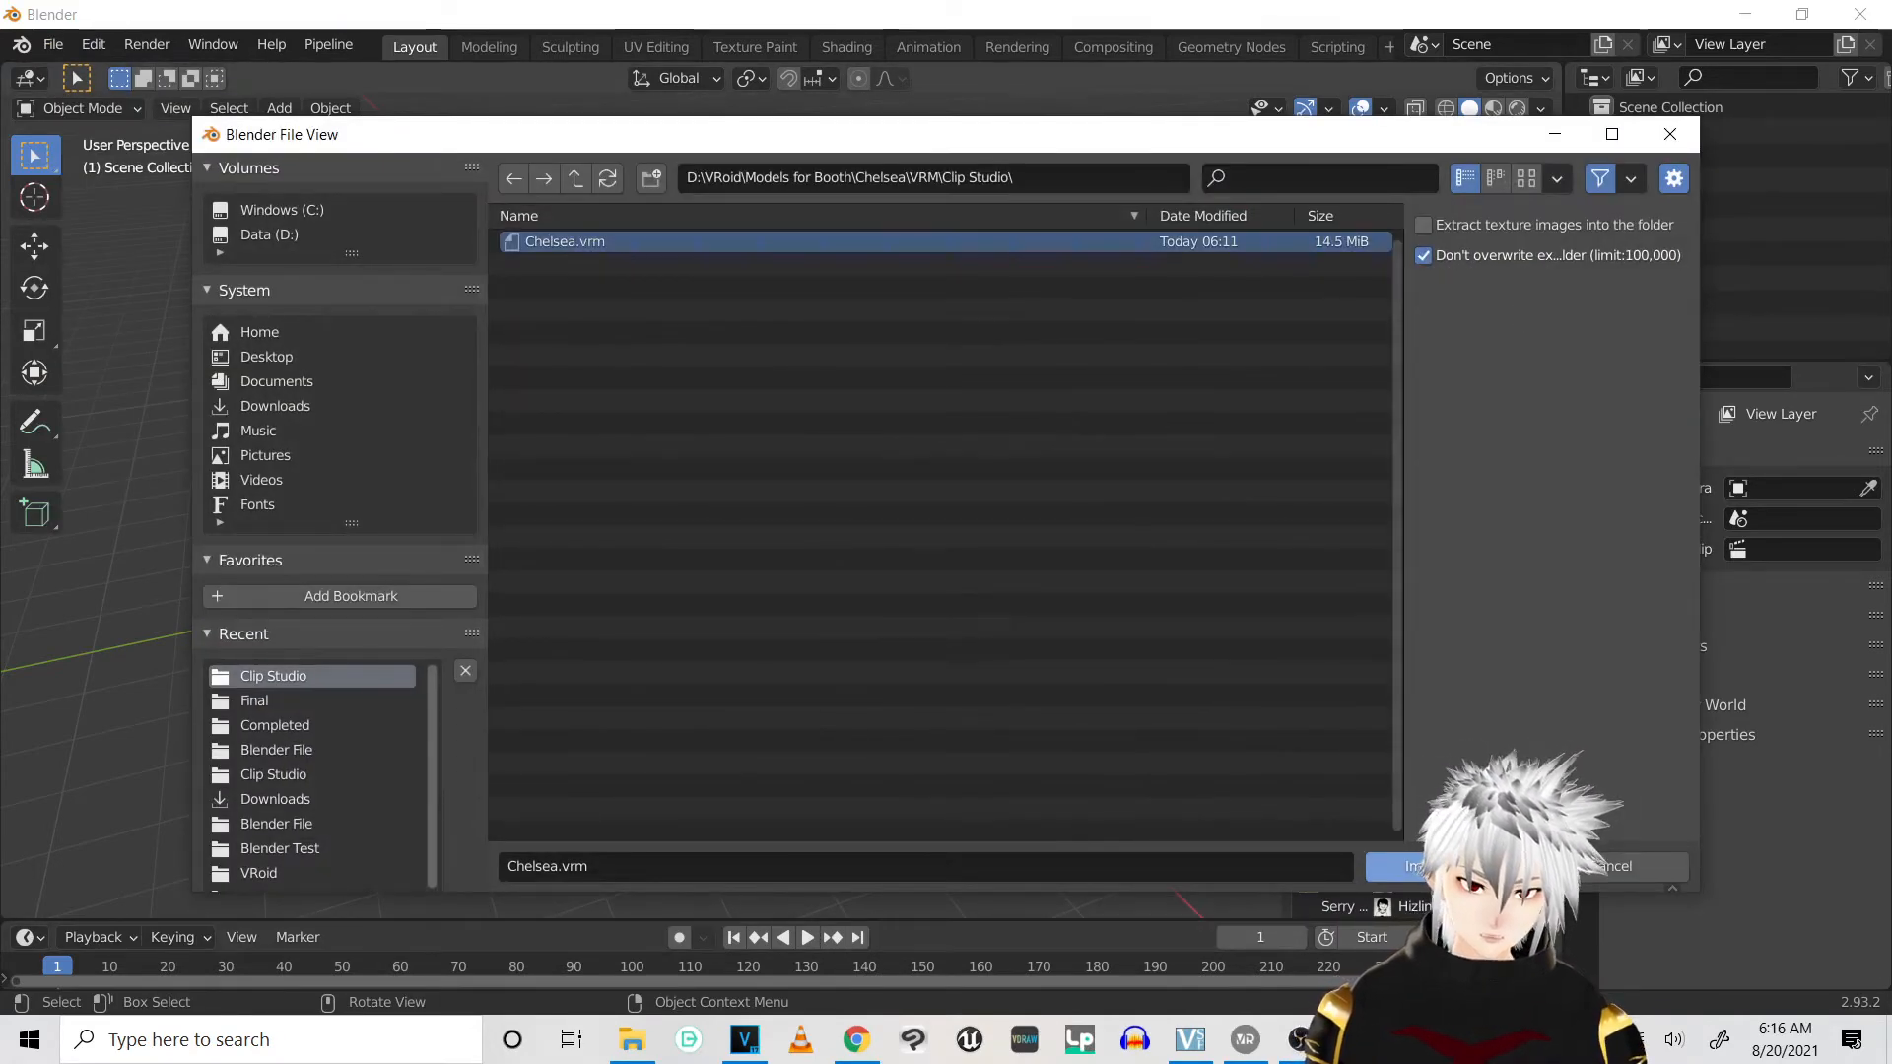
pyautogui.click(1406, 865)
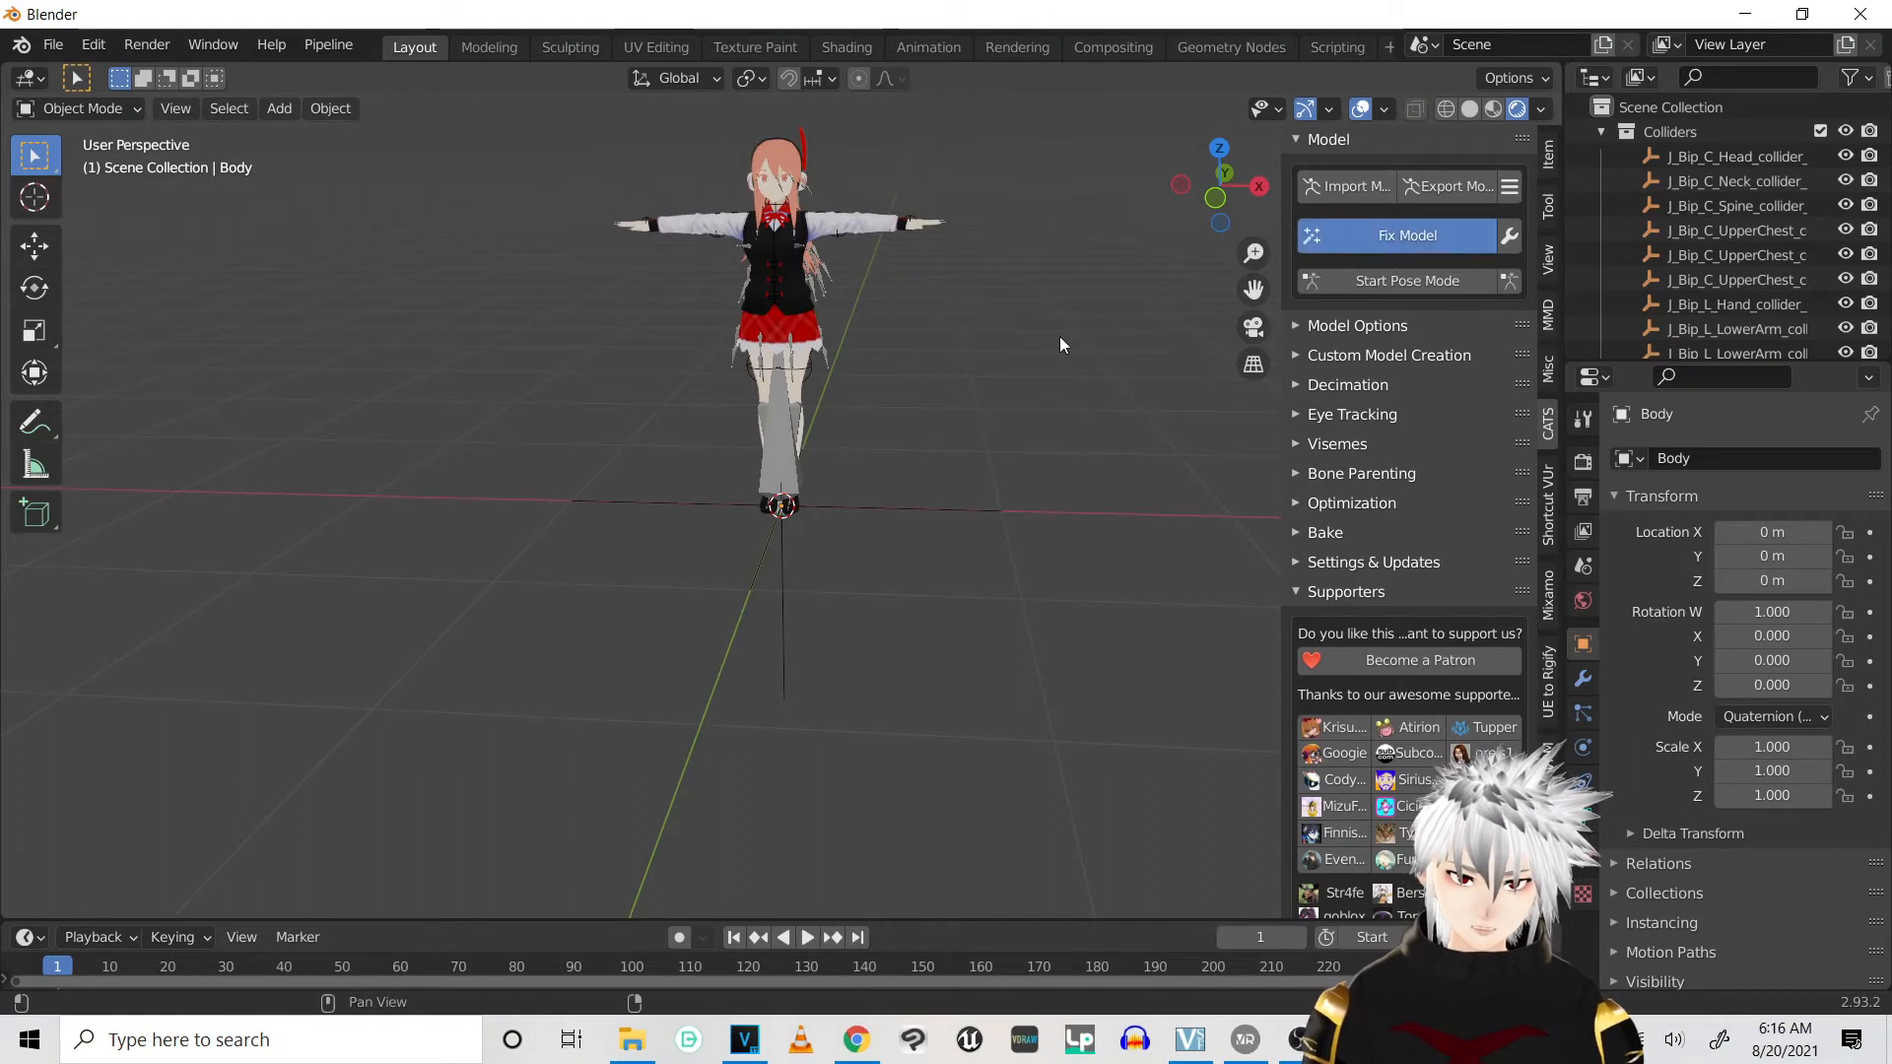
pyautogui.moveTo(1050, 339)
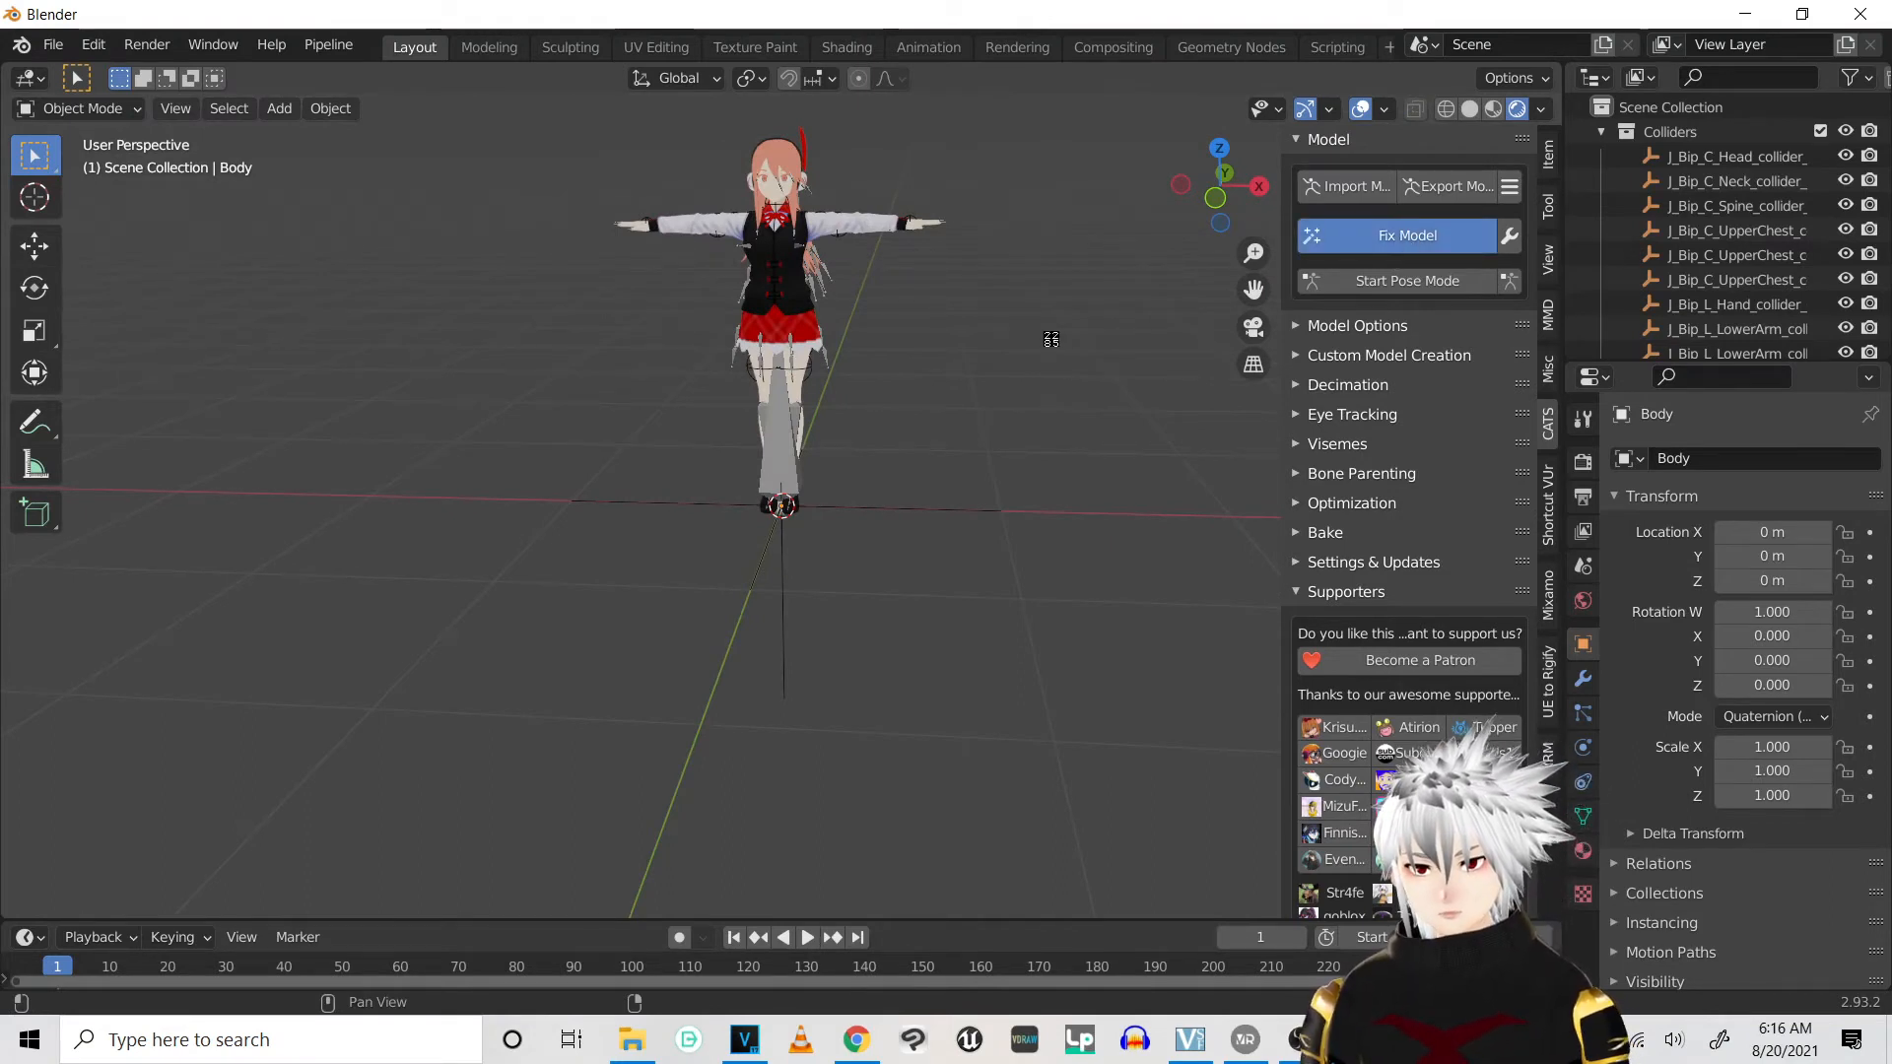
pyautogui.click(1404, 235)
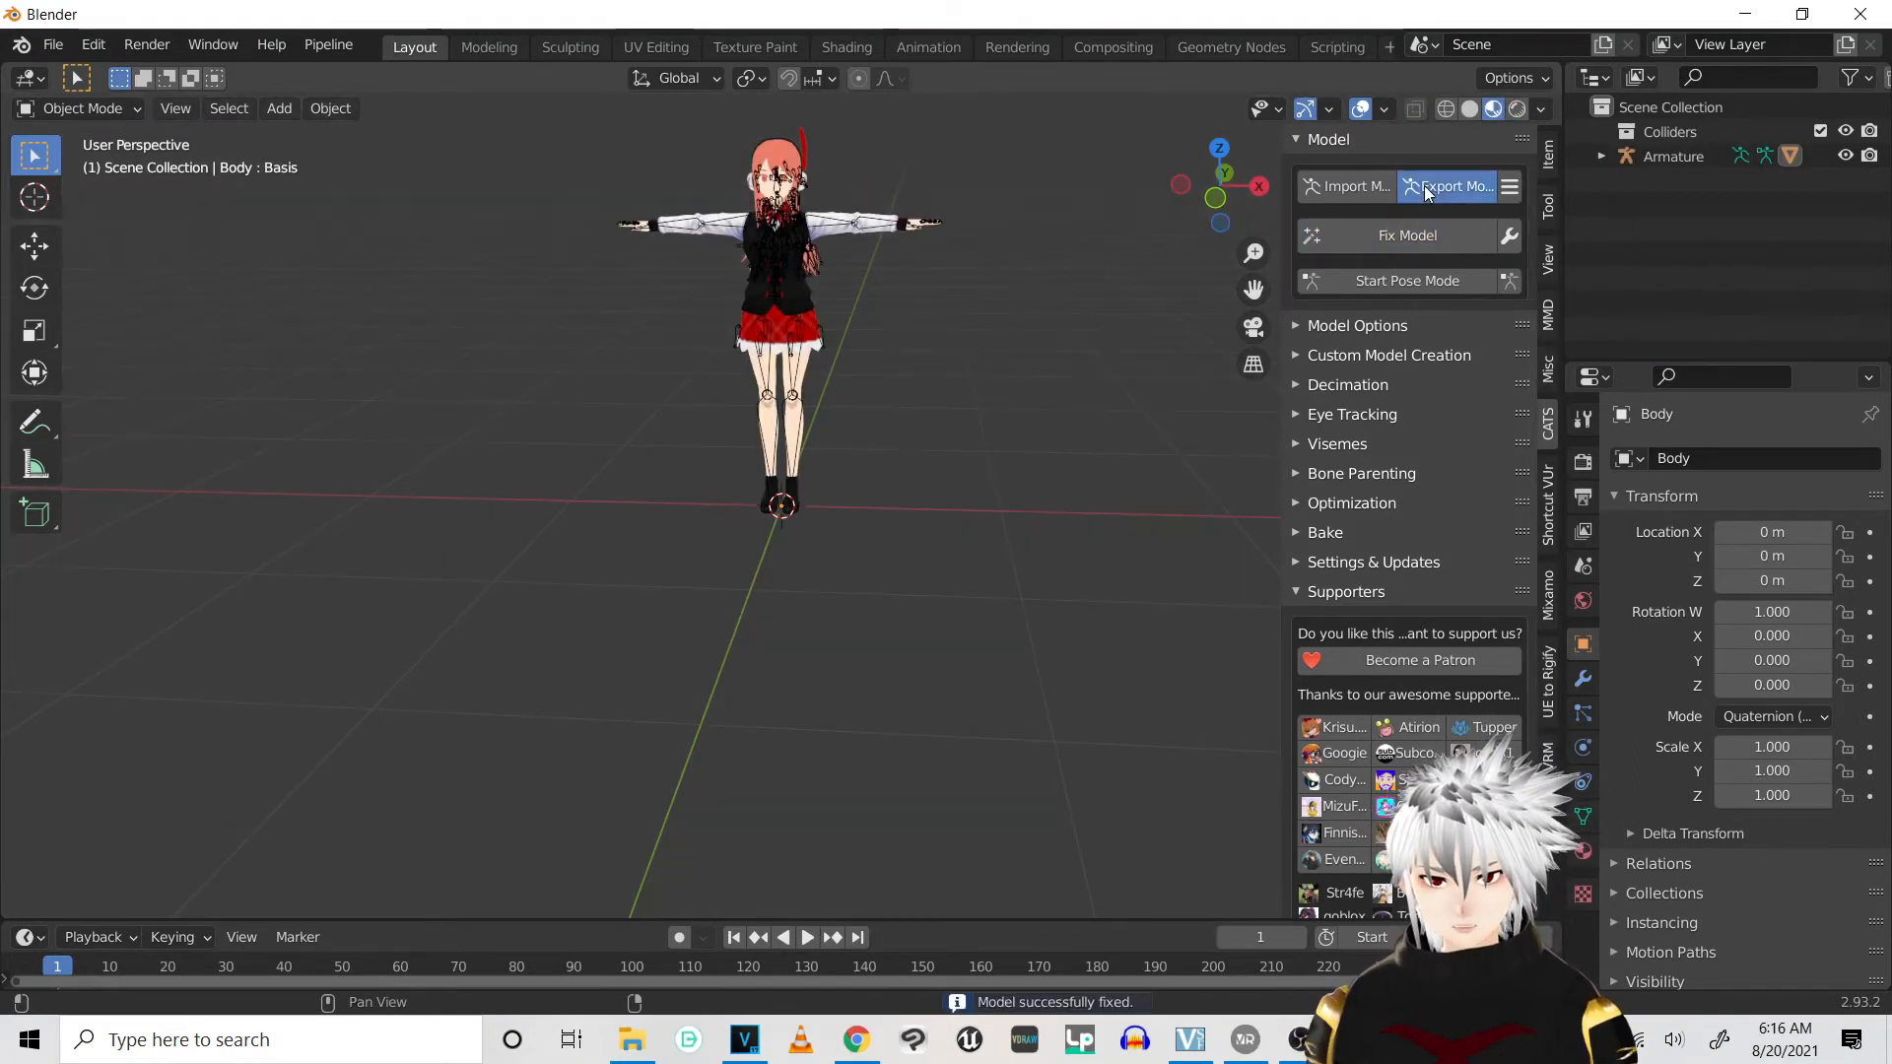
pyautogui.click(1452, 186)
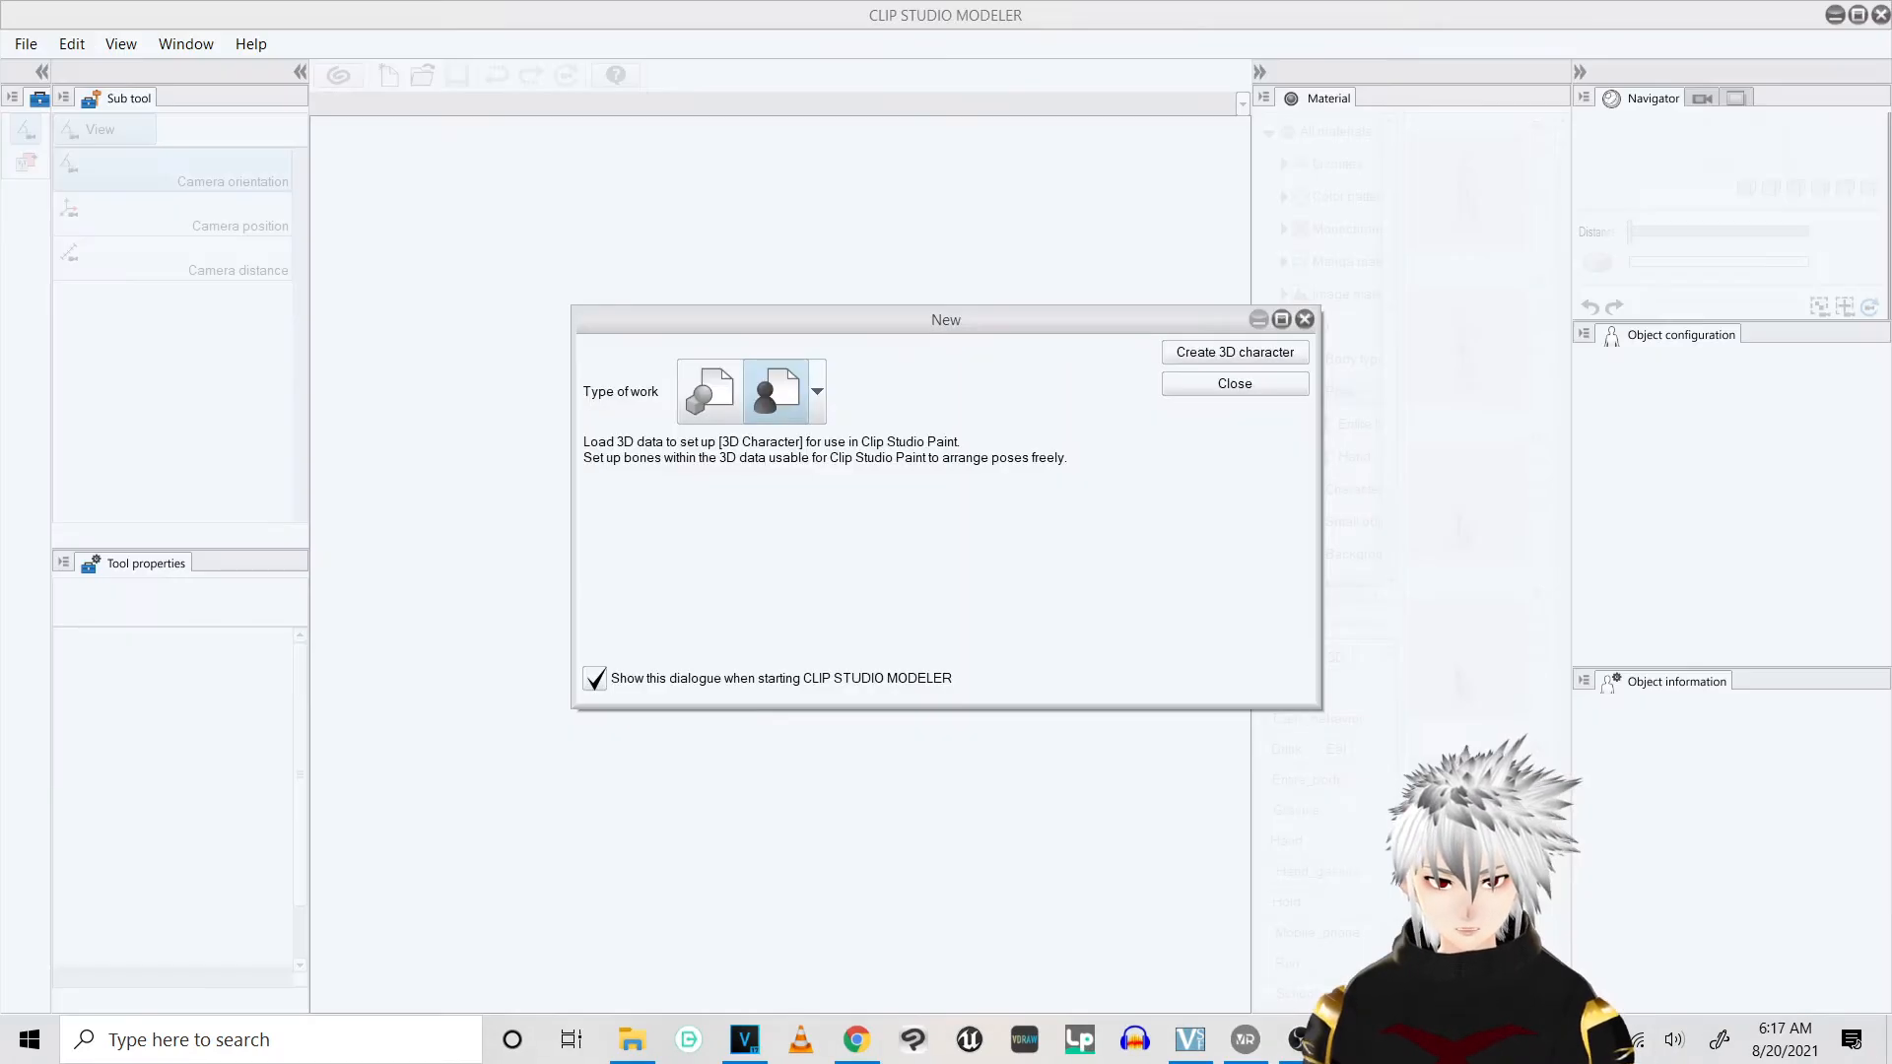
pyautogui.moveTo(763, 396)
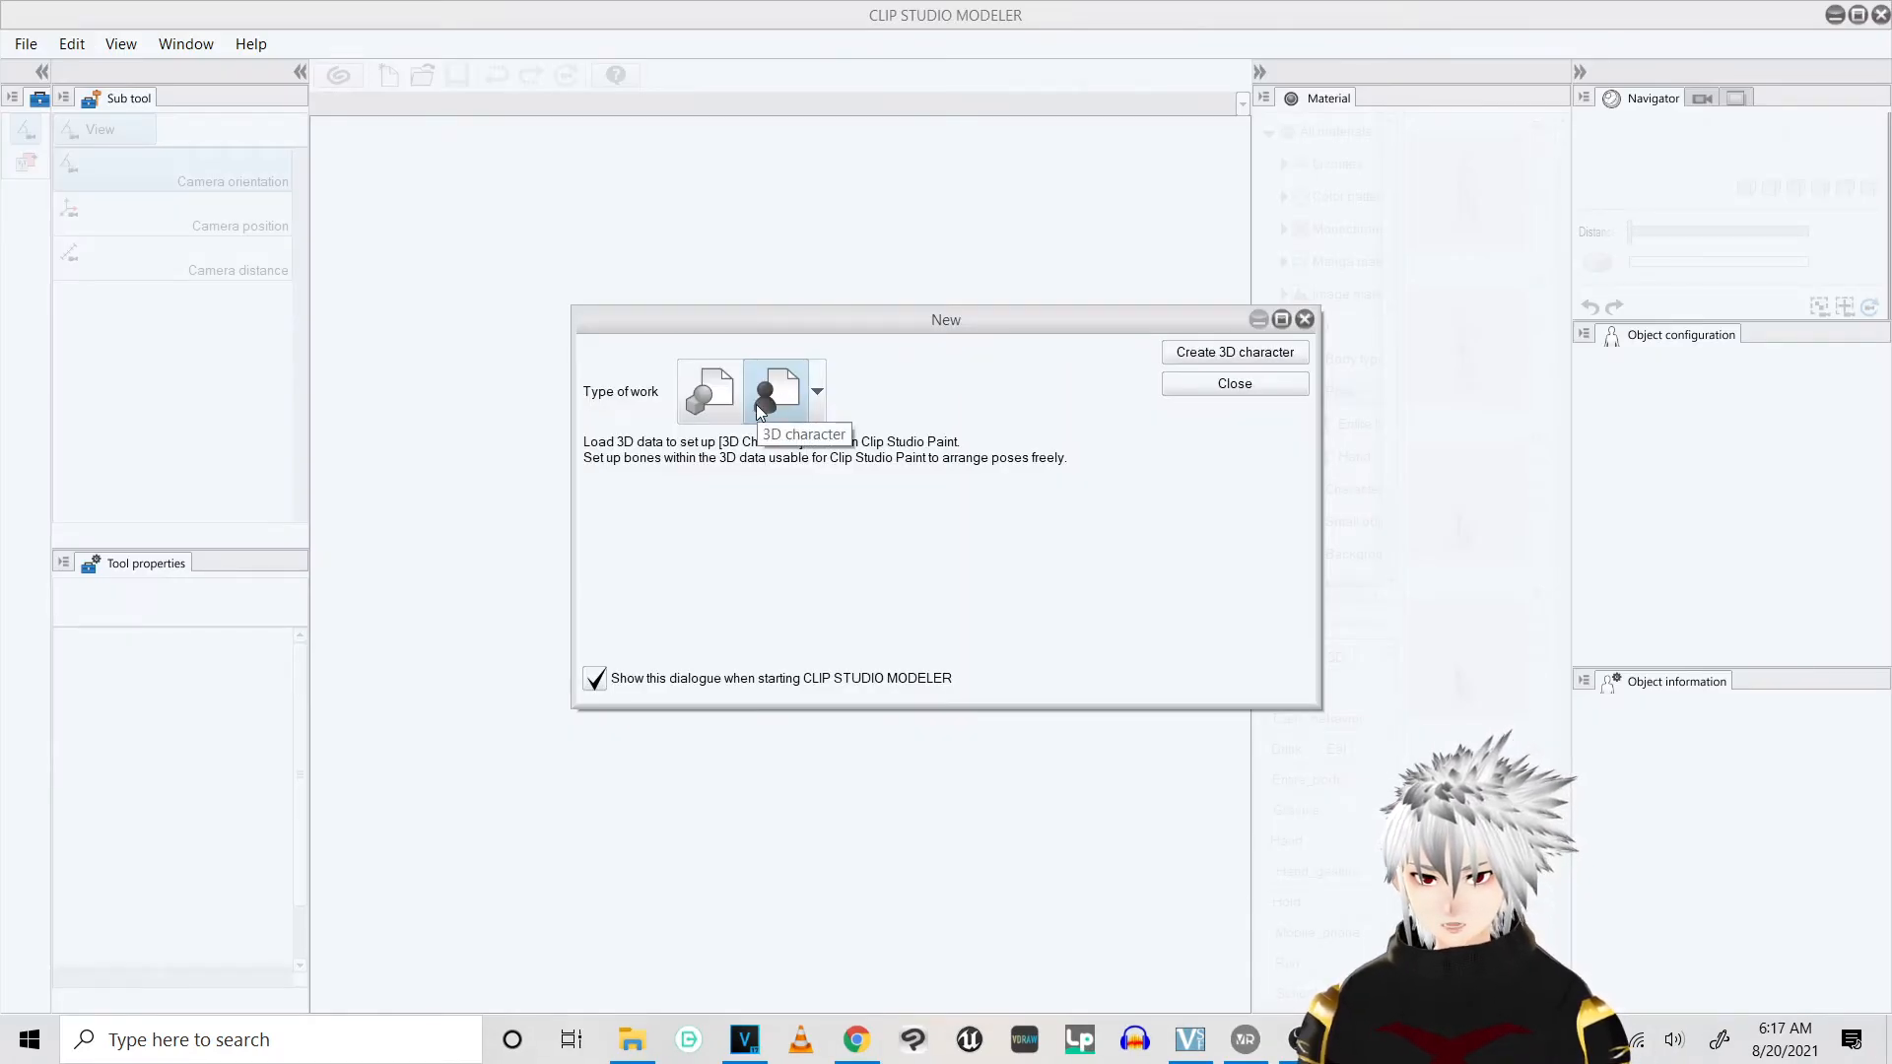
# Create a new 3D character from Chelsea.fbx in the Chelsea folder
pyautogui.click(1233, 351)
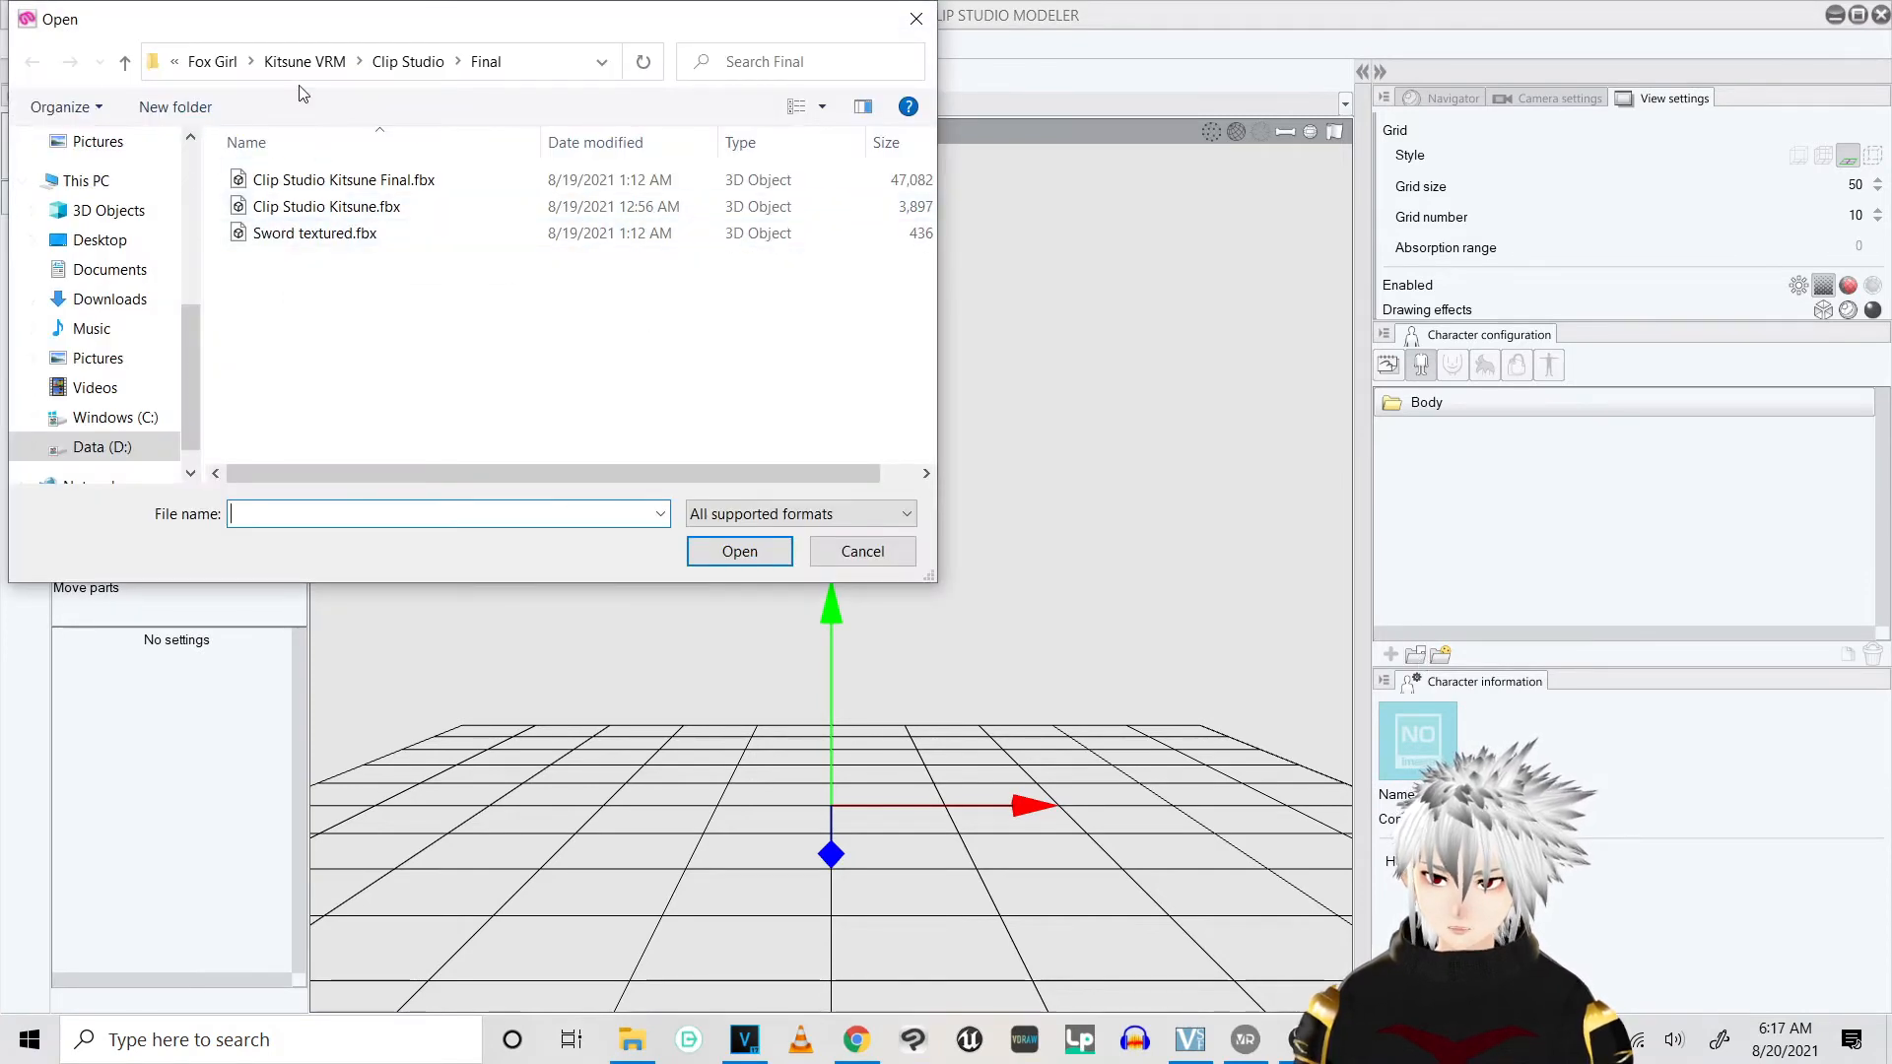
pyautogui.click(209, 61)
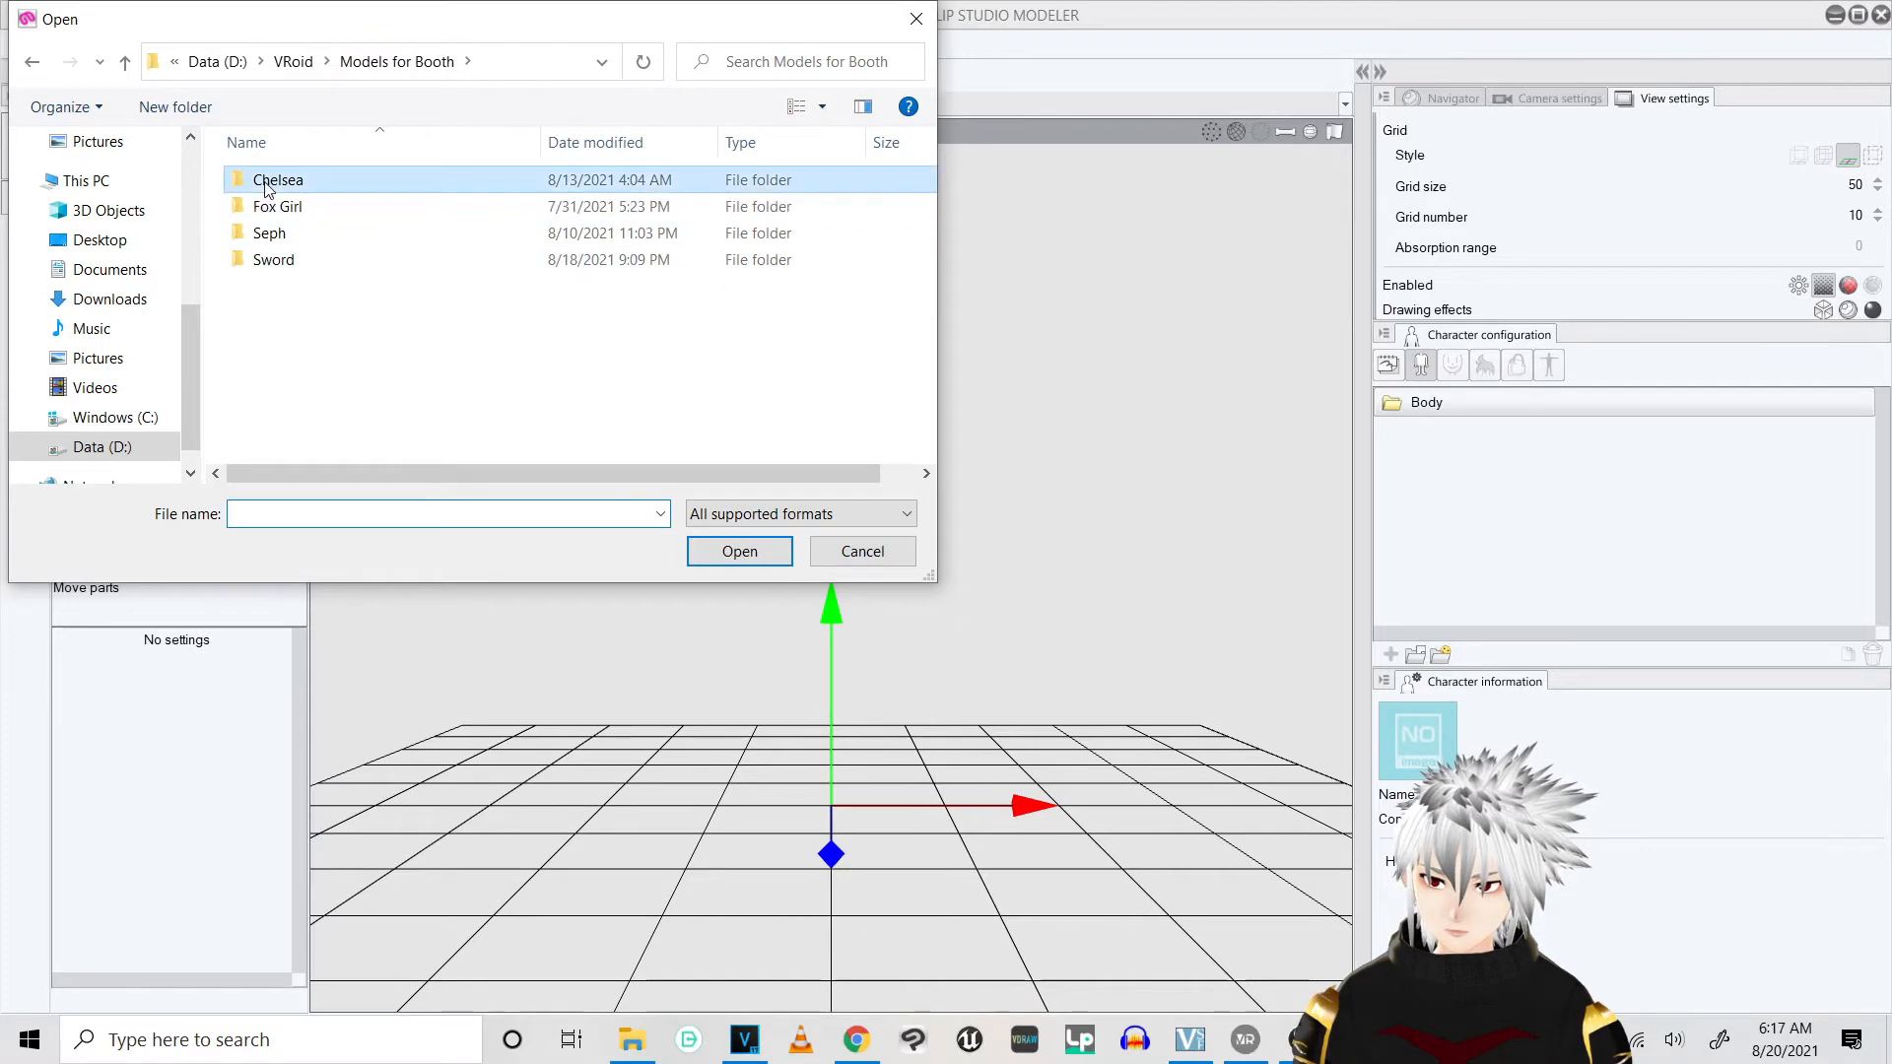
pyautogui.doubleClick(279, 179)
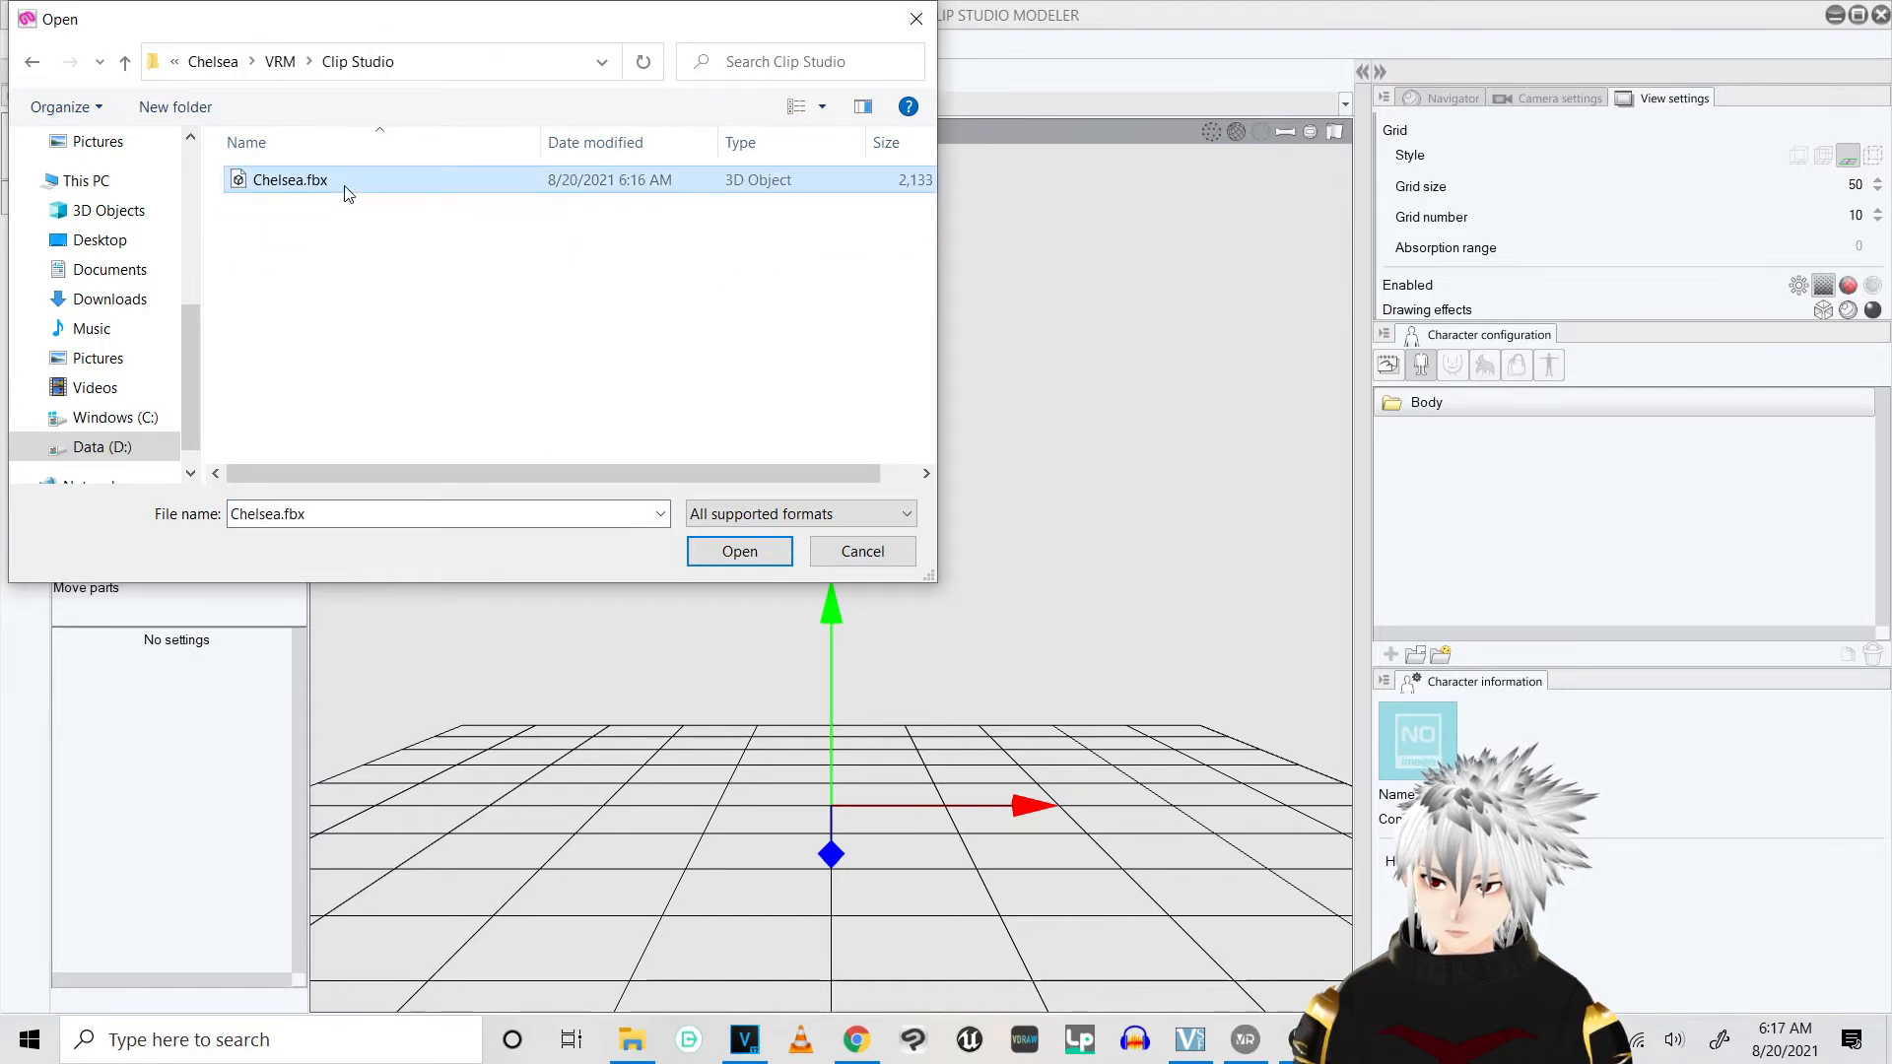
pyautogui.click(738, 551)
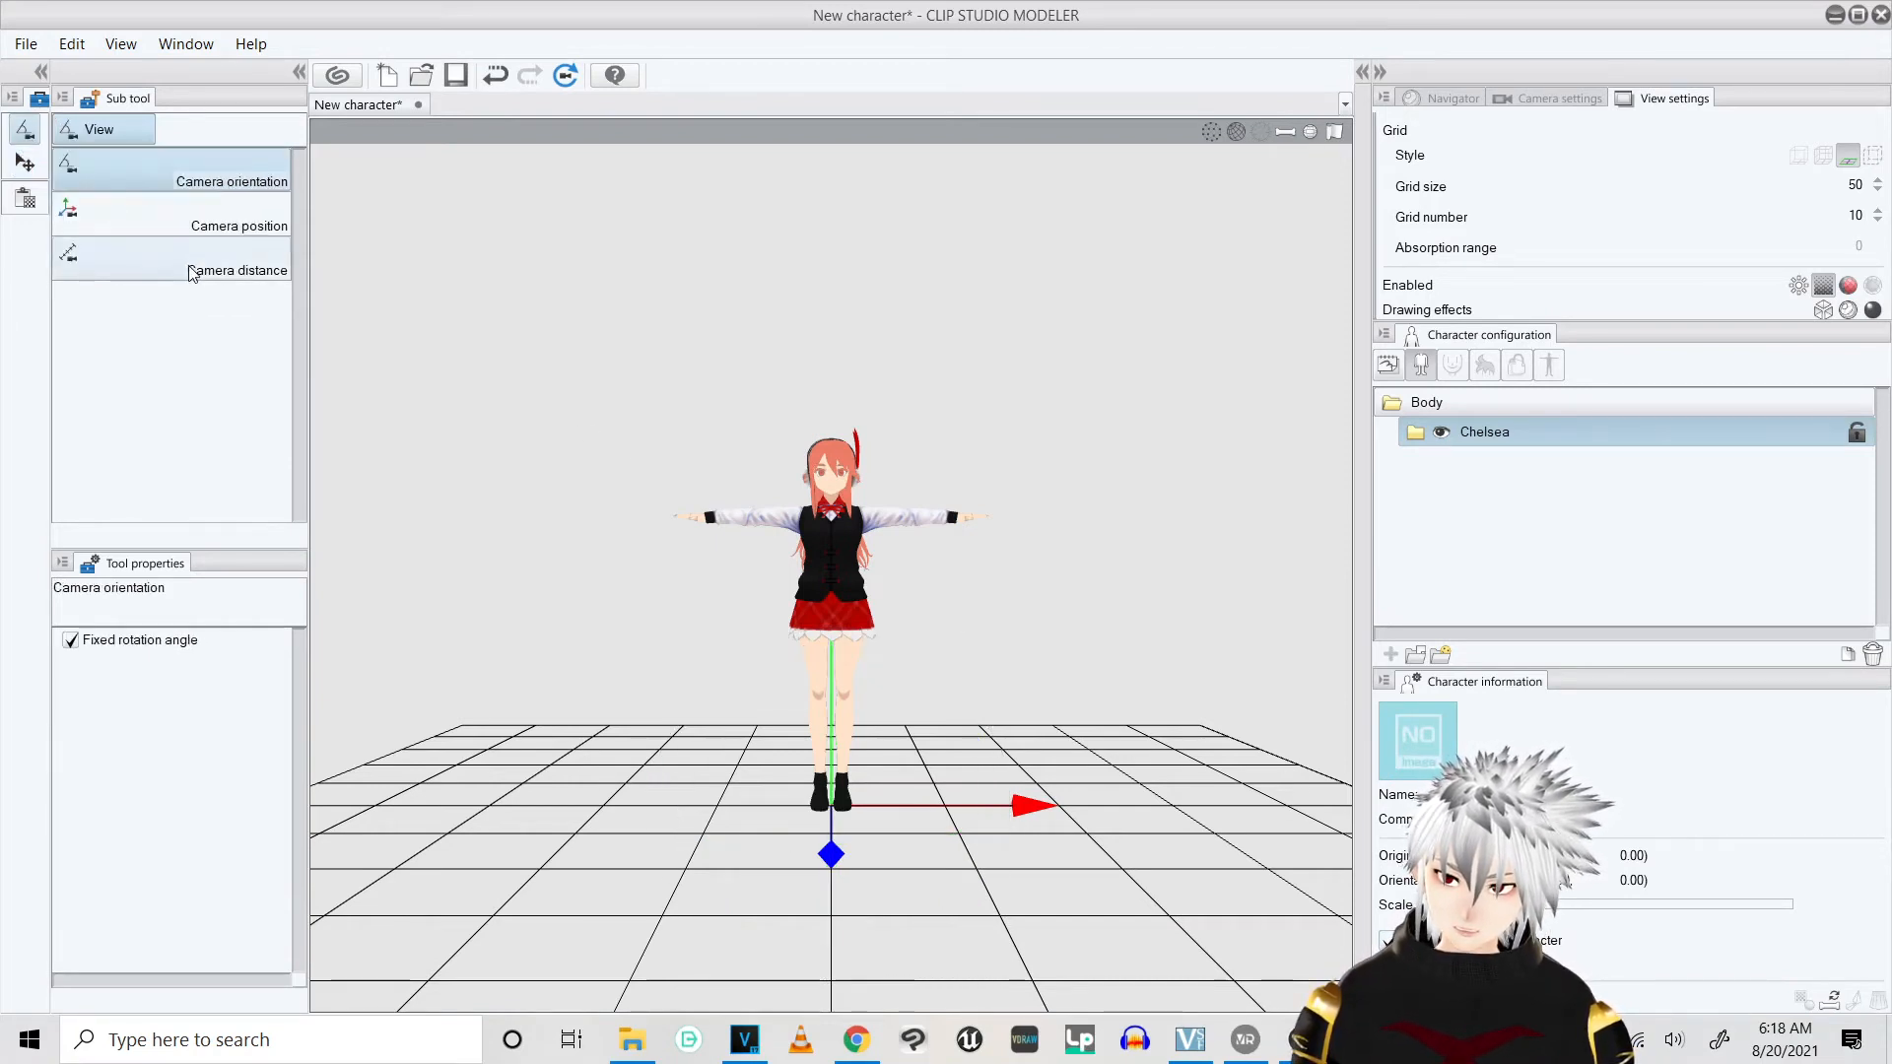
# Capture a front-view thumbnail of Chelsea and complete it
pyautogui.click(236, 269)
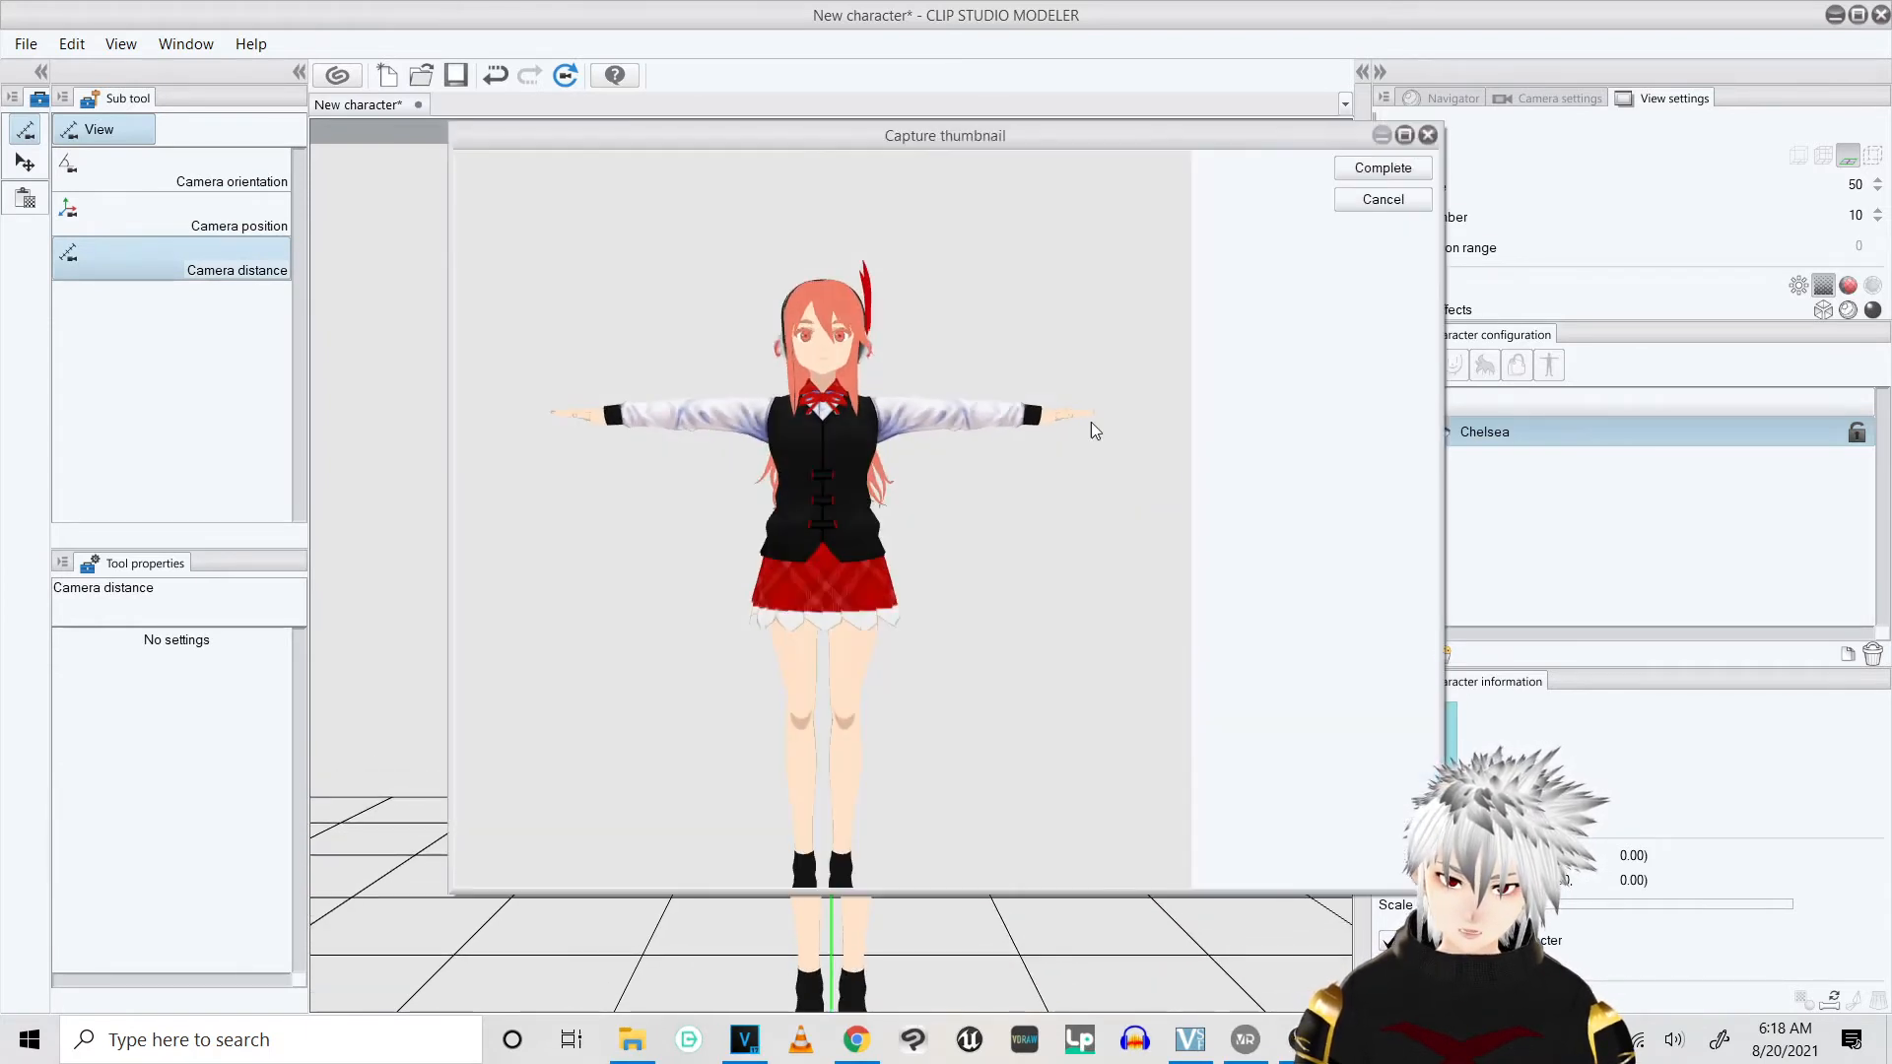
pyautogui.click(1381, 168)
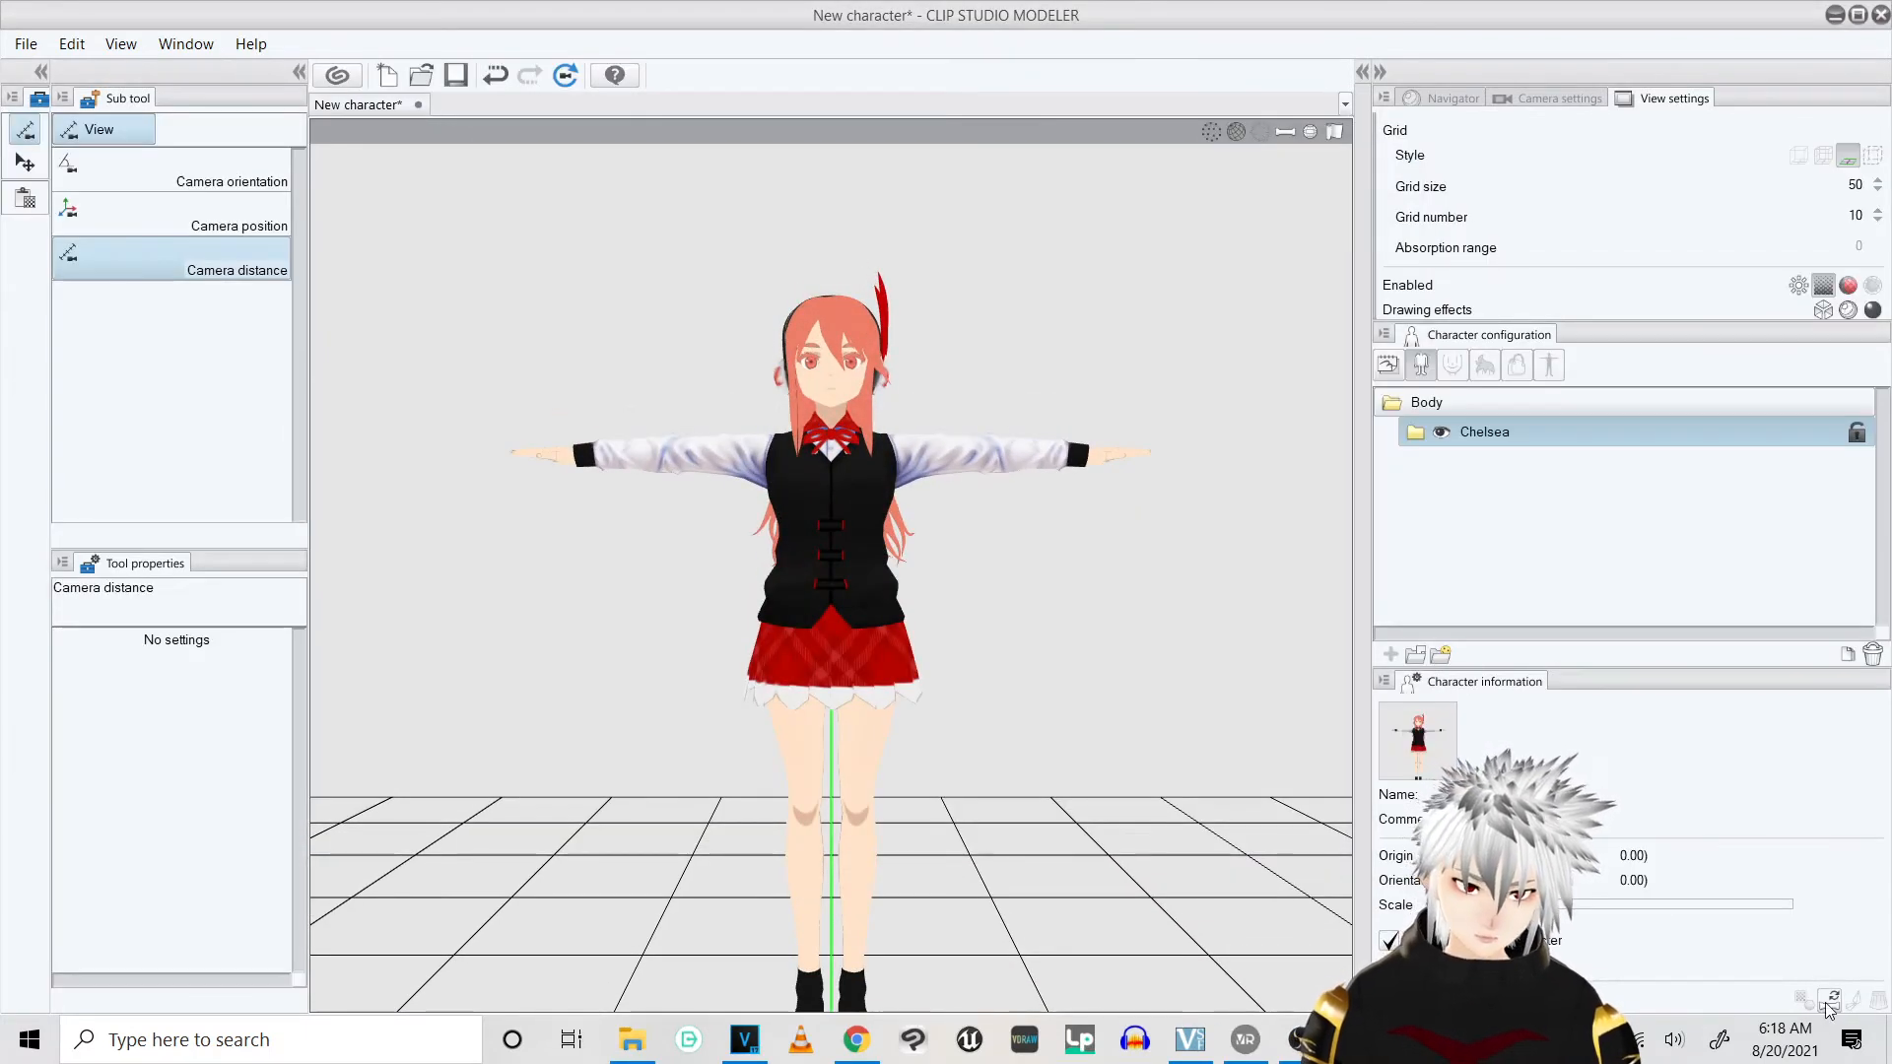
pyautogui.moveTo(1134, 410)
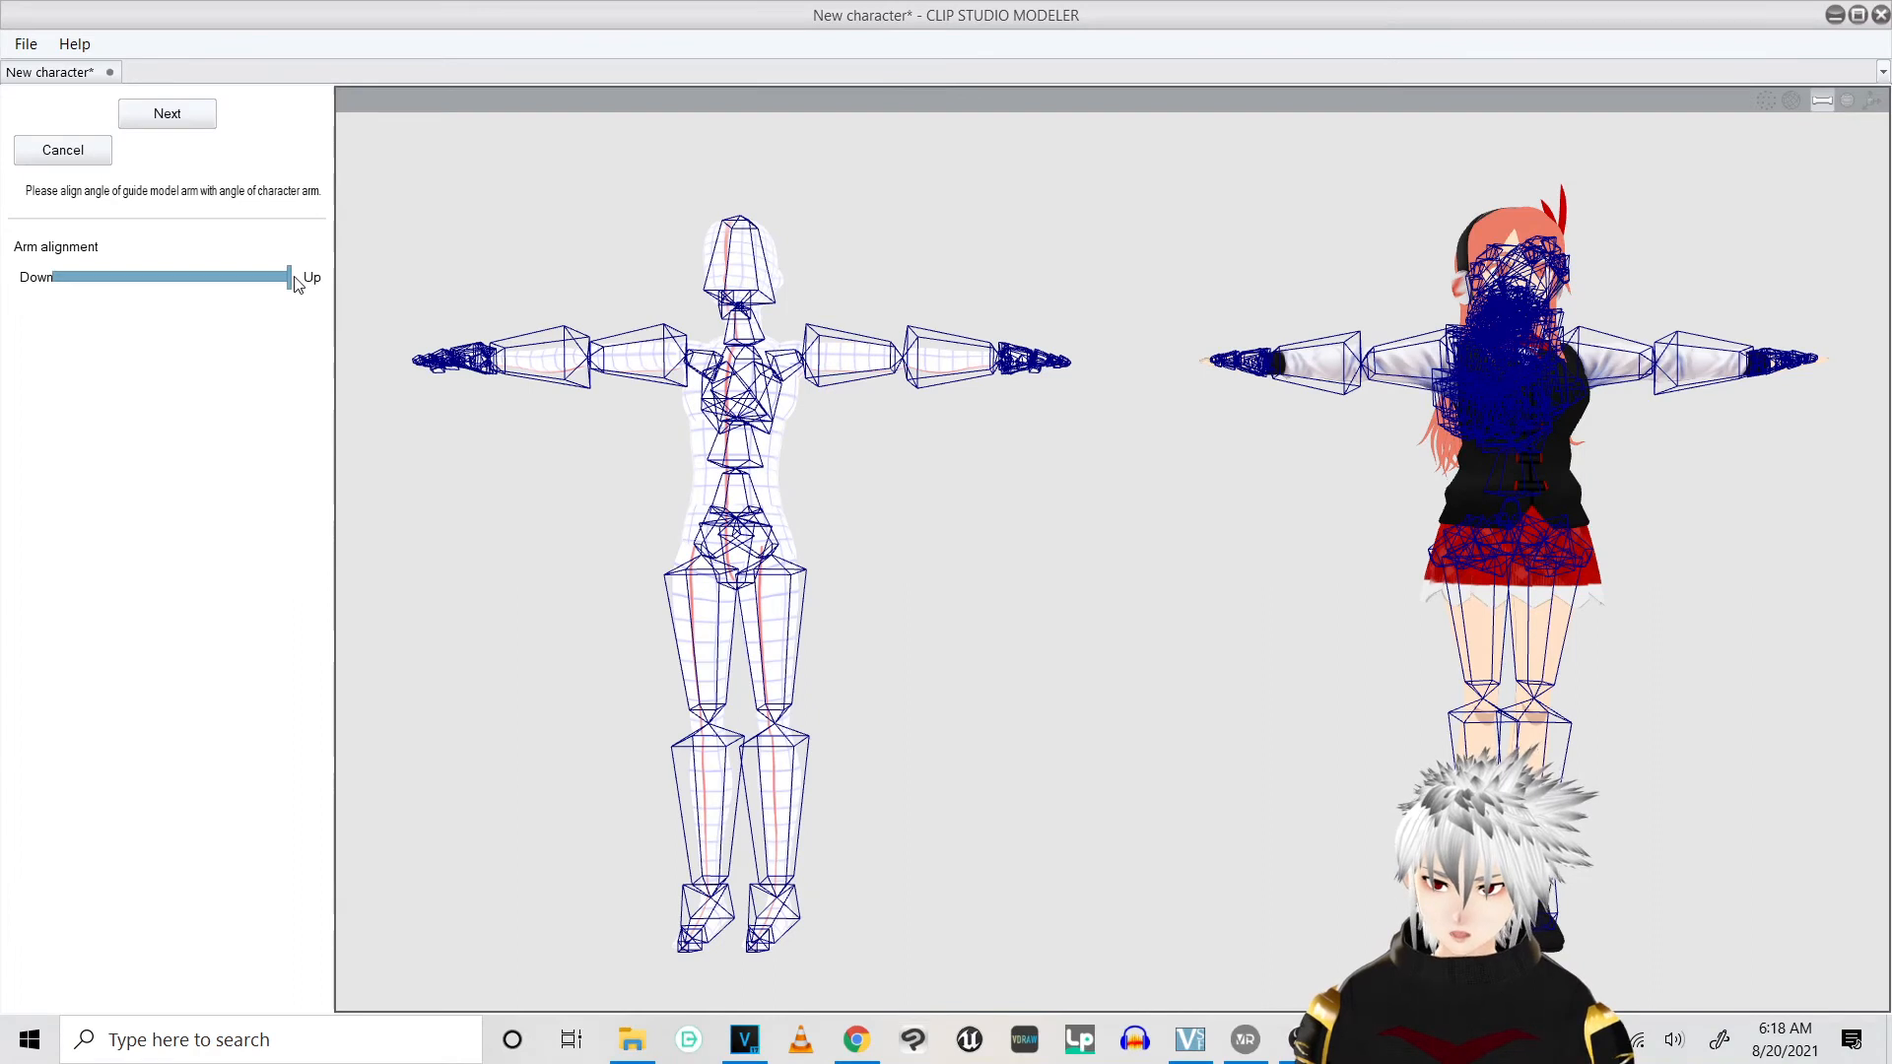
# Tilt the guide model's arms, specify the bones, test guide poses, and complete bone setup
pyautogui.moveTo(286, 277); pyautogui.dragTo(278, 278)
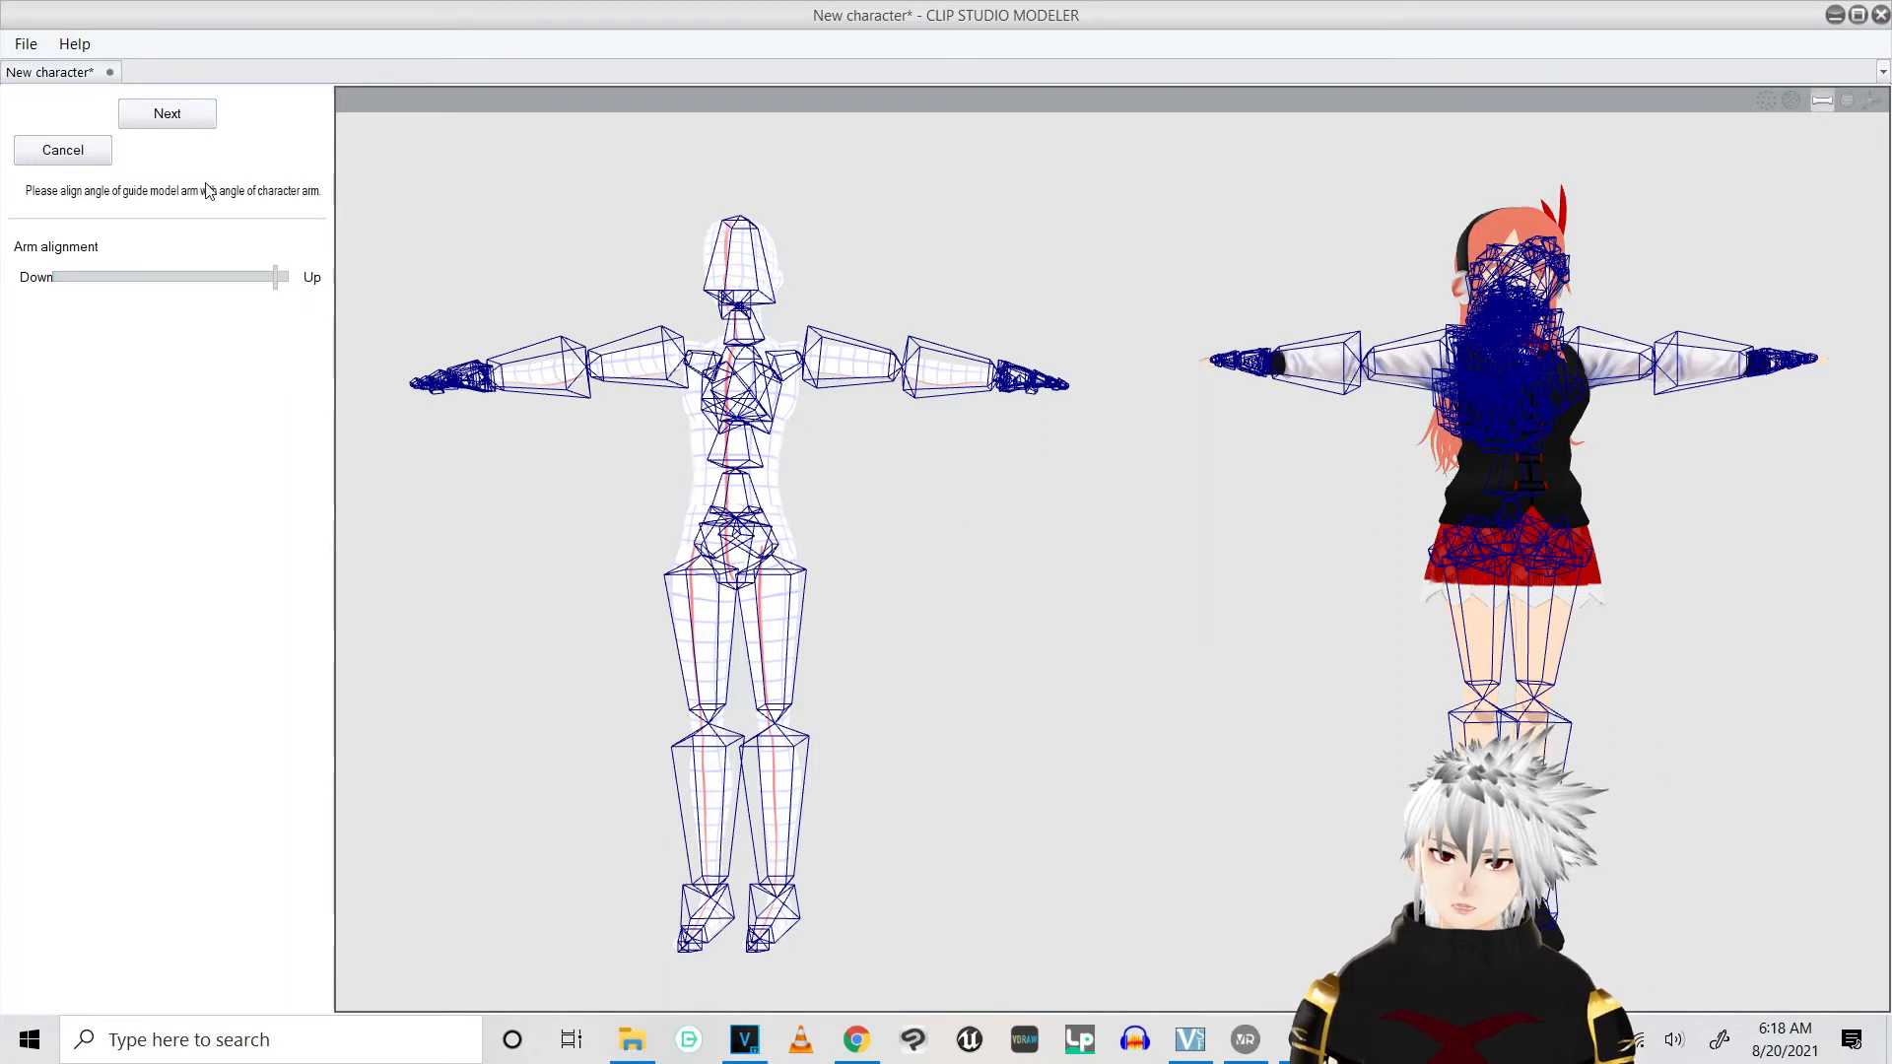
pyautogui.click(167, 113)
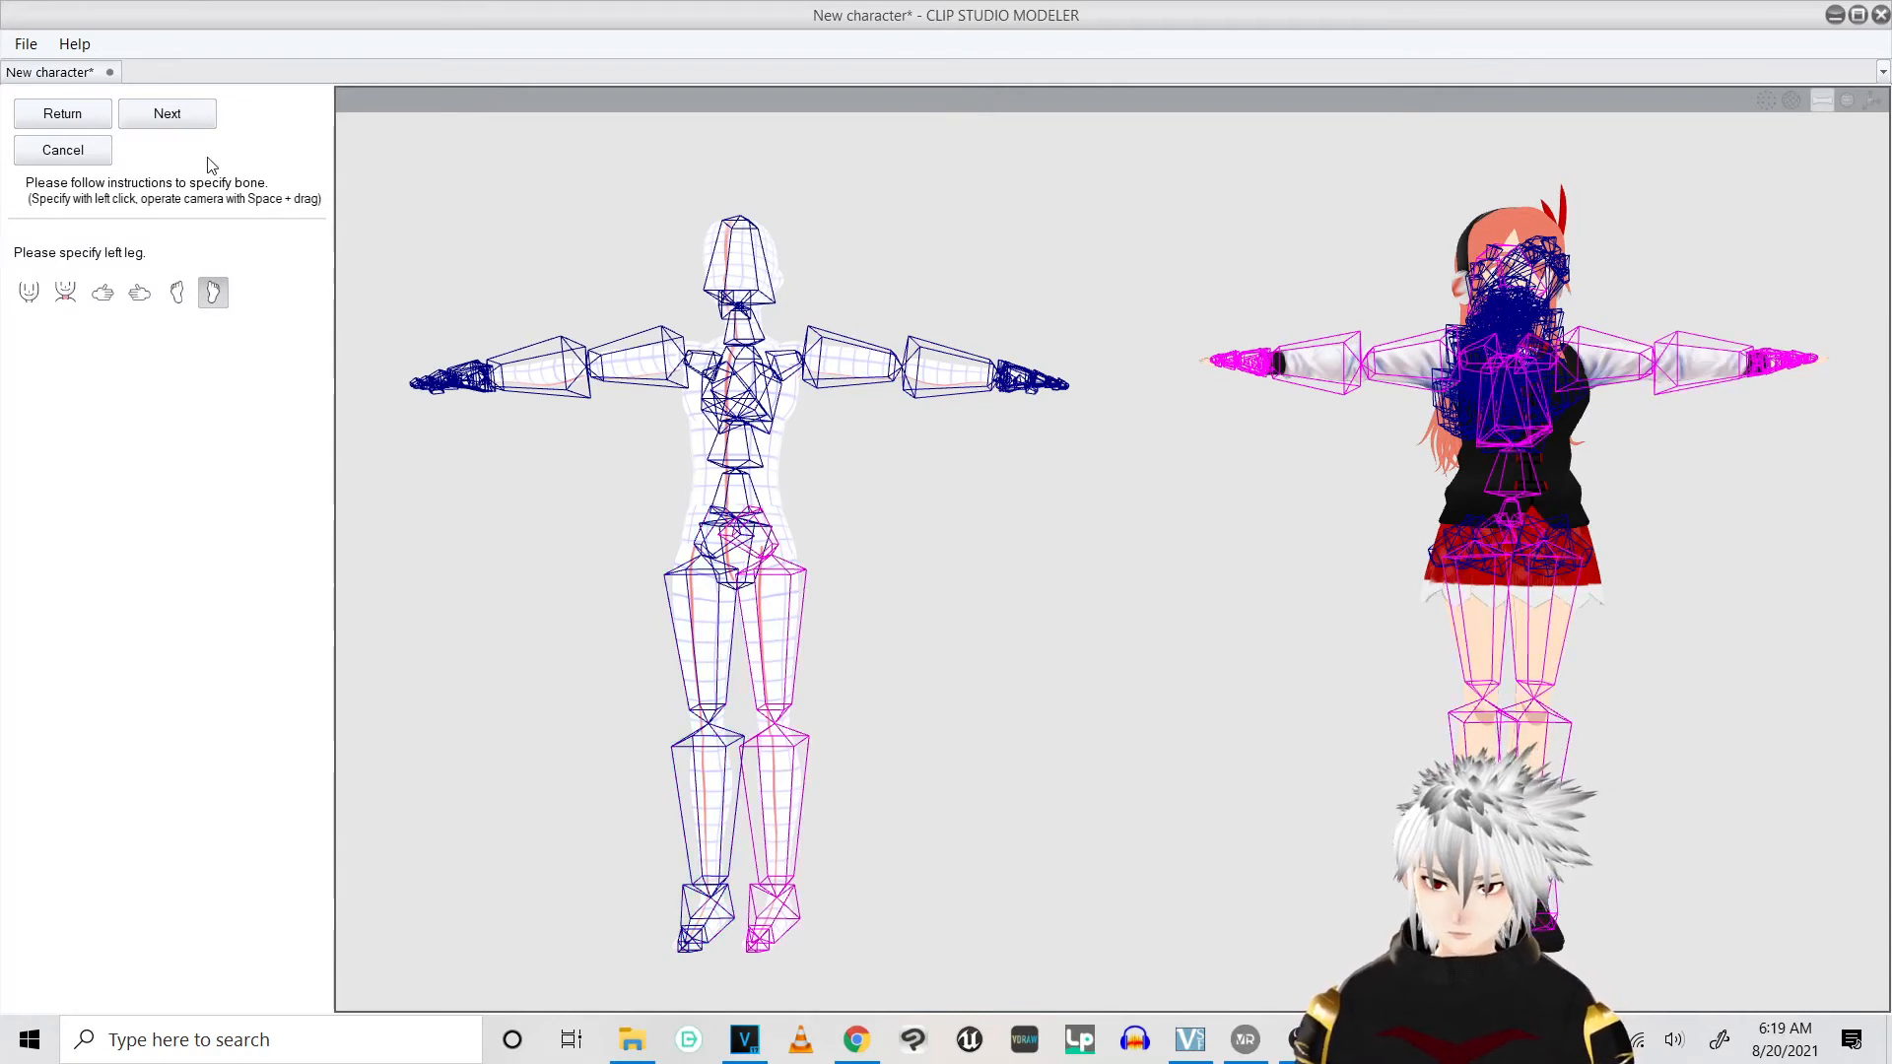
pyautogui.click(167, 113)
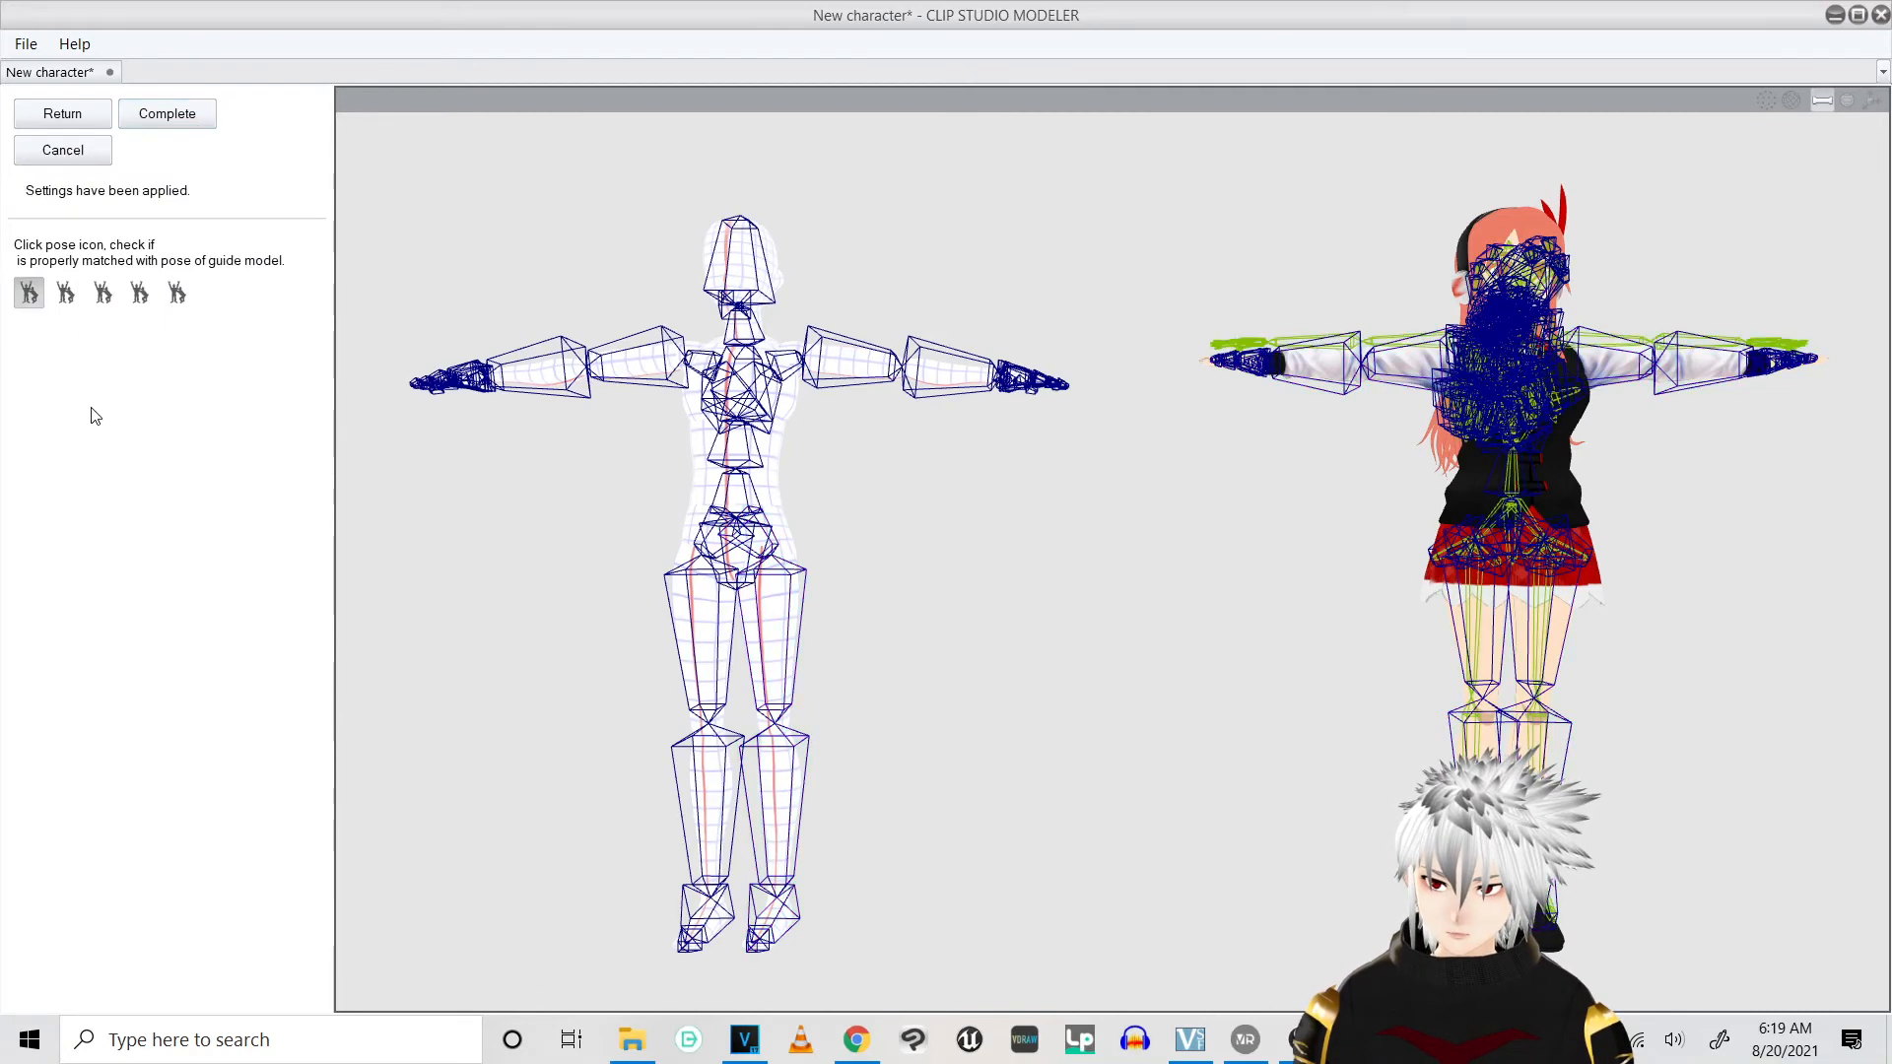
pyautogui.click(65, 294)
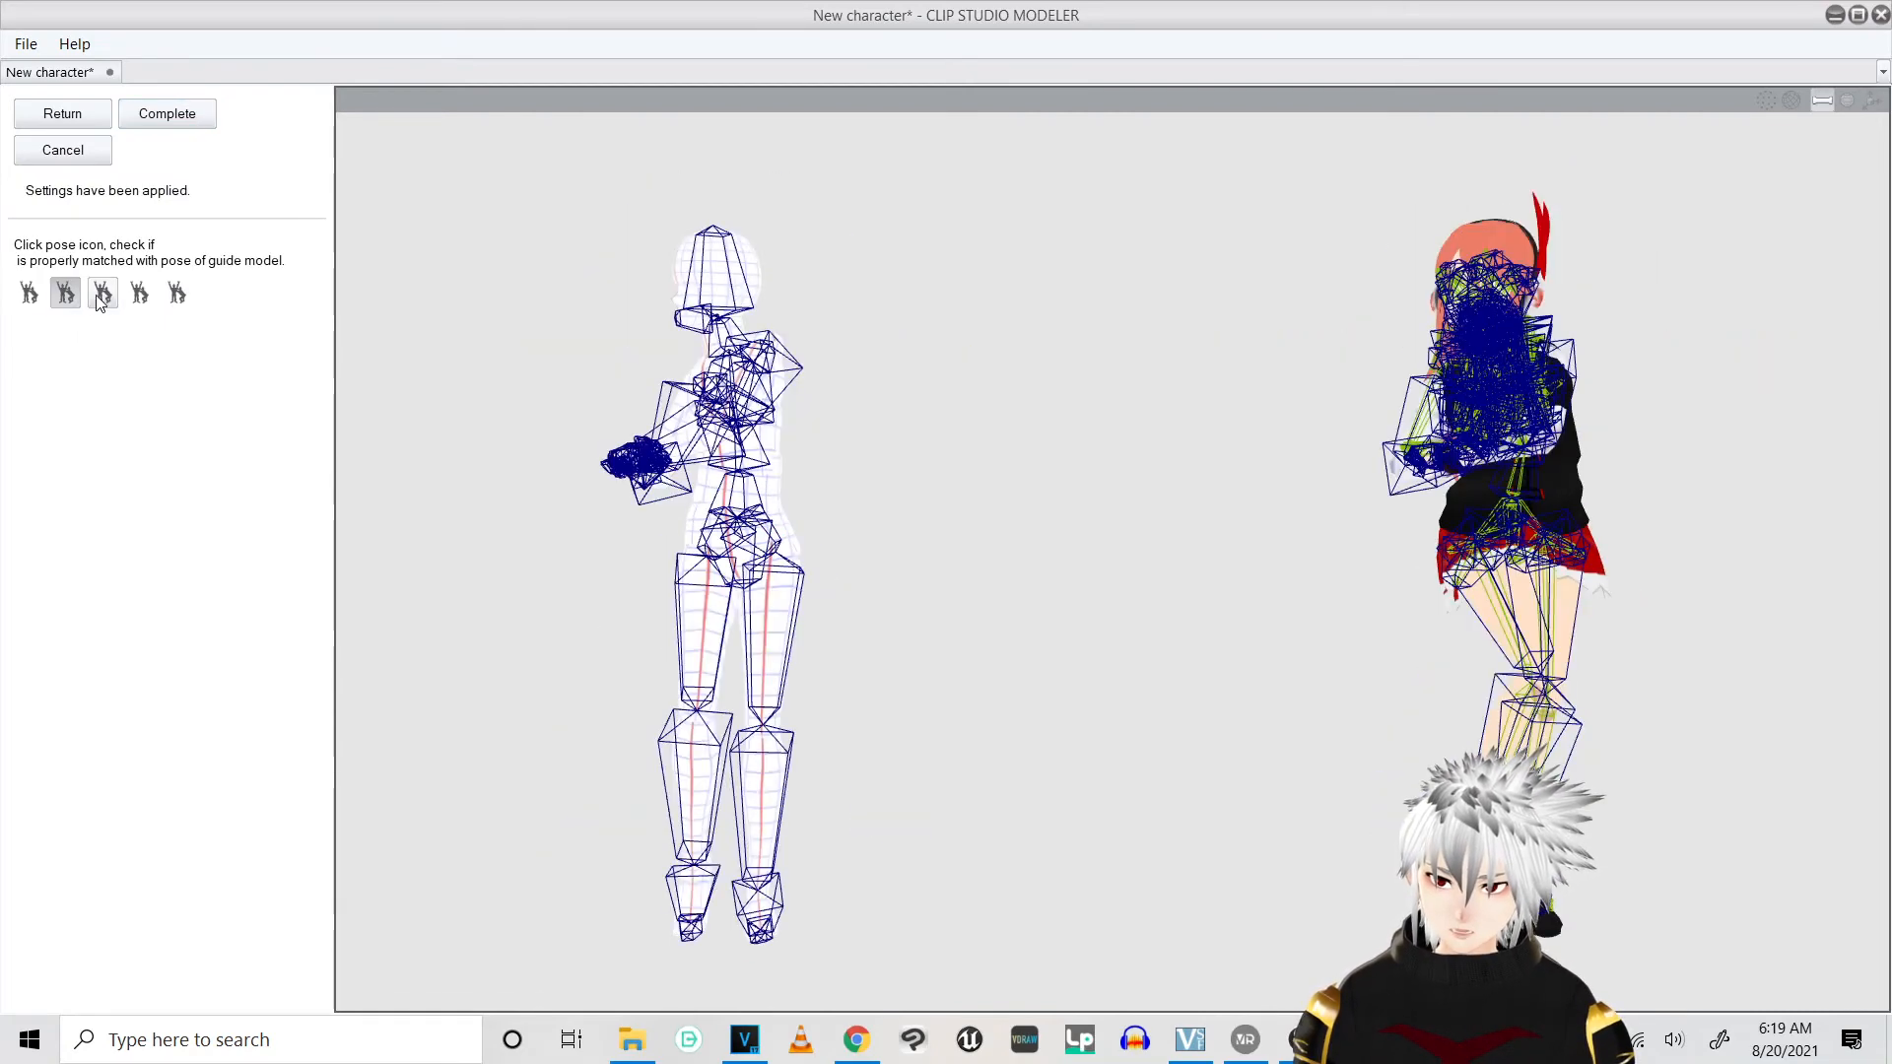
pyautogui.click(176, 294)
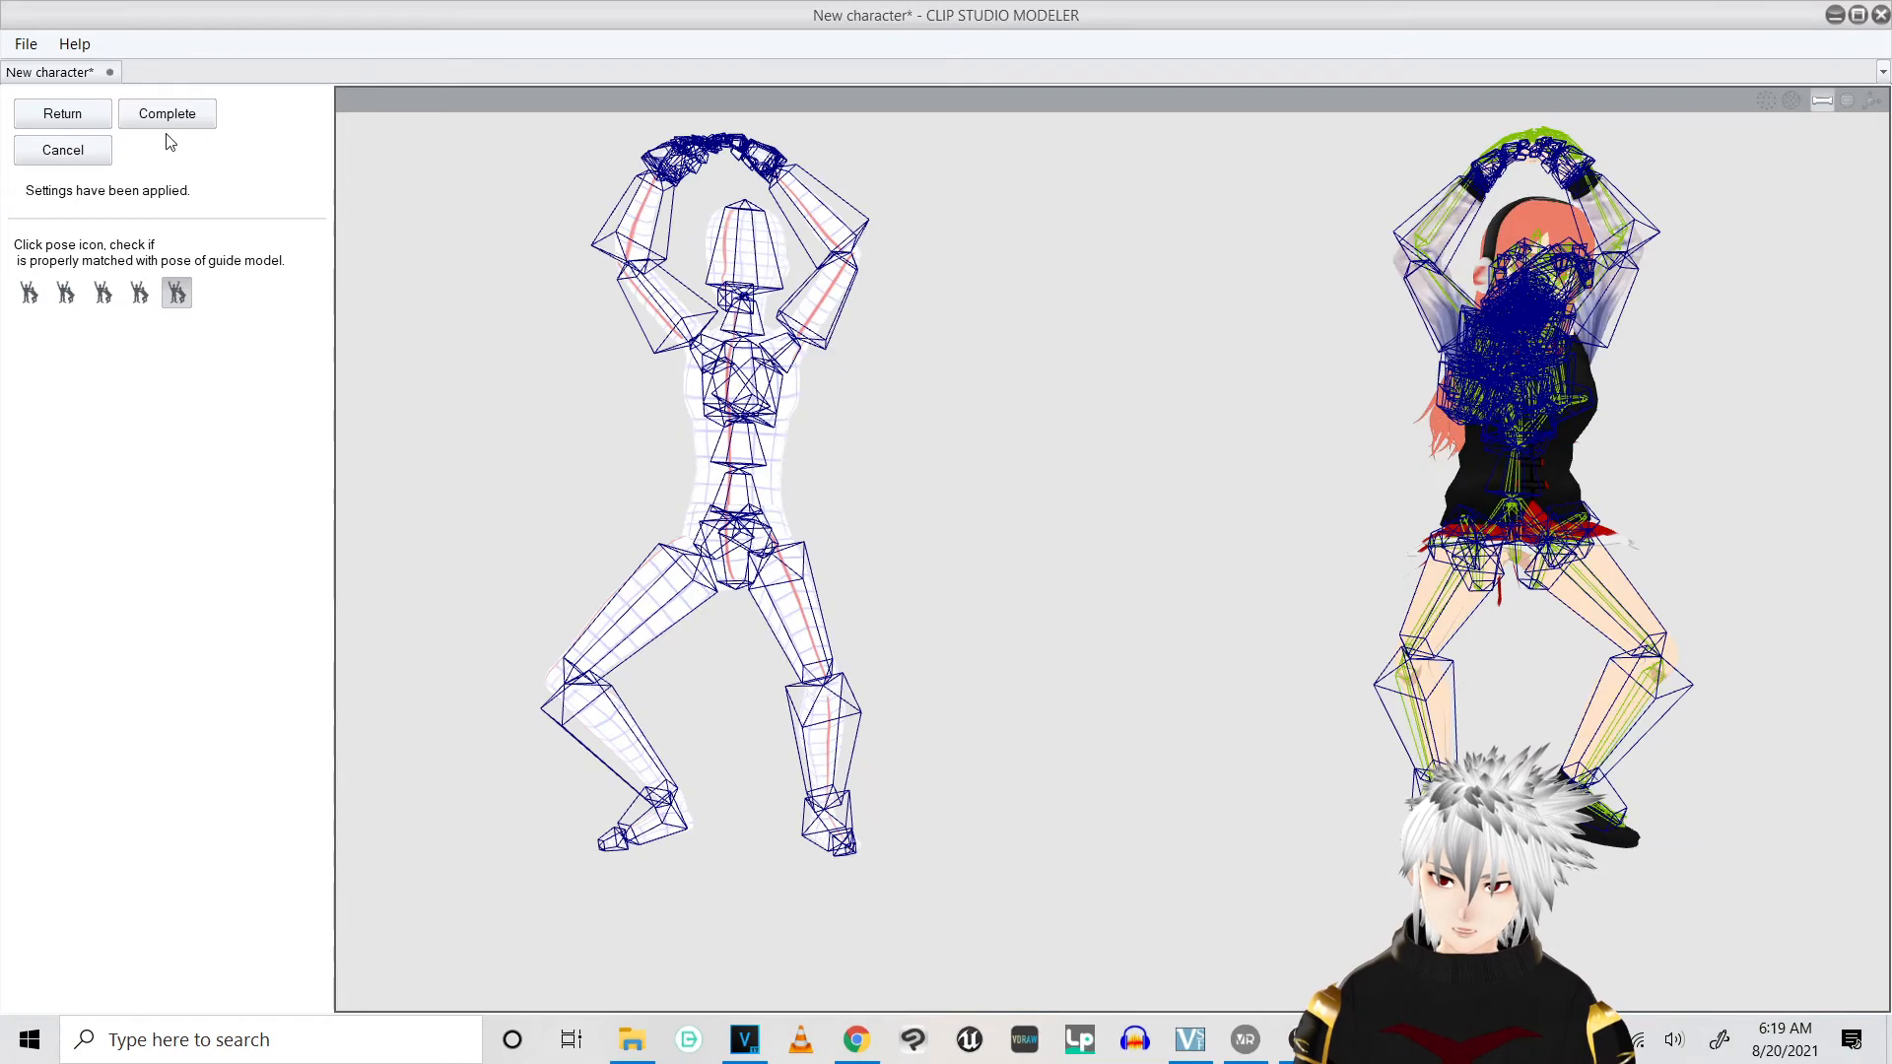
pyautogui.click(166, 112)
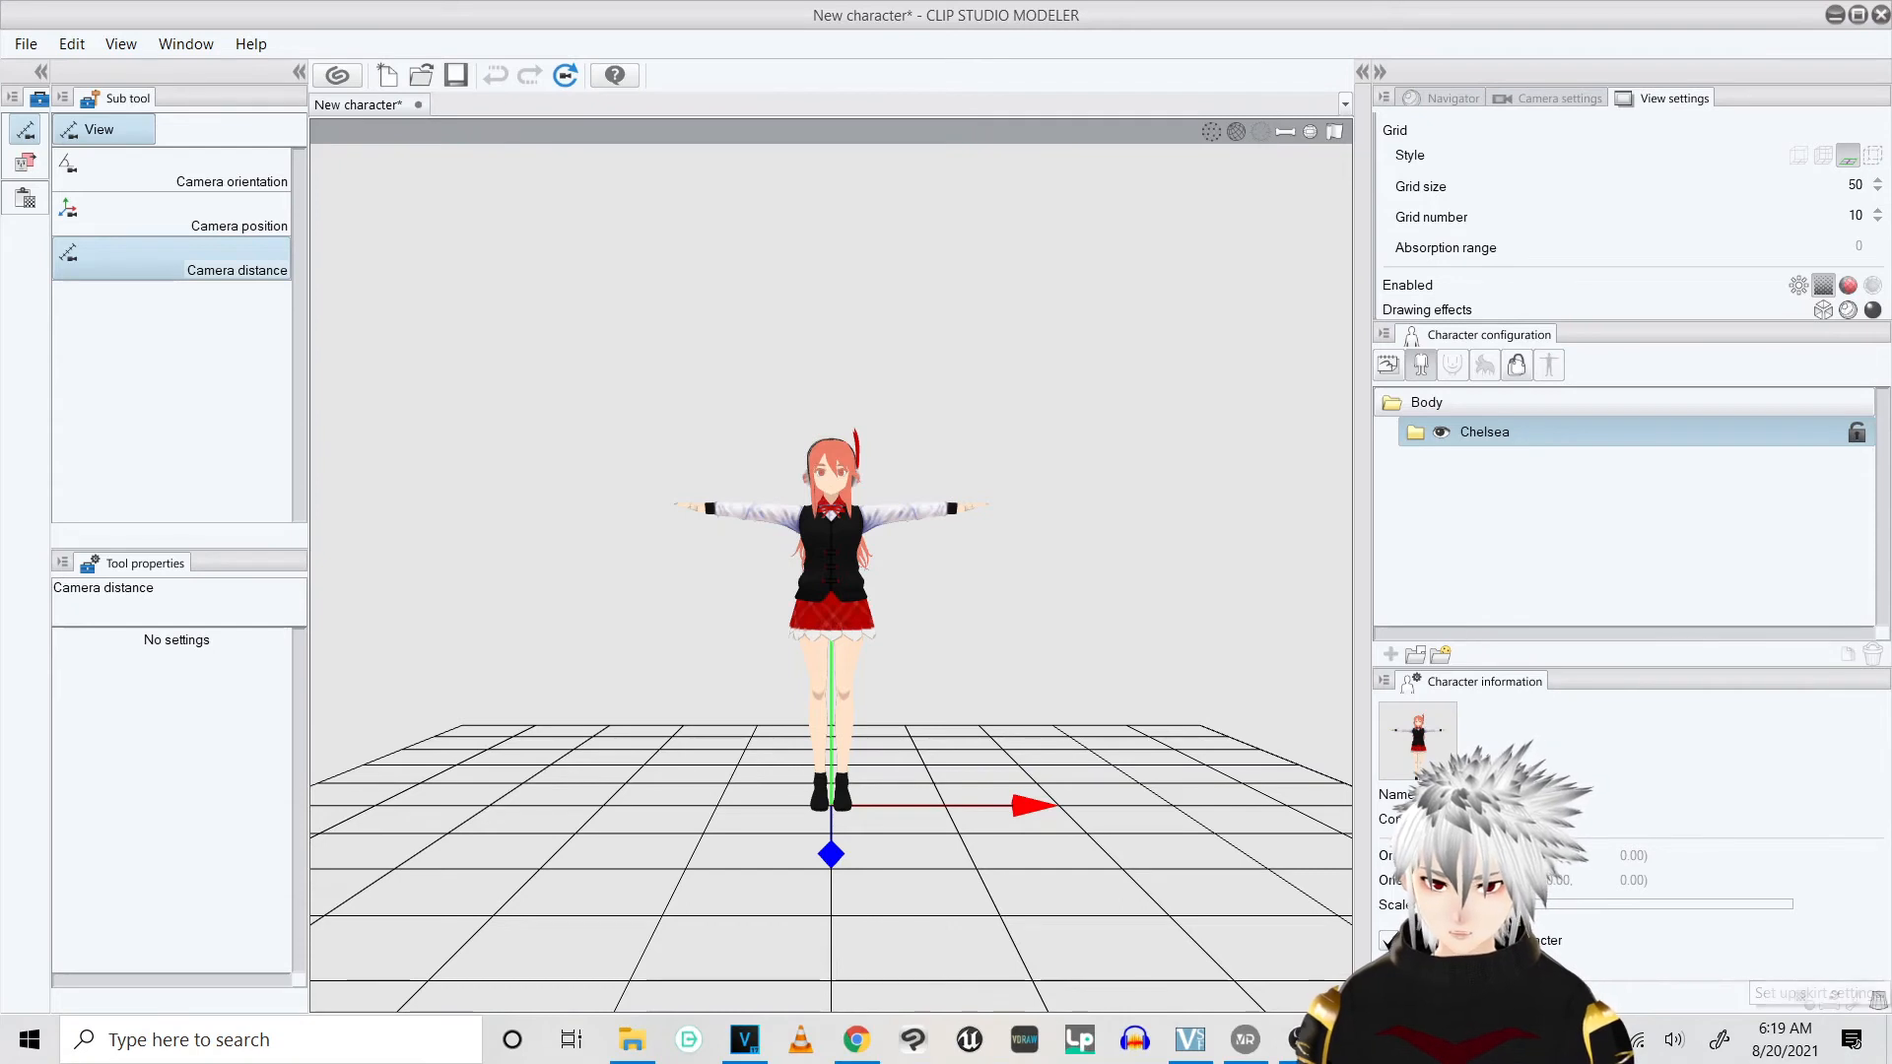
# Save the rigged character through Save as under the name Chelsea
pyautogui.click(24, 43)
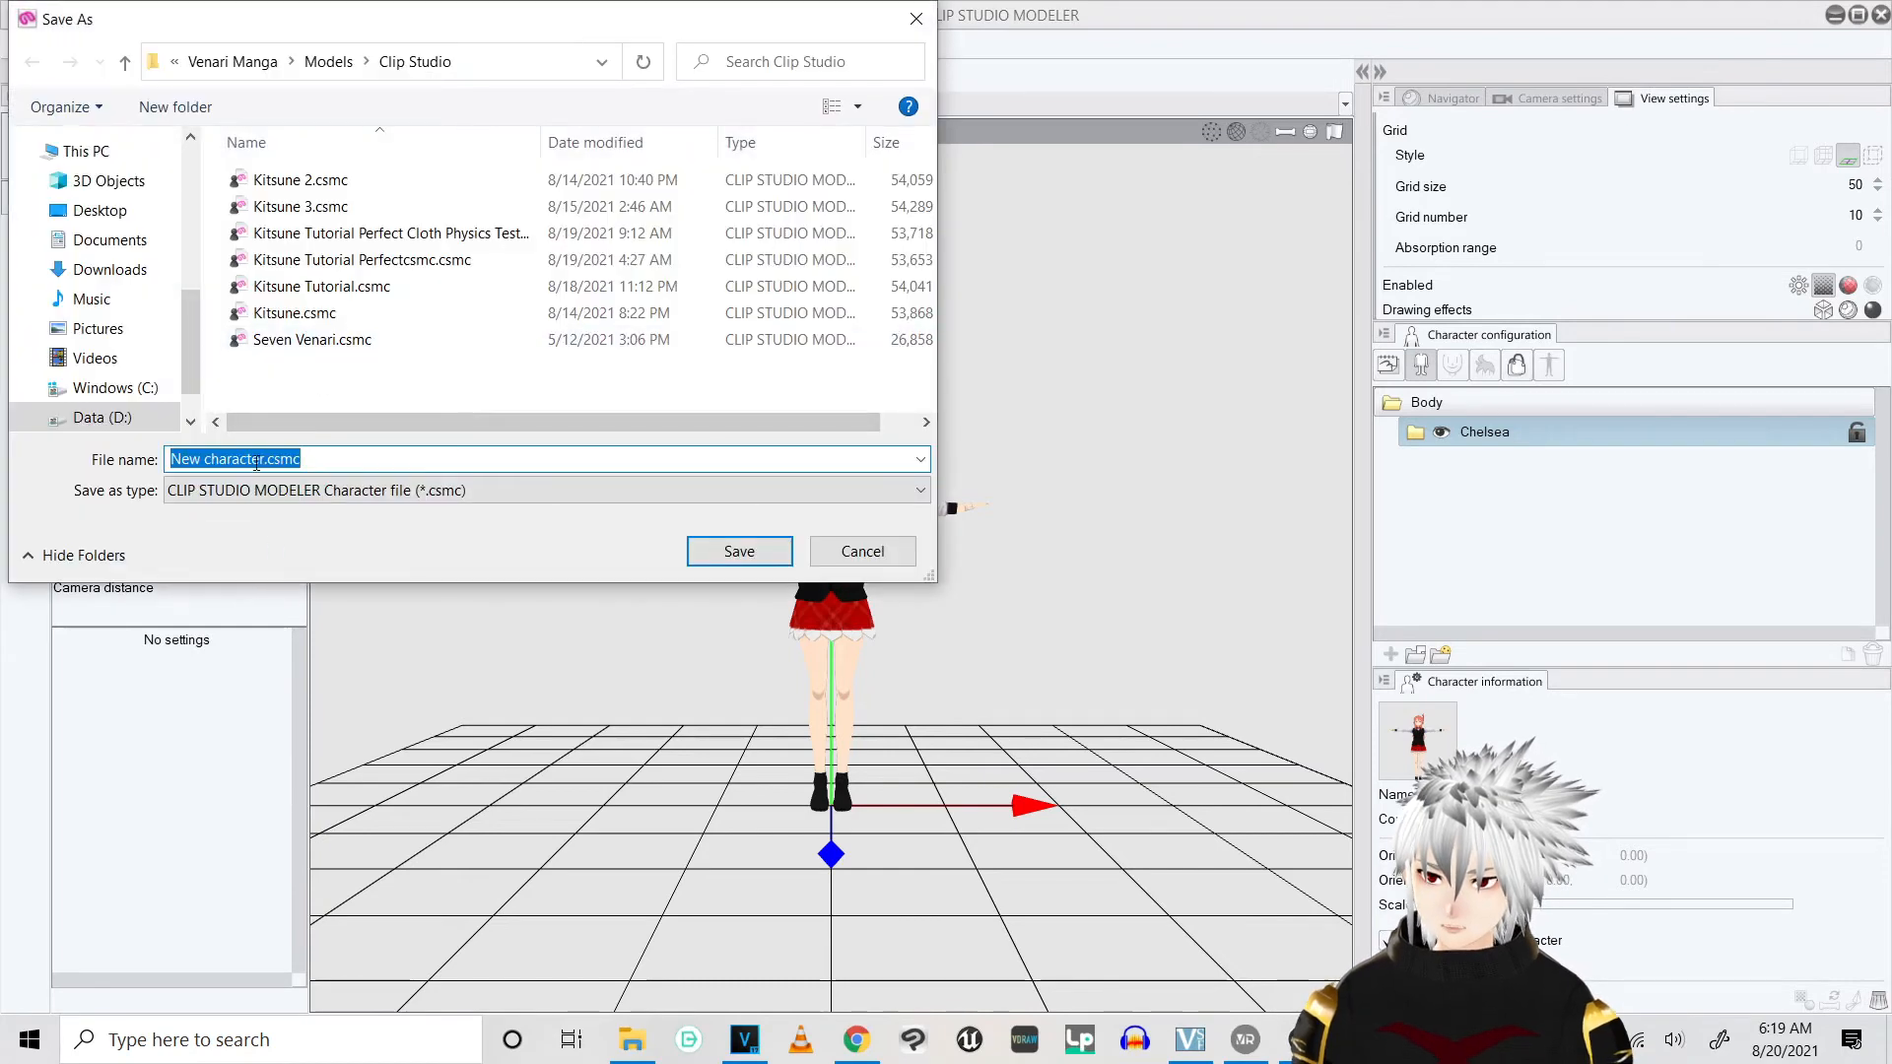
pyautogui.write('C')
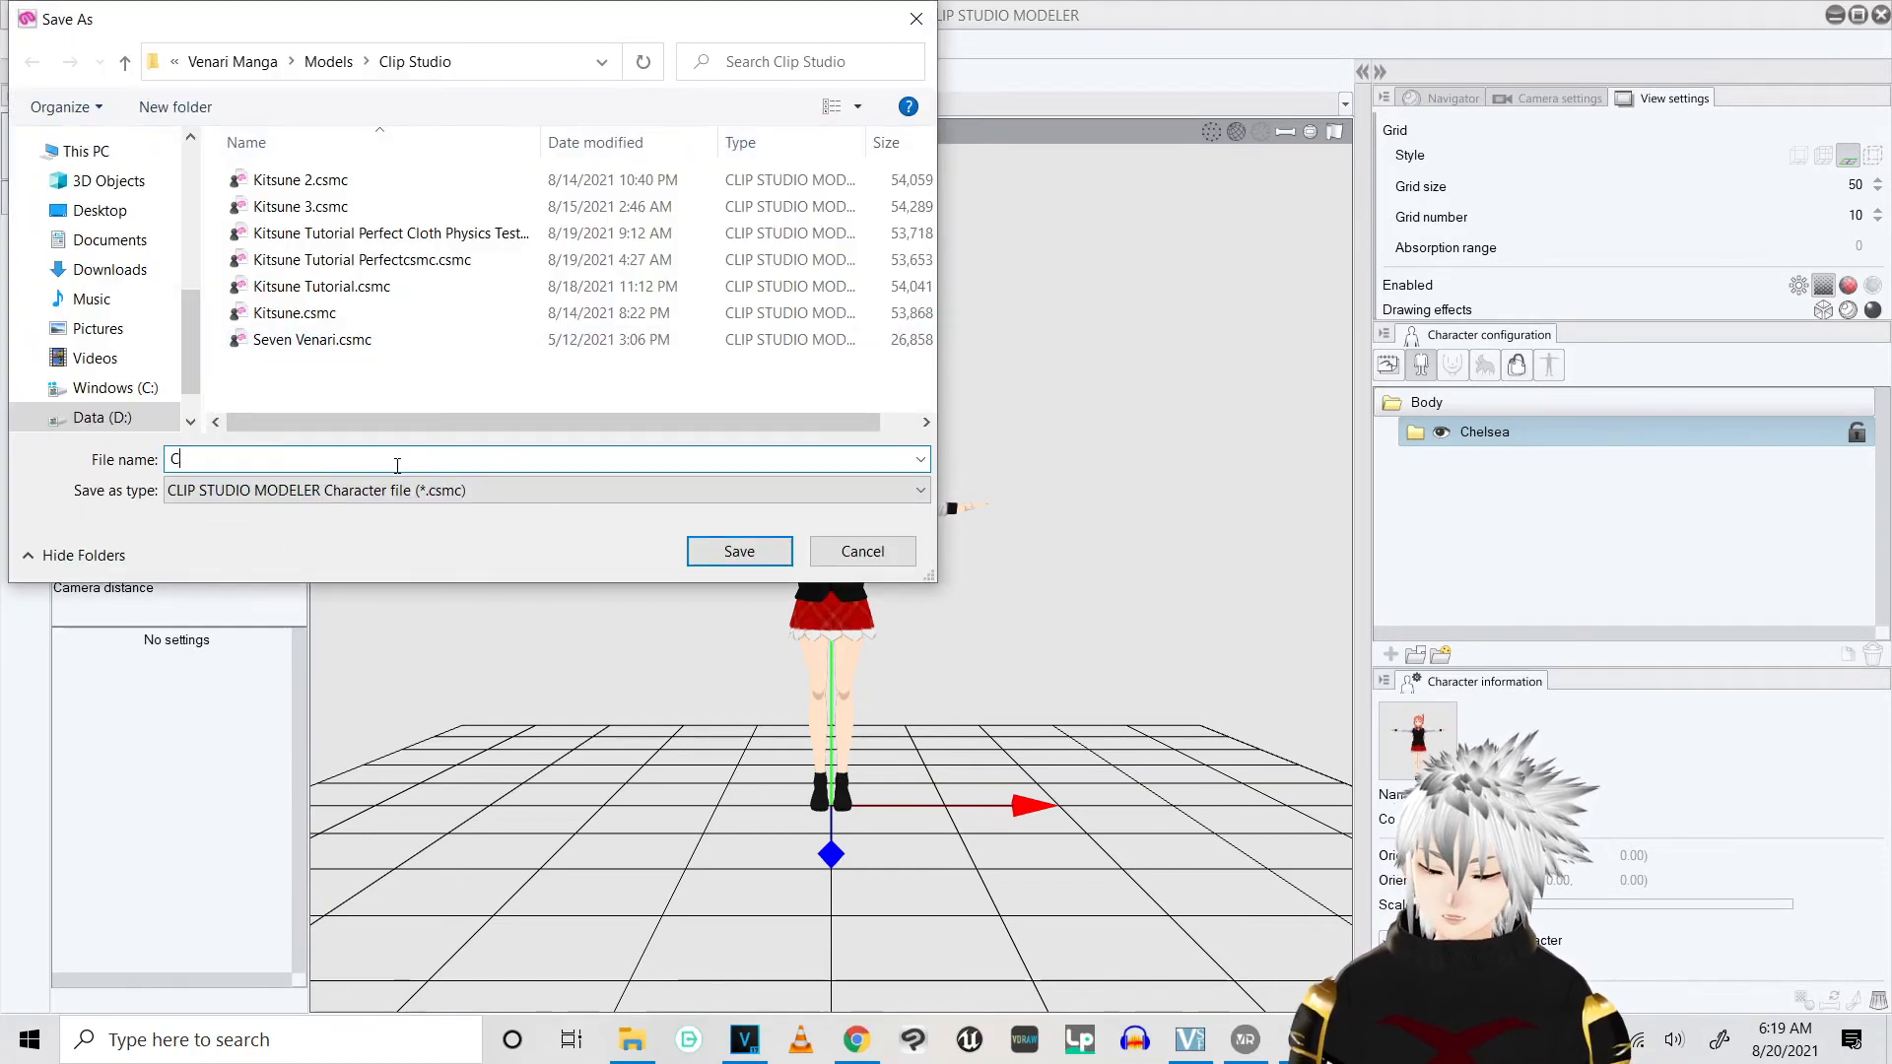
pyautogui.write('helsea')
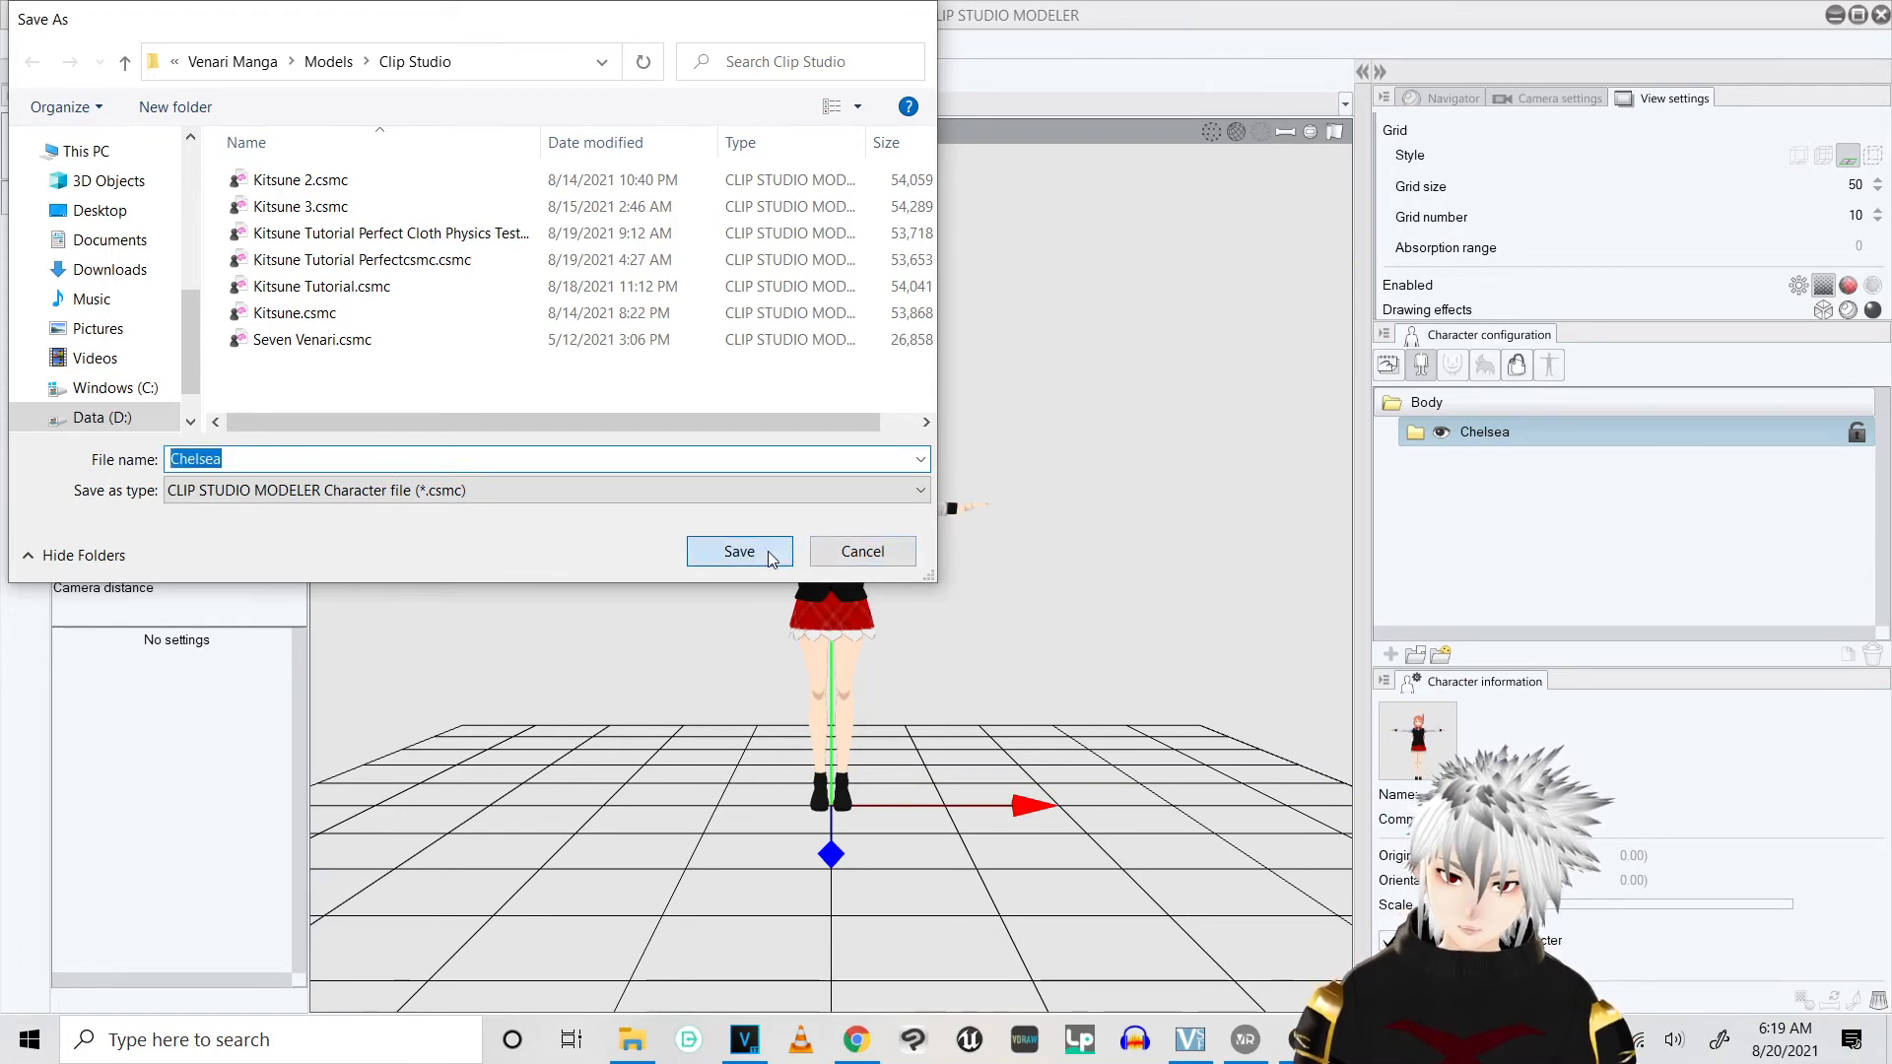
pyautogui.click(736, 552)
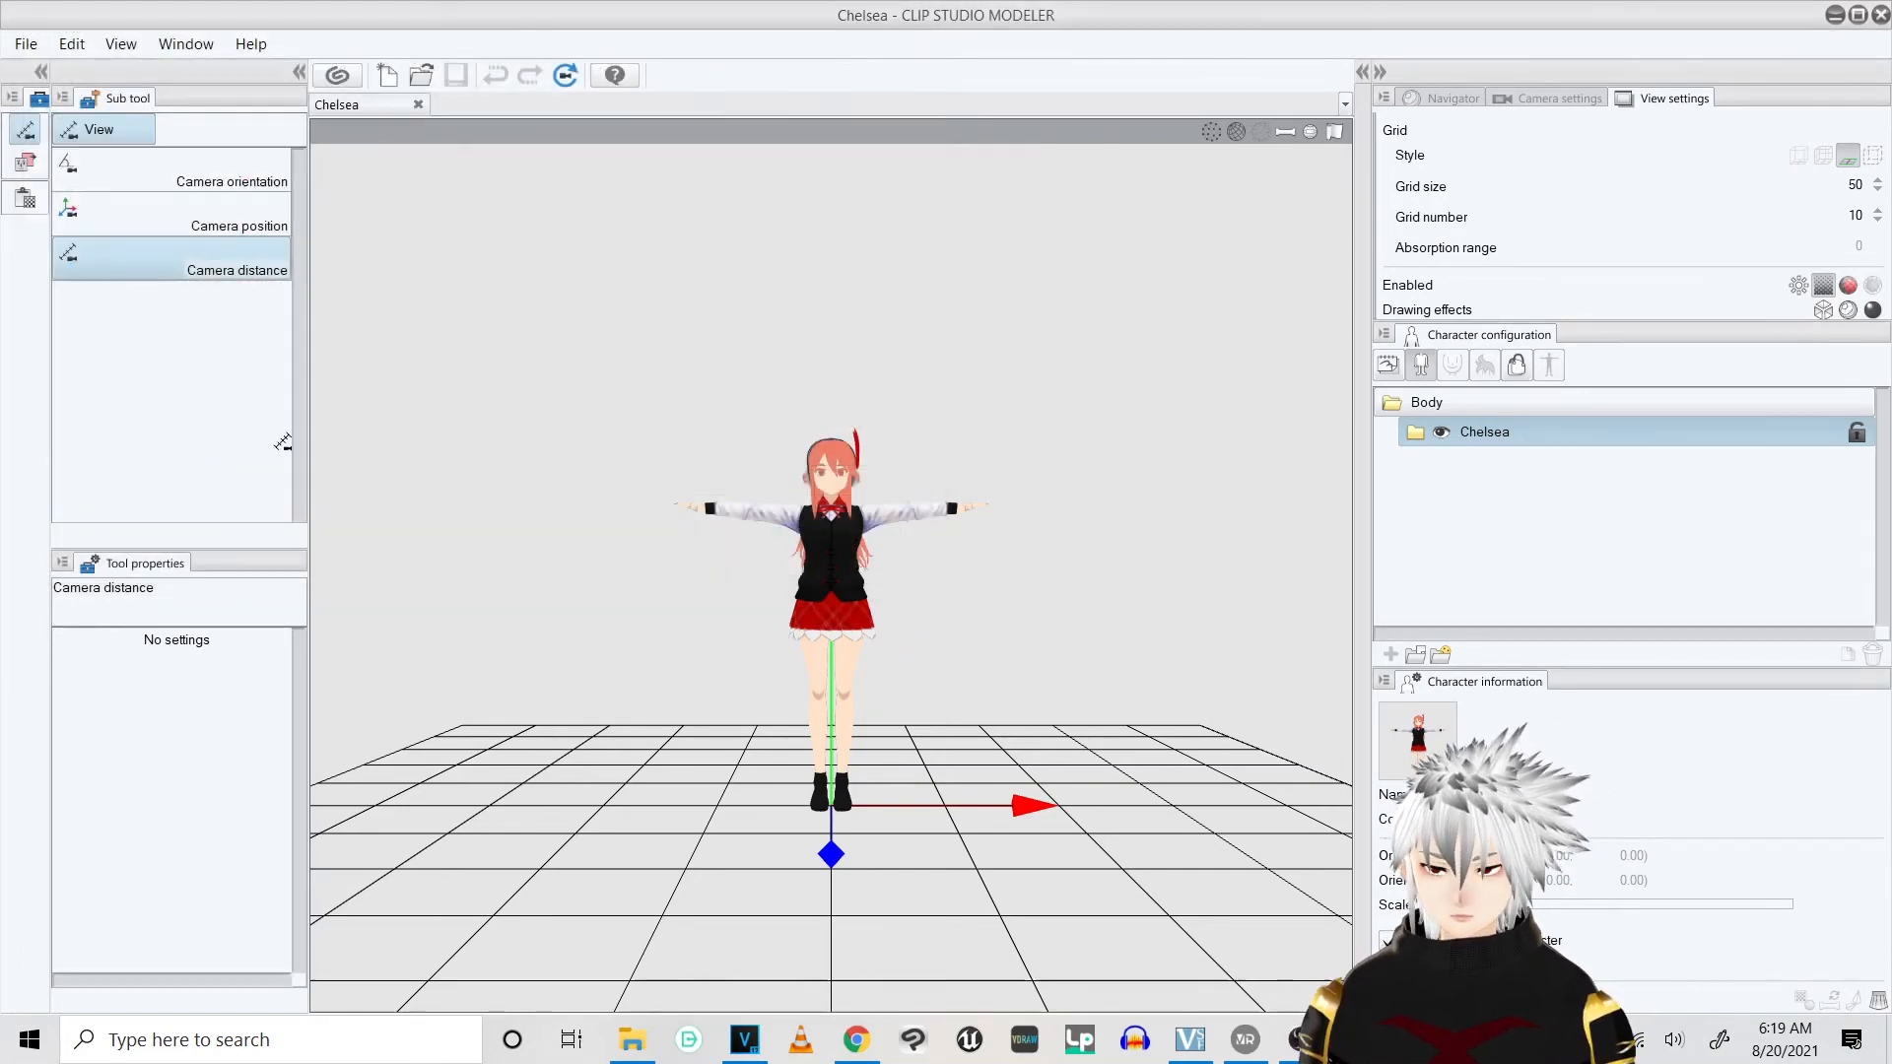
# Register the character from the File menu as material 'Chelsea' in the 3D folder, tagged 3D and Chelsea
pyautogui.click(23, 44)
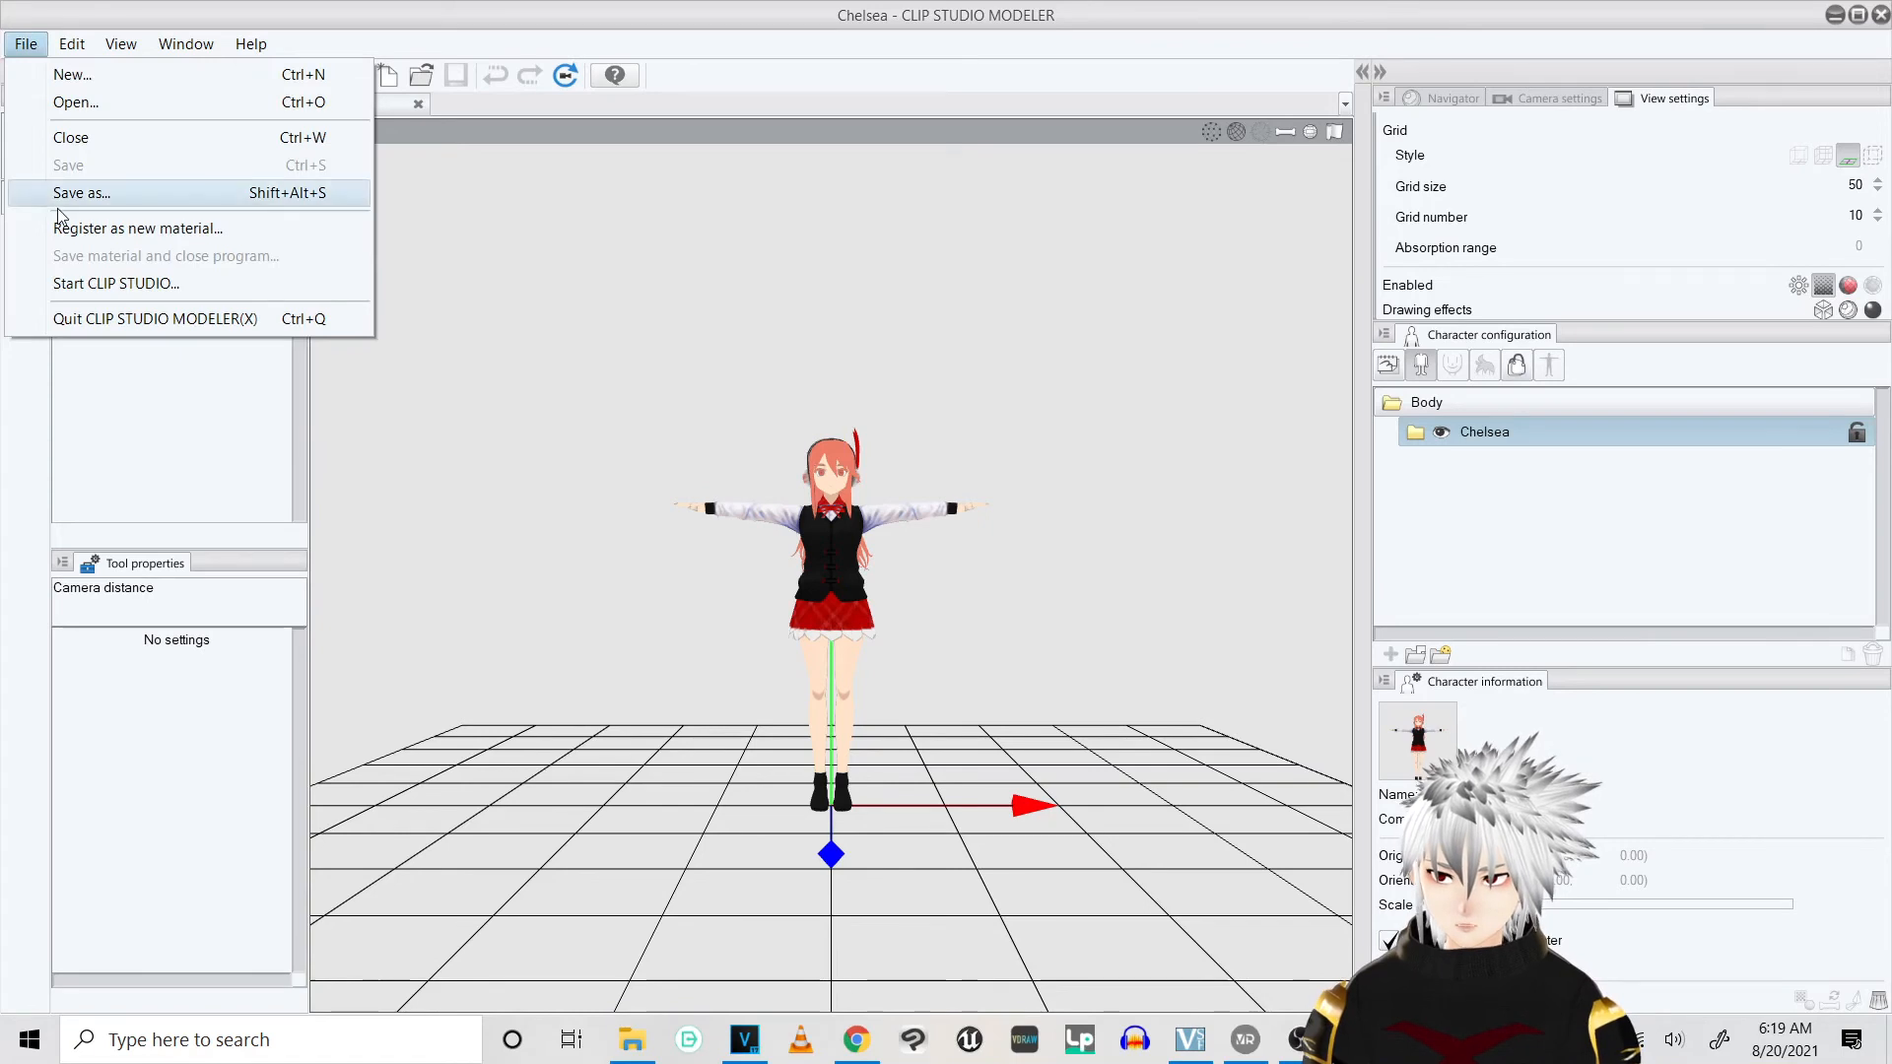
pyautogui.click(138, 227)
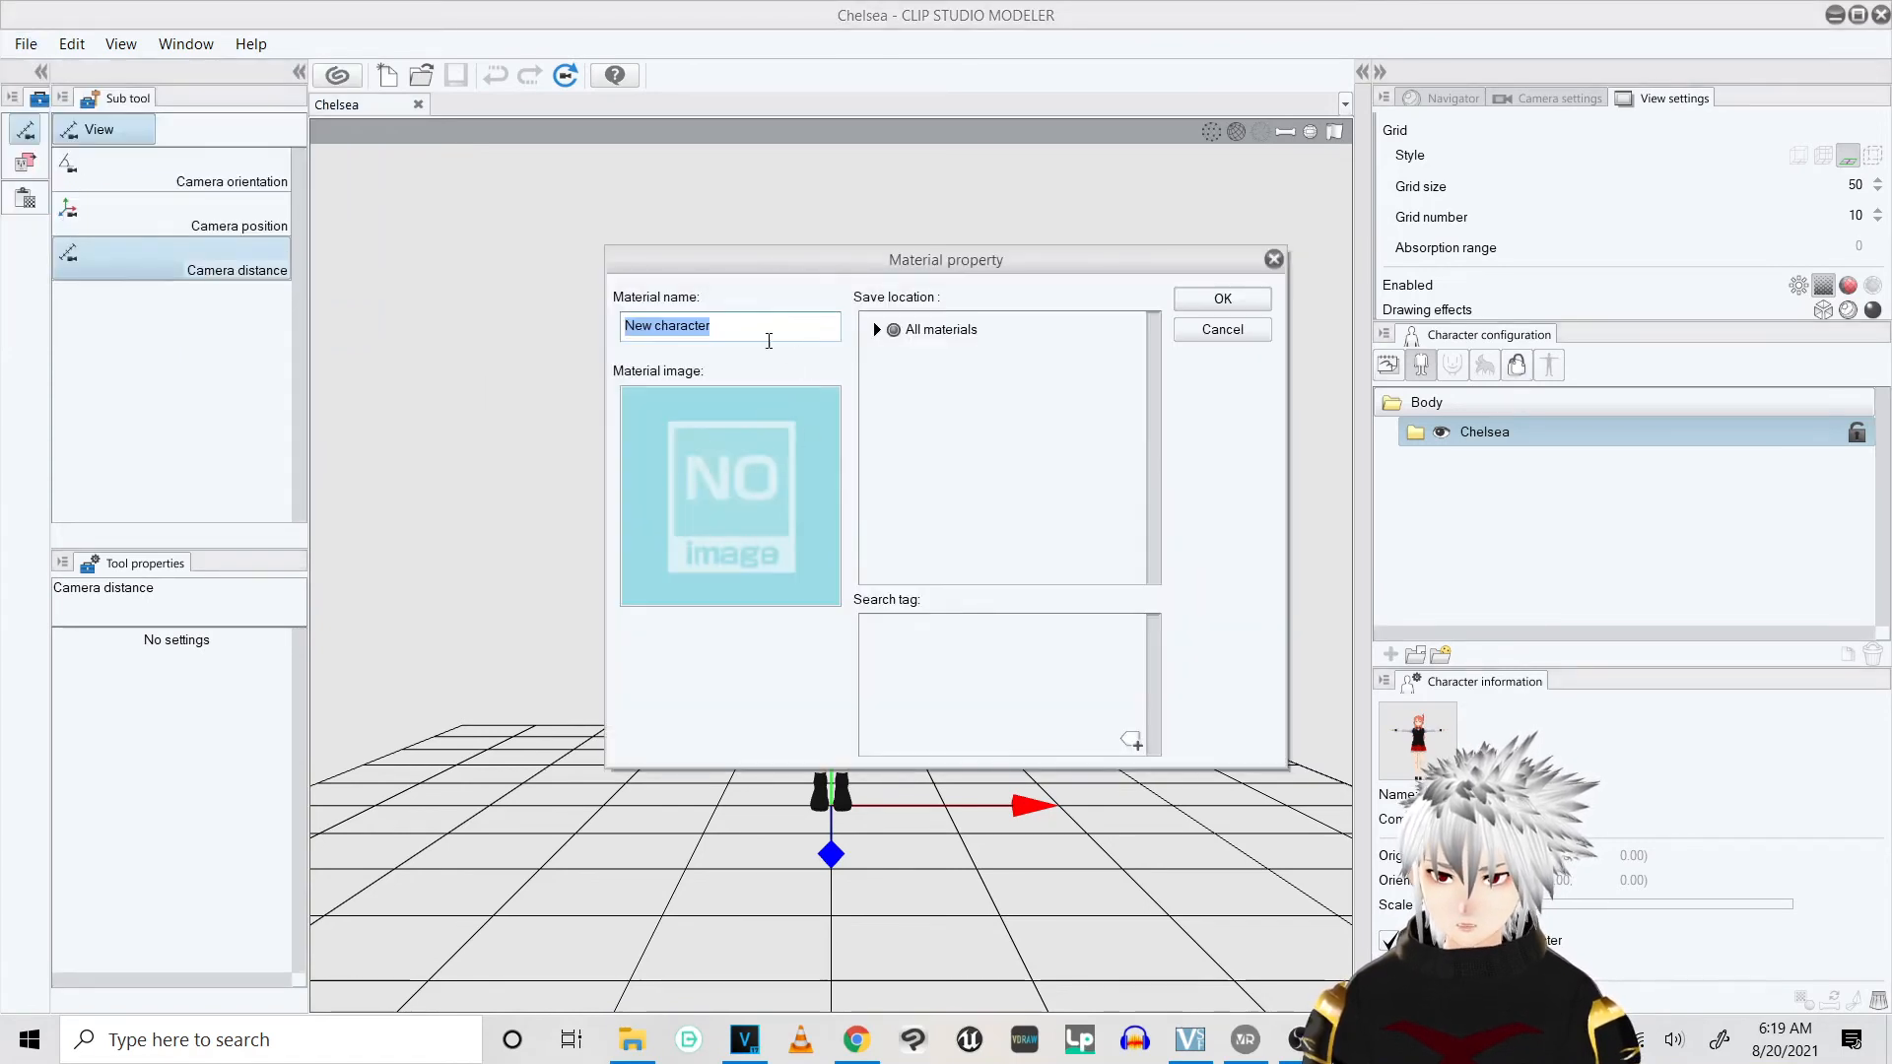
pyautogui.moveTo(1323, 471)
pyautogui.write('C')
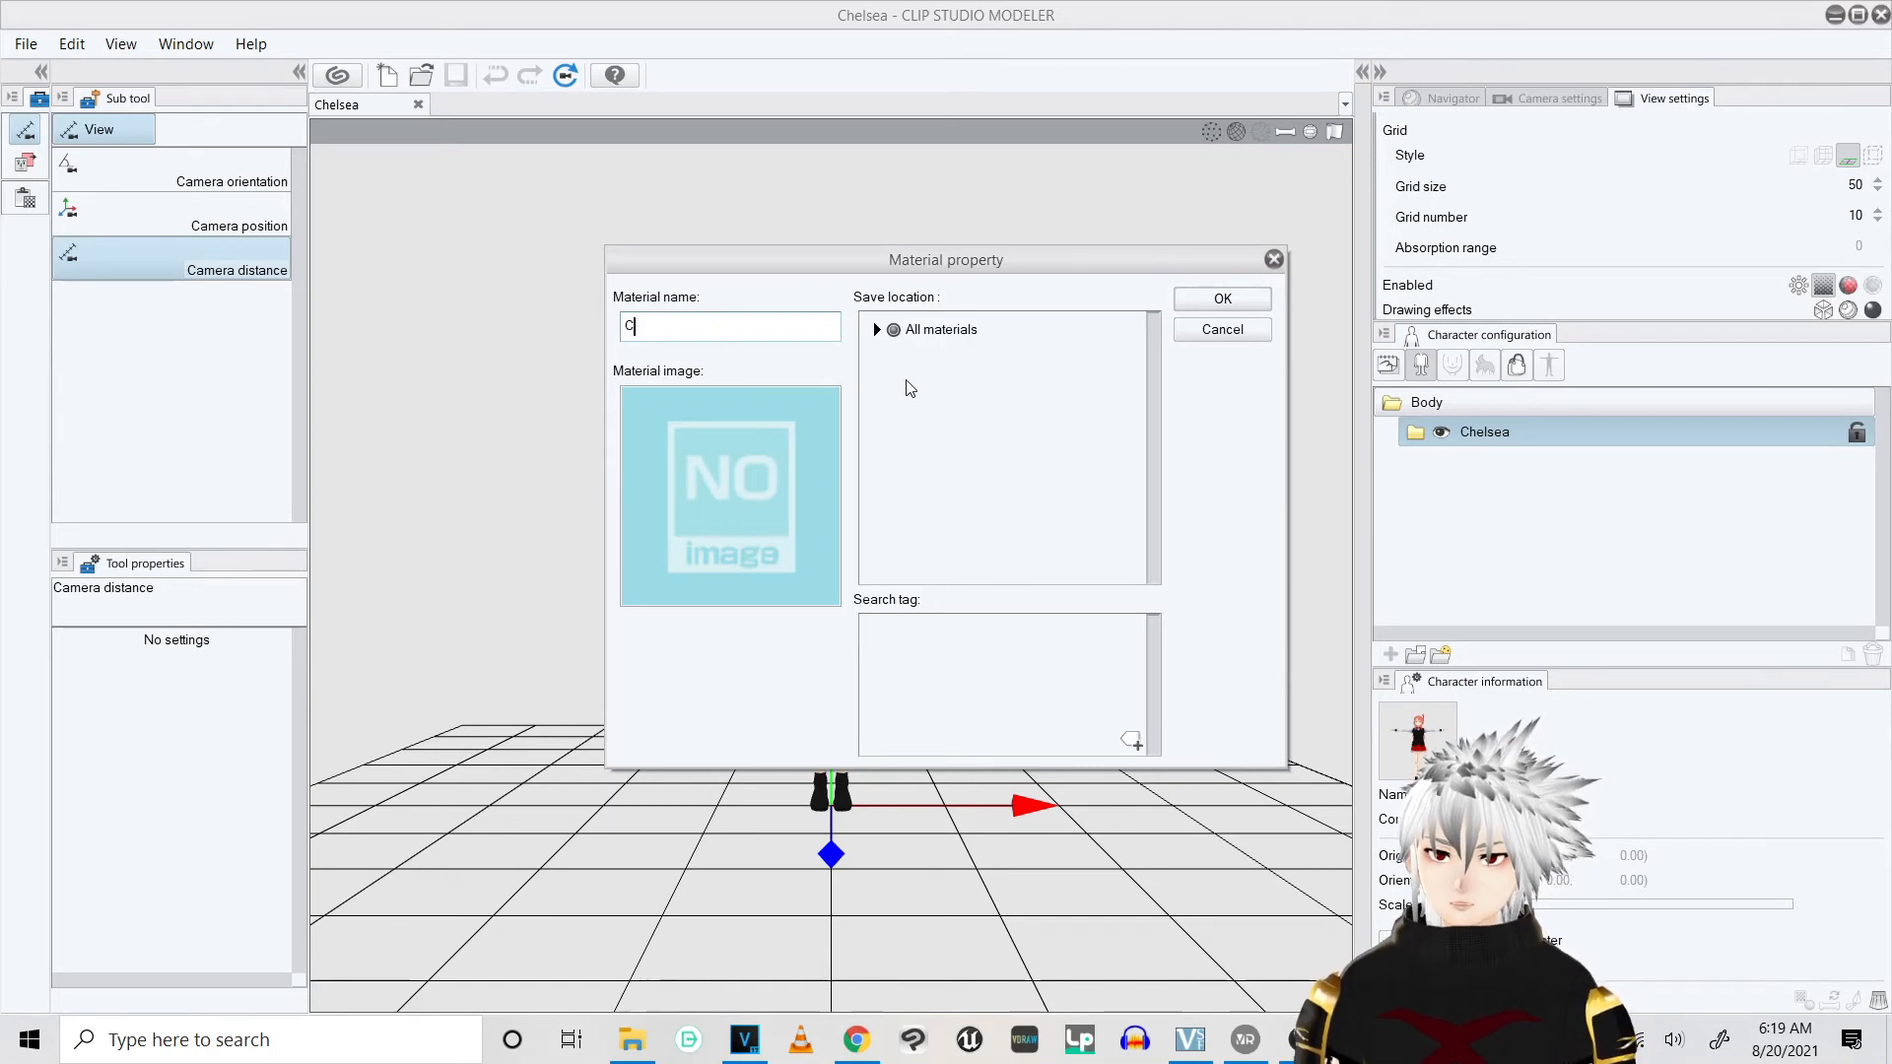
pyautogui.write('helsea')
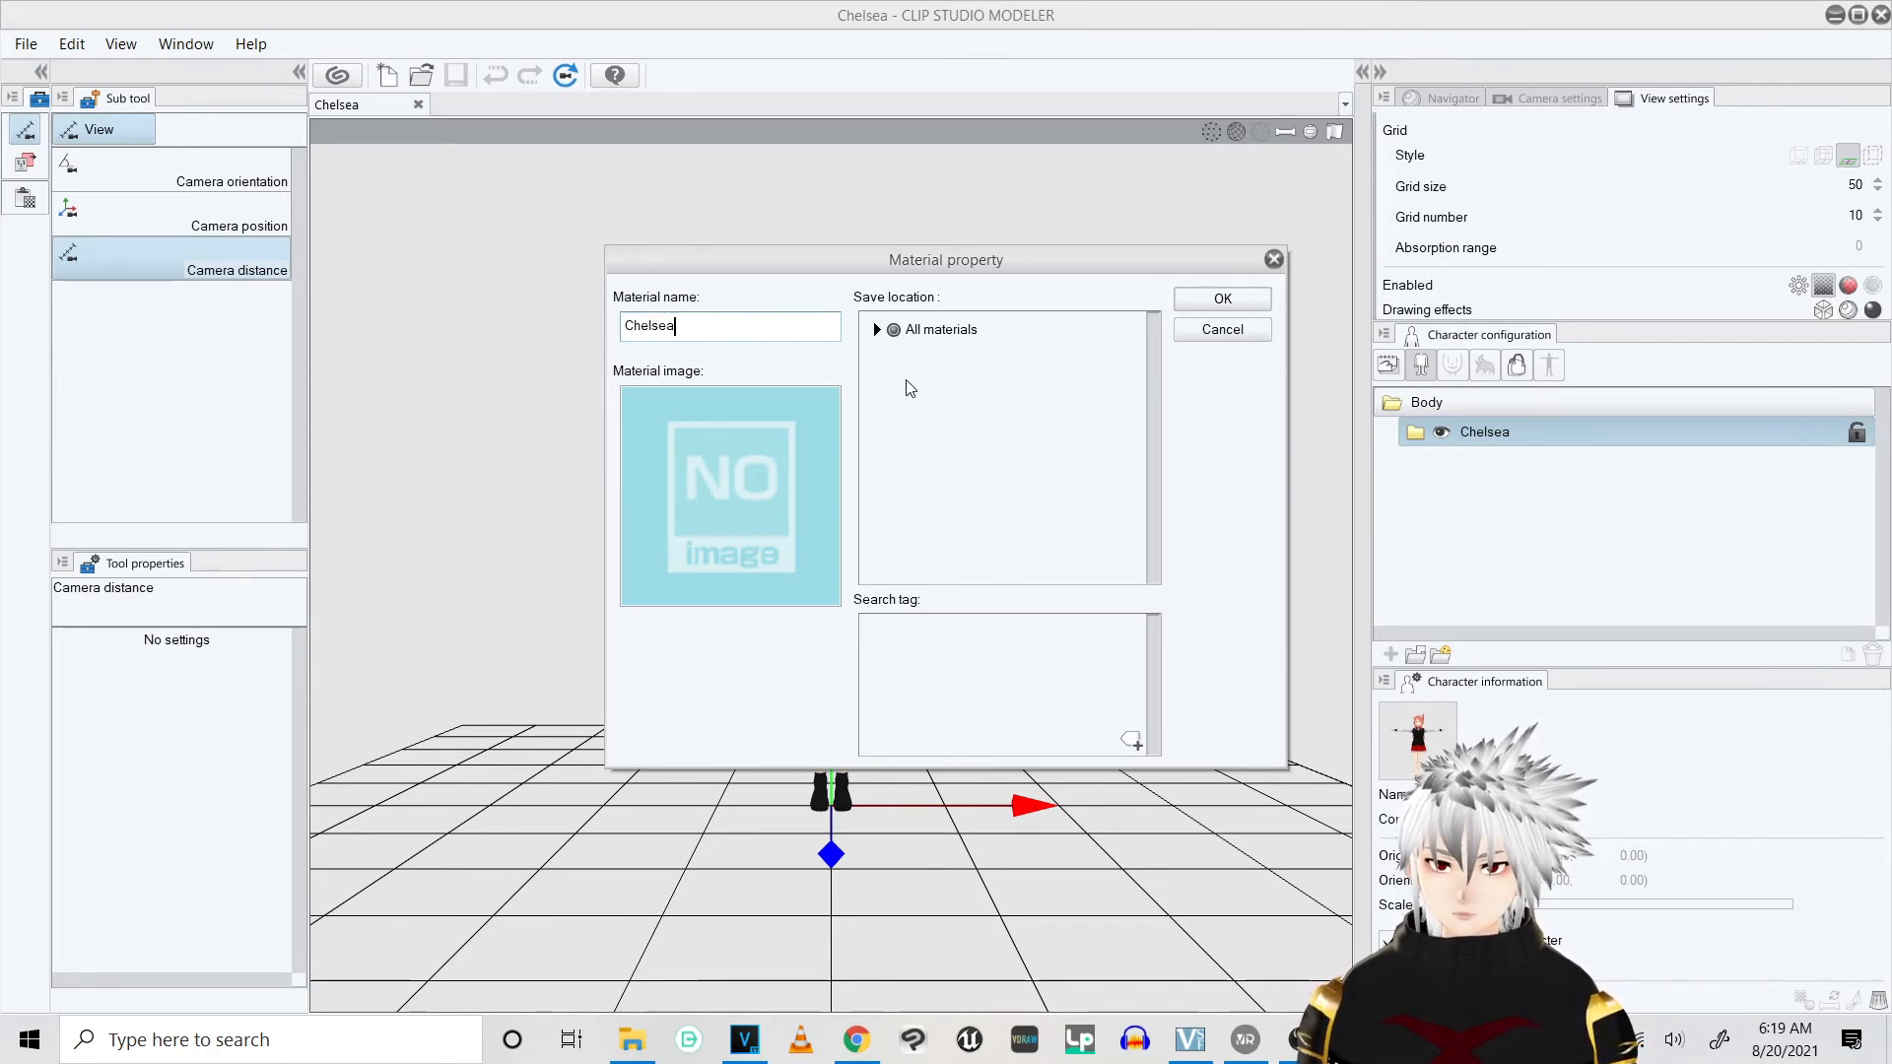
pyautogui.click(876, 330)
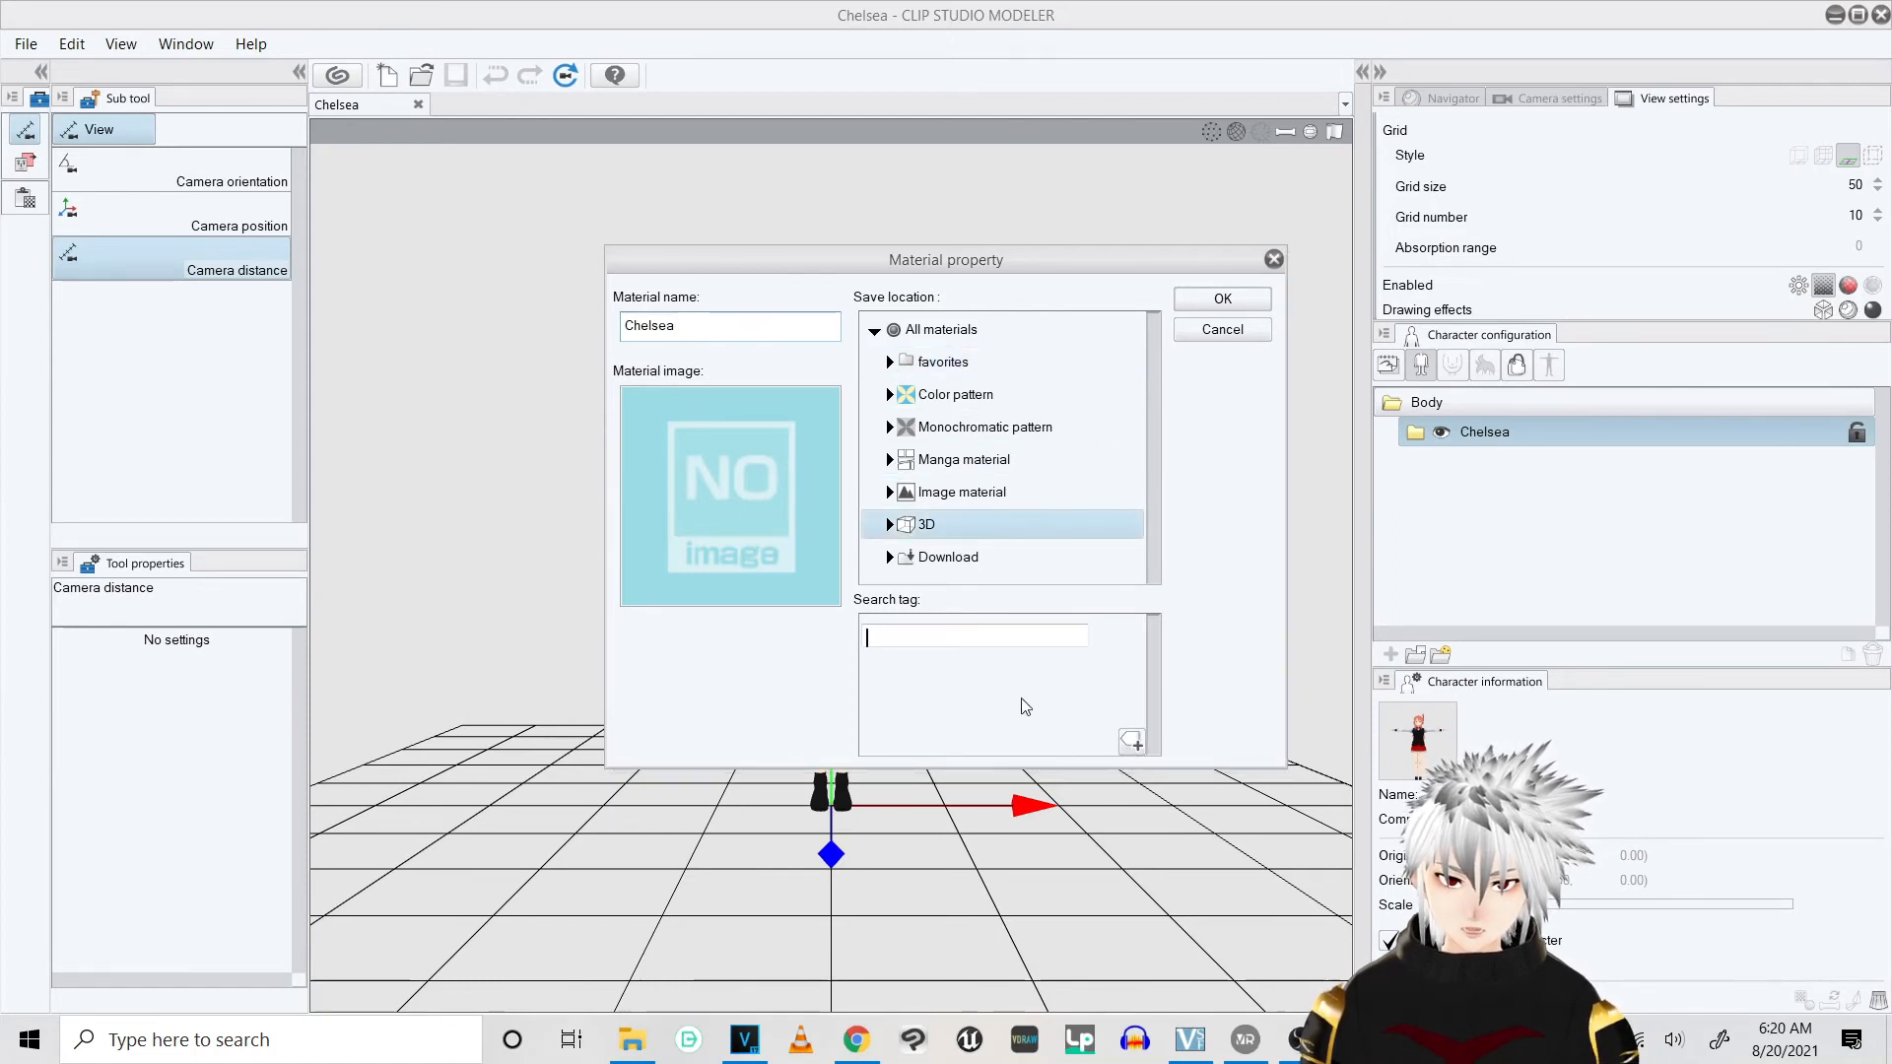
pyautogui.write('3D')
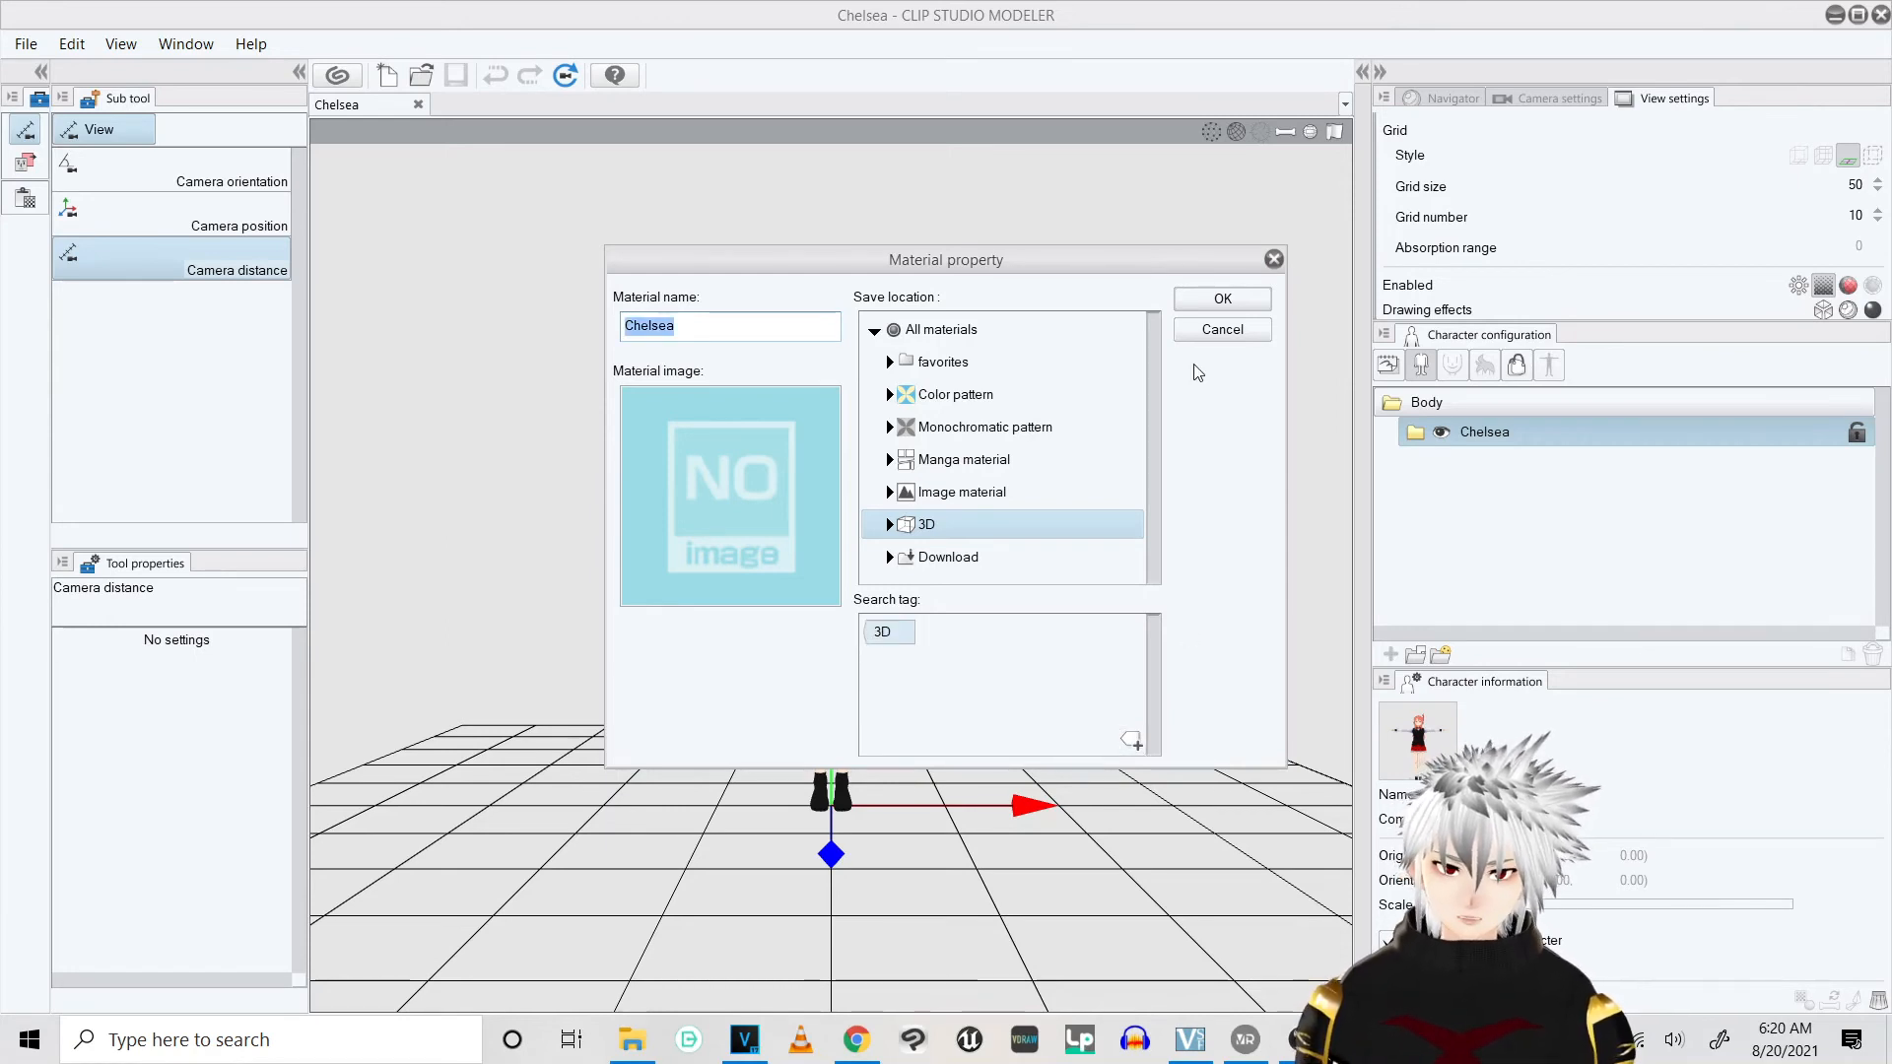
pyautogui.click(973, 661)
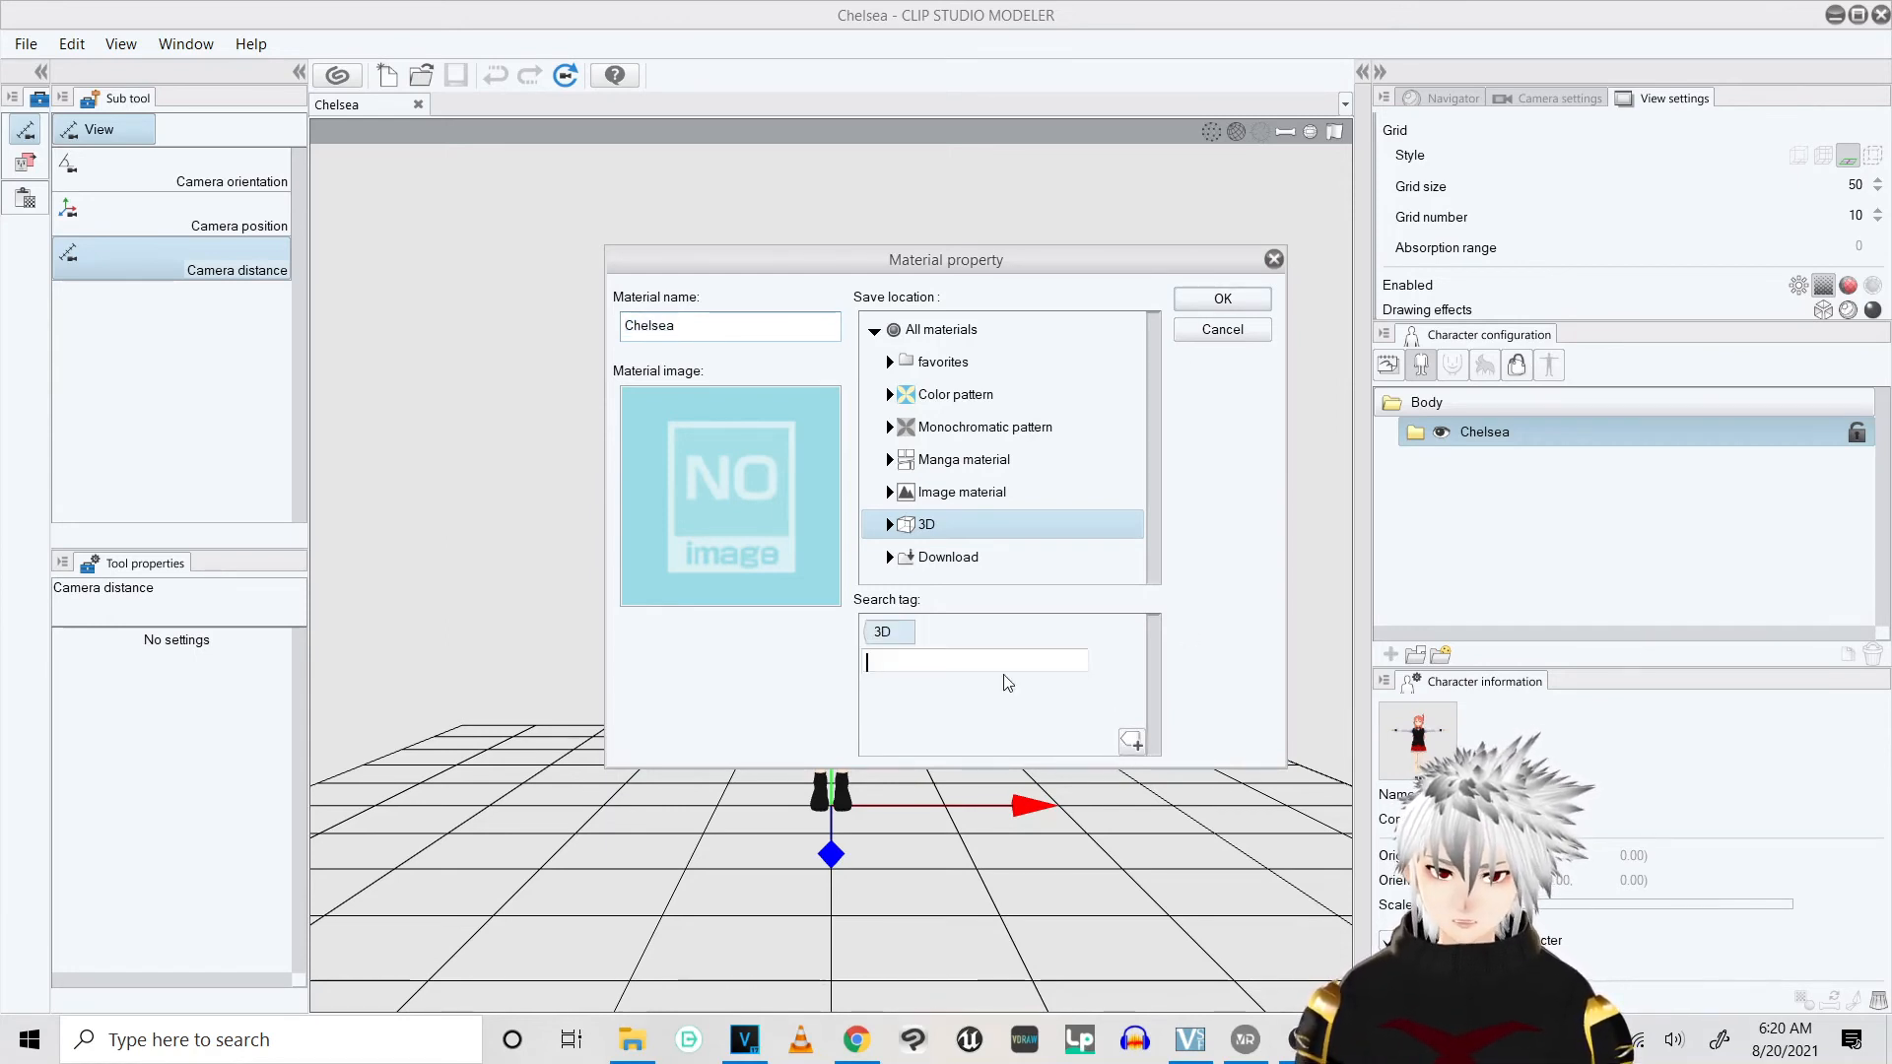
pyautogui.write('Chelsea')
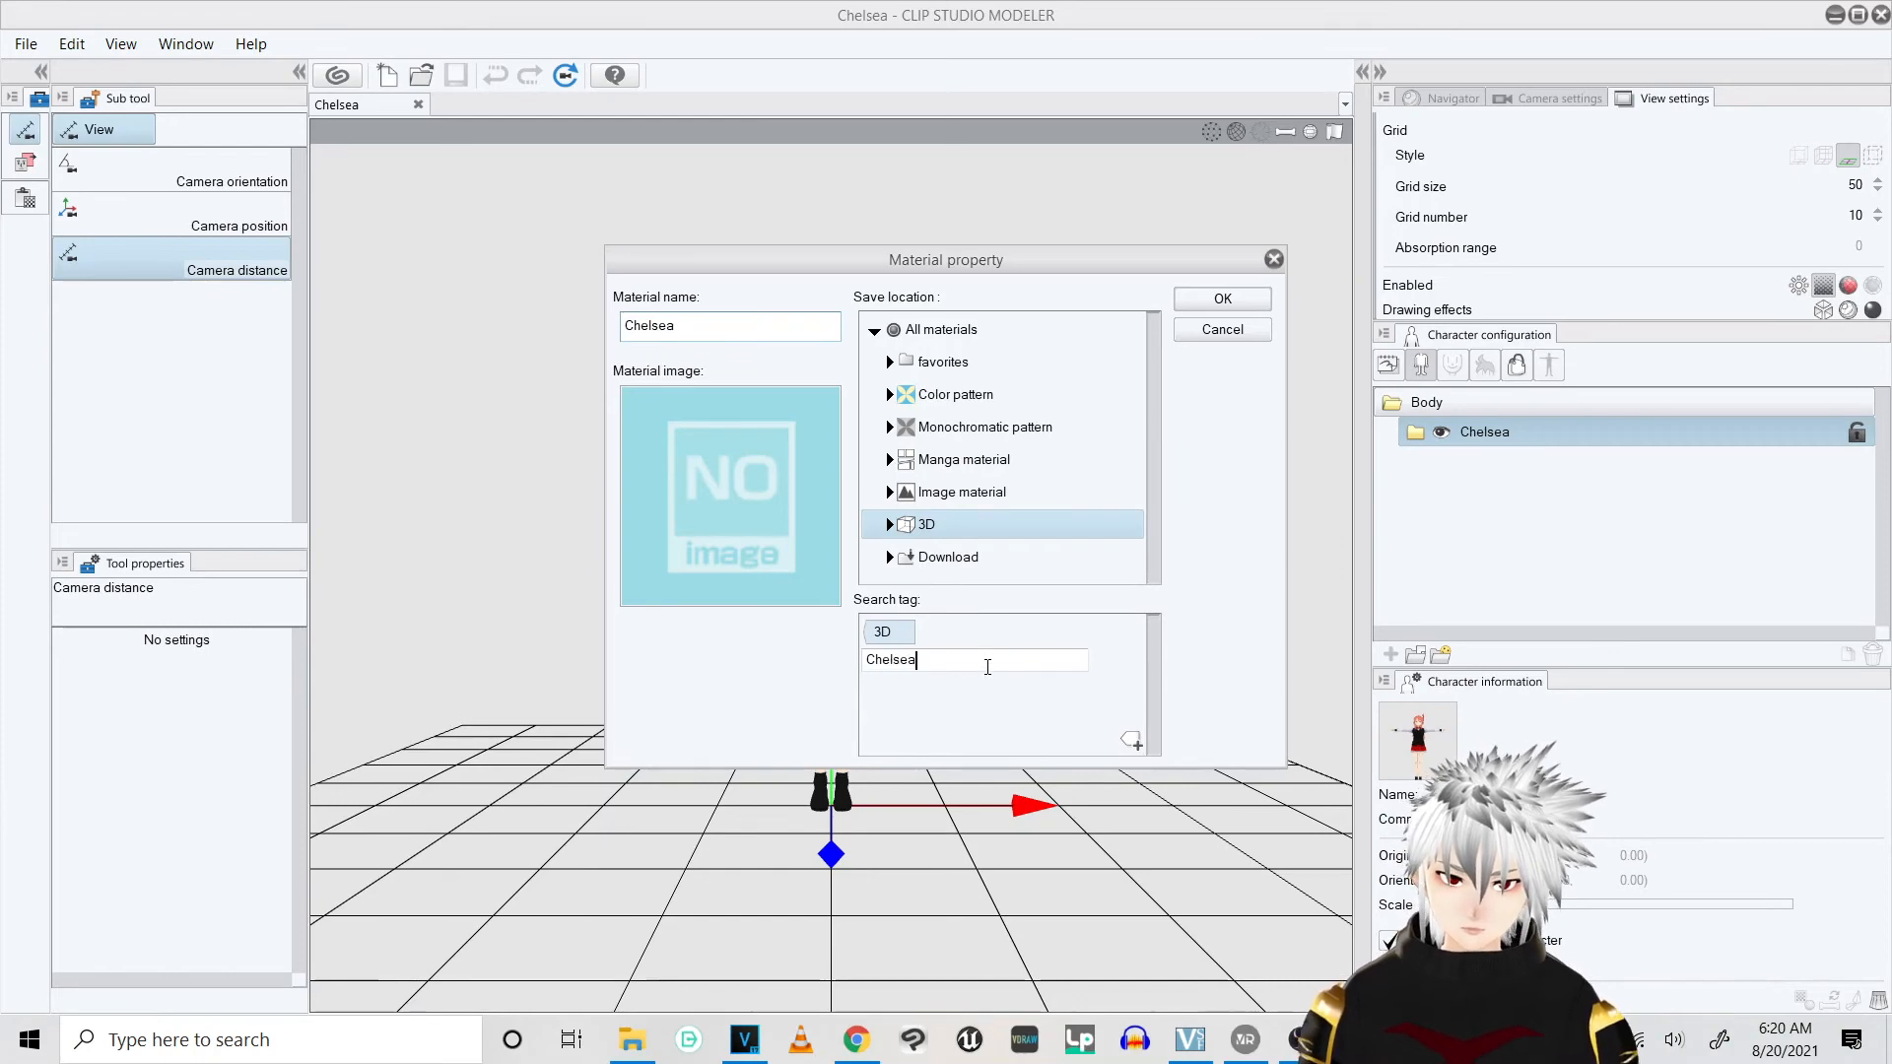
pyautogui.press('Return')
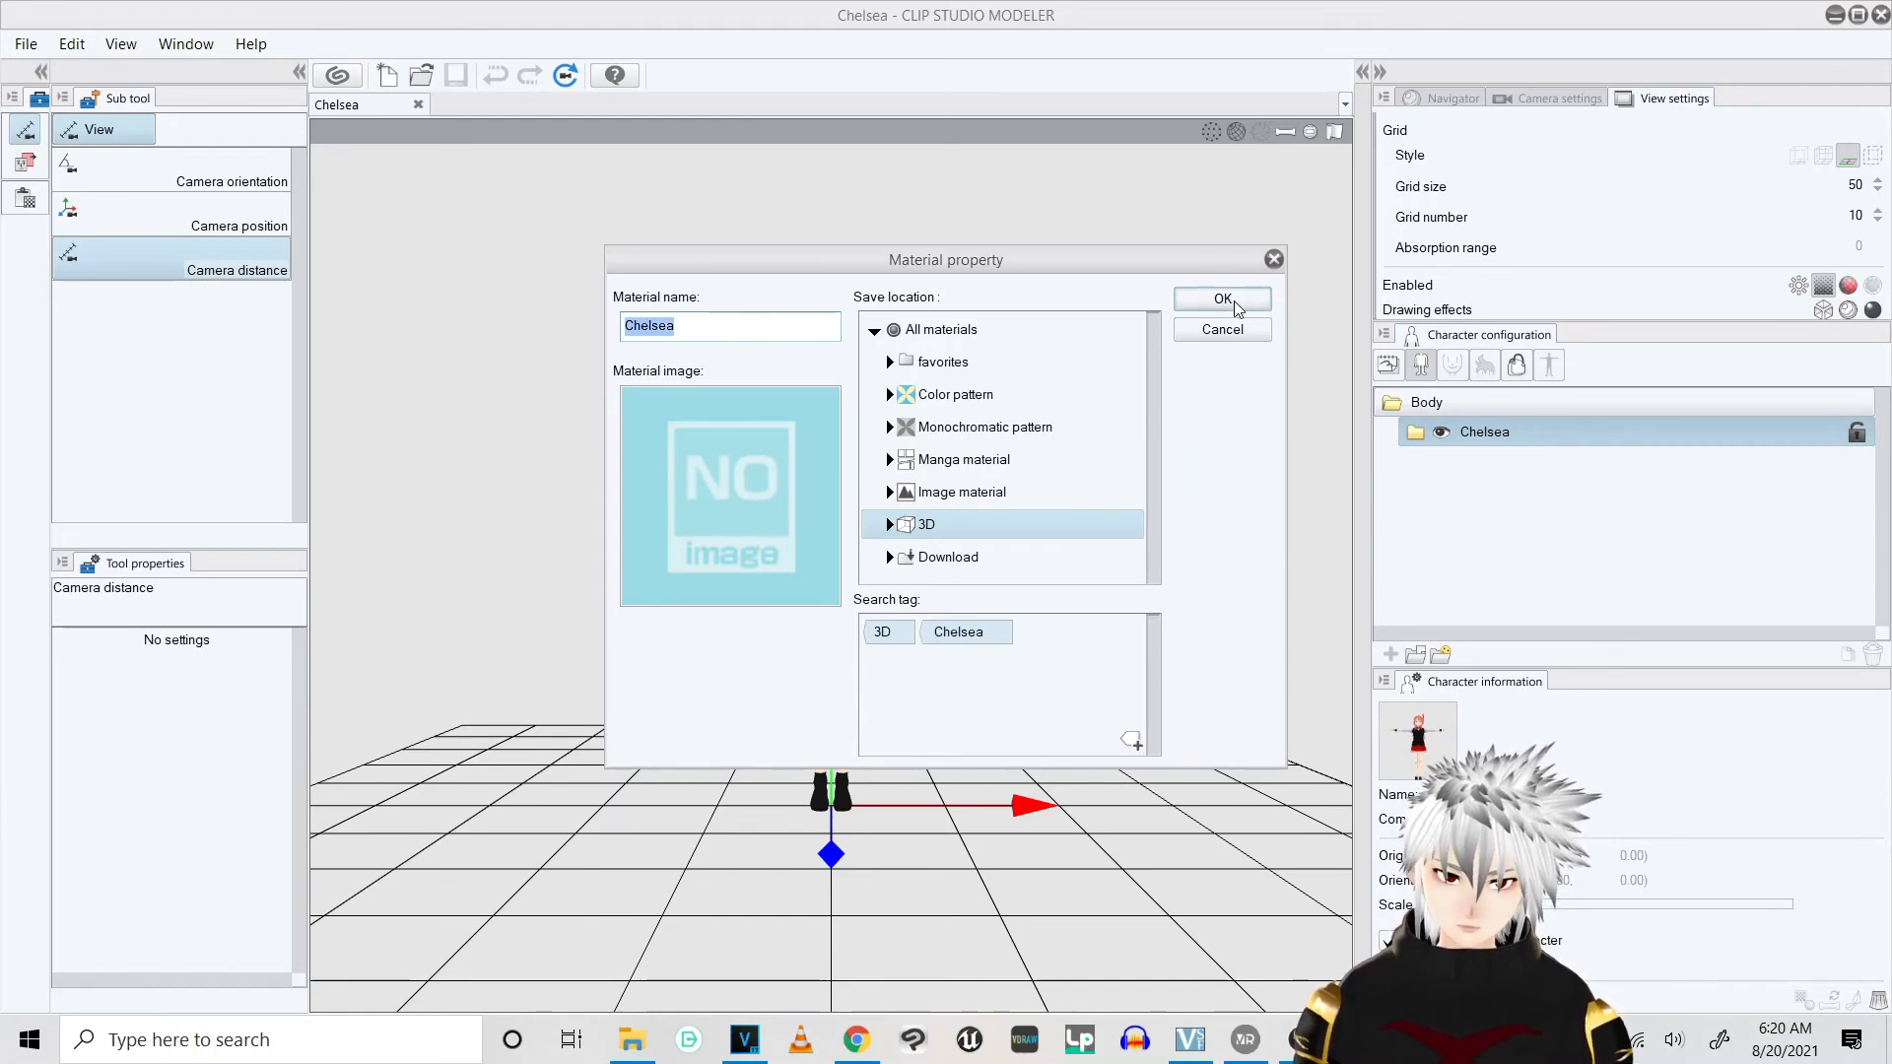
pyautogui.click(1220, 299)
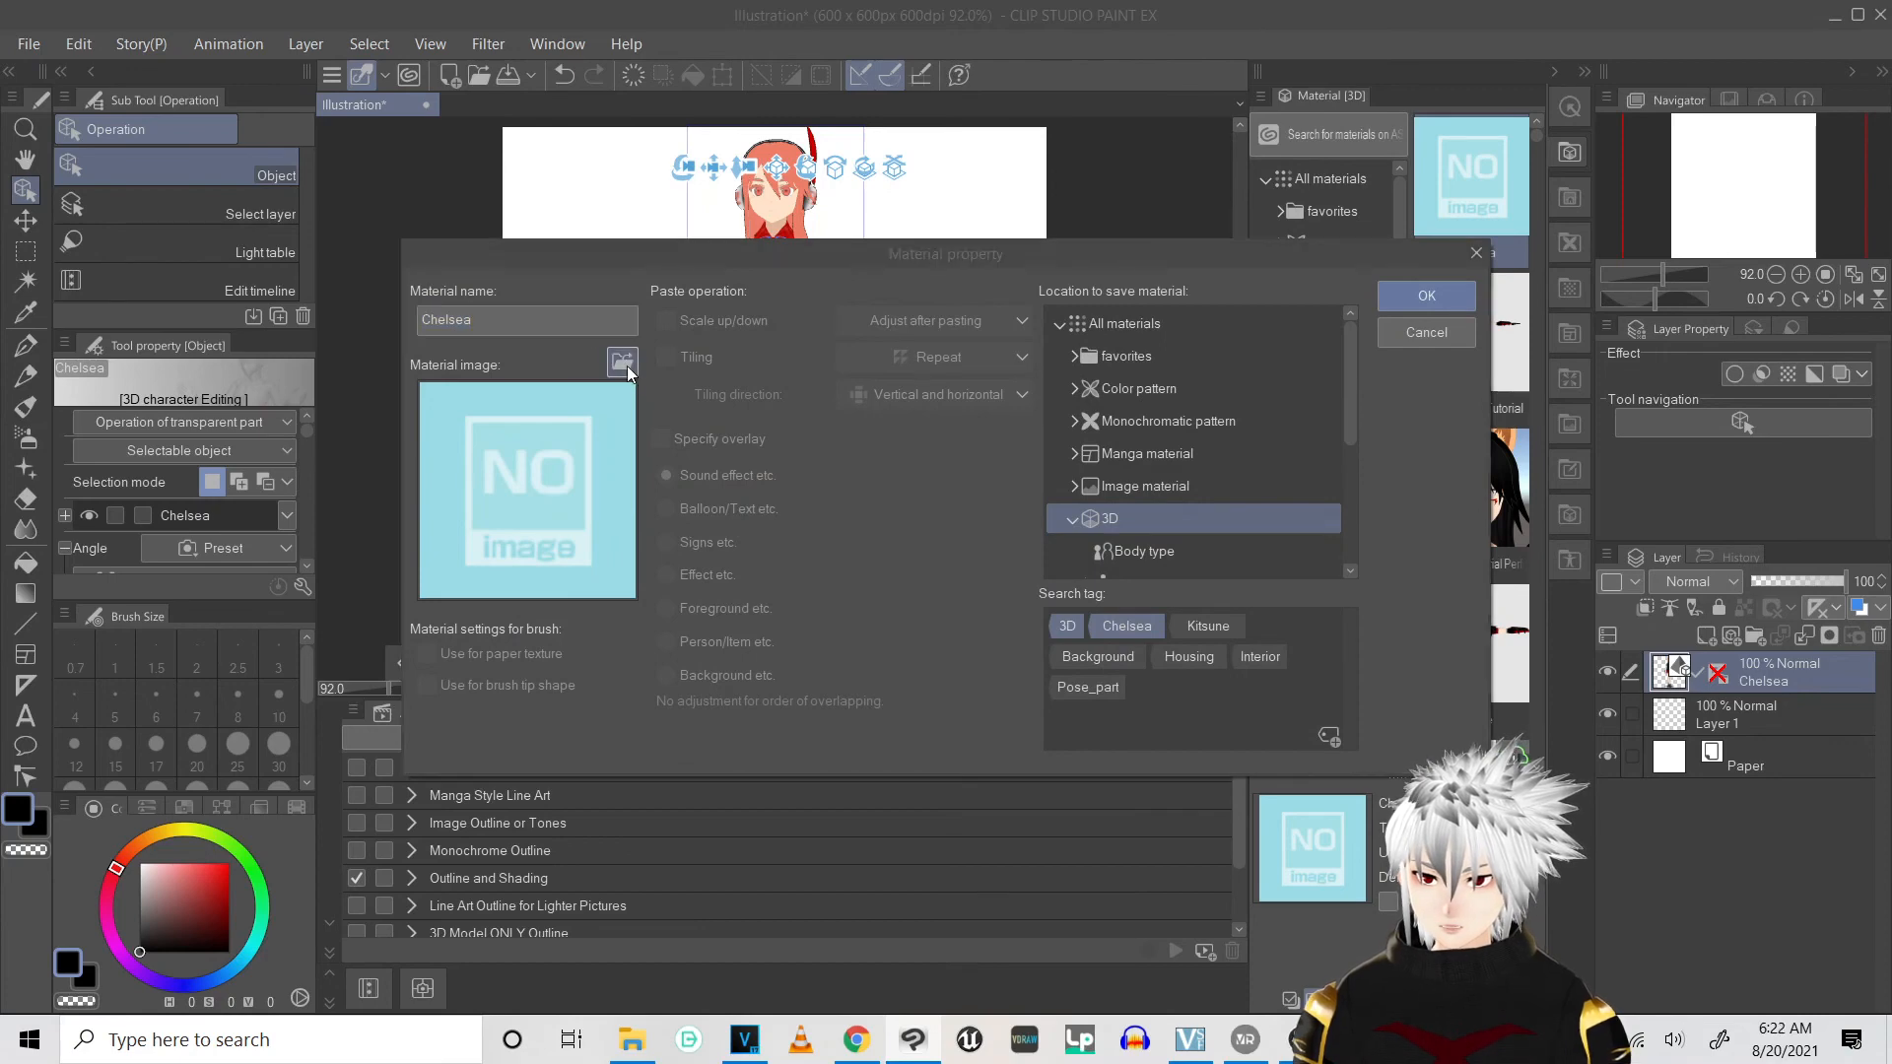
# Set Chelsea Thumbnail.png as the material image and save the material properties
pyautogui.click(620, 364)
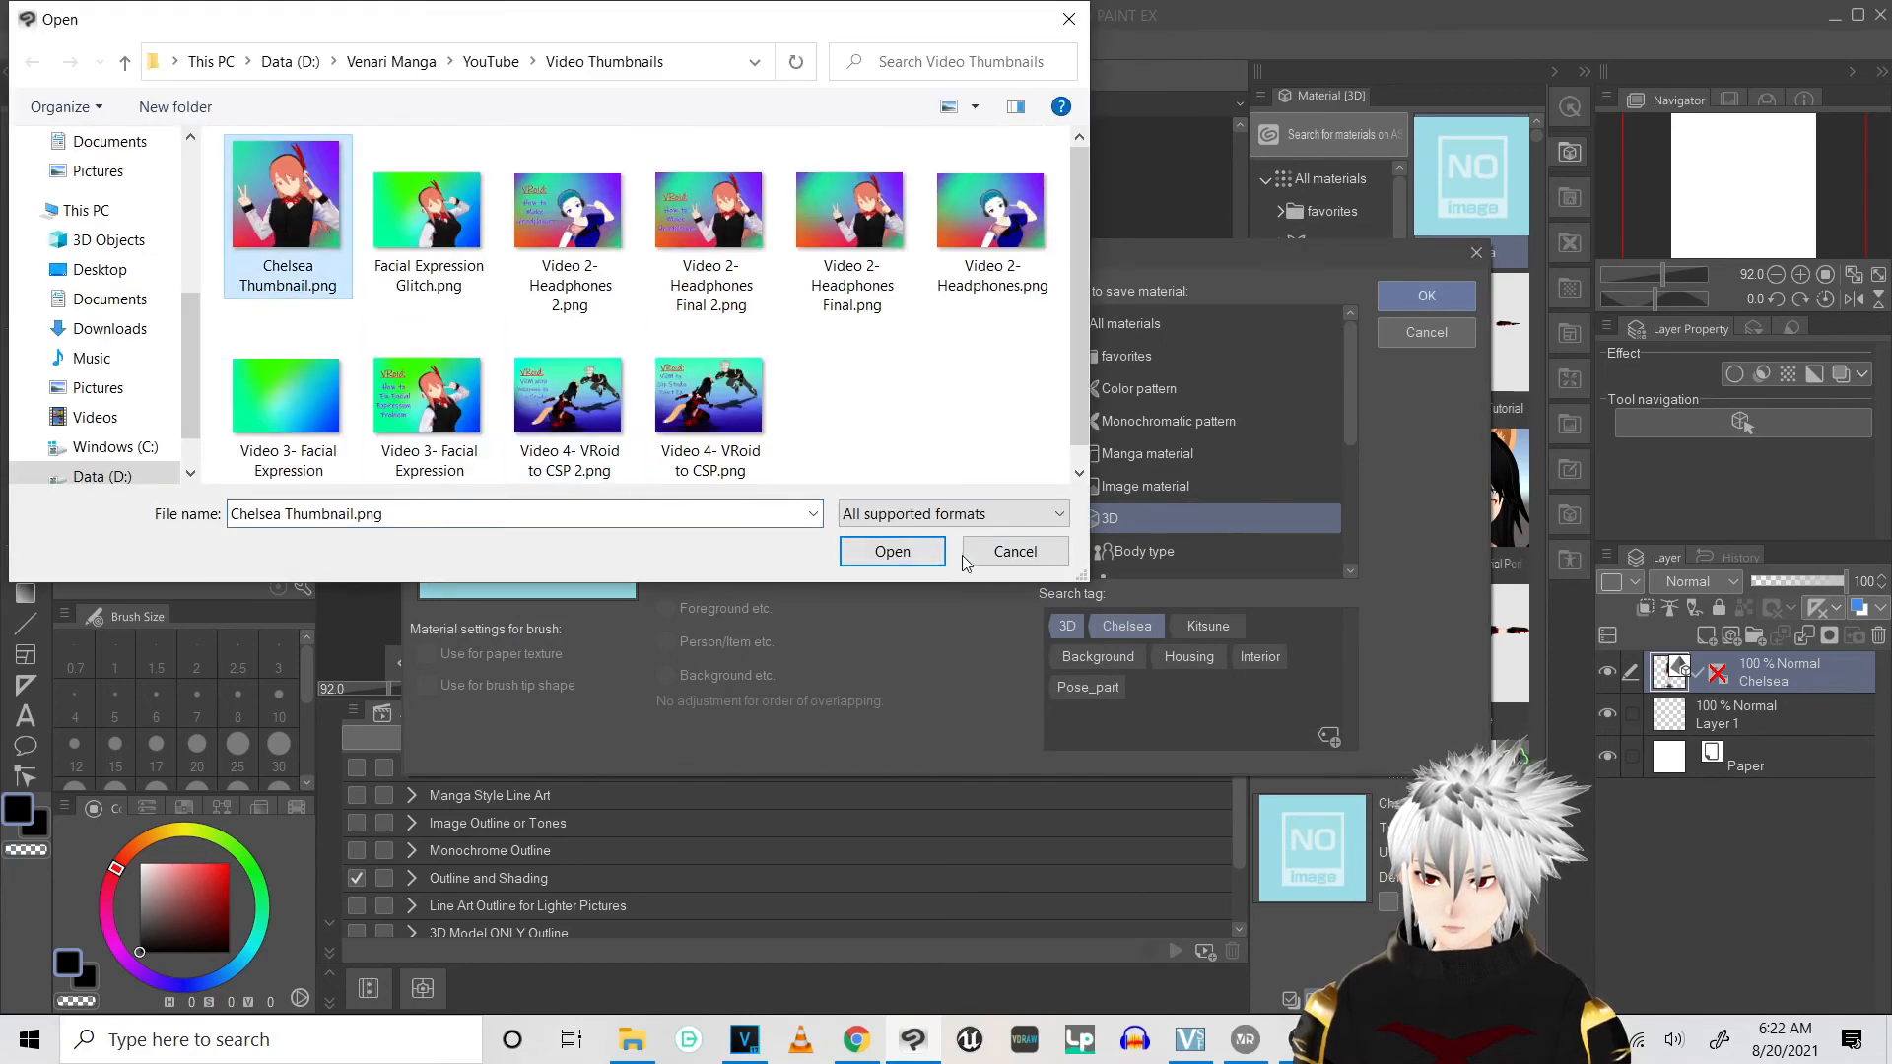
pyautogui.click(892, 550)
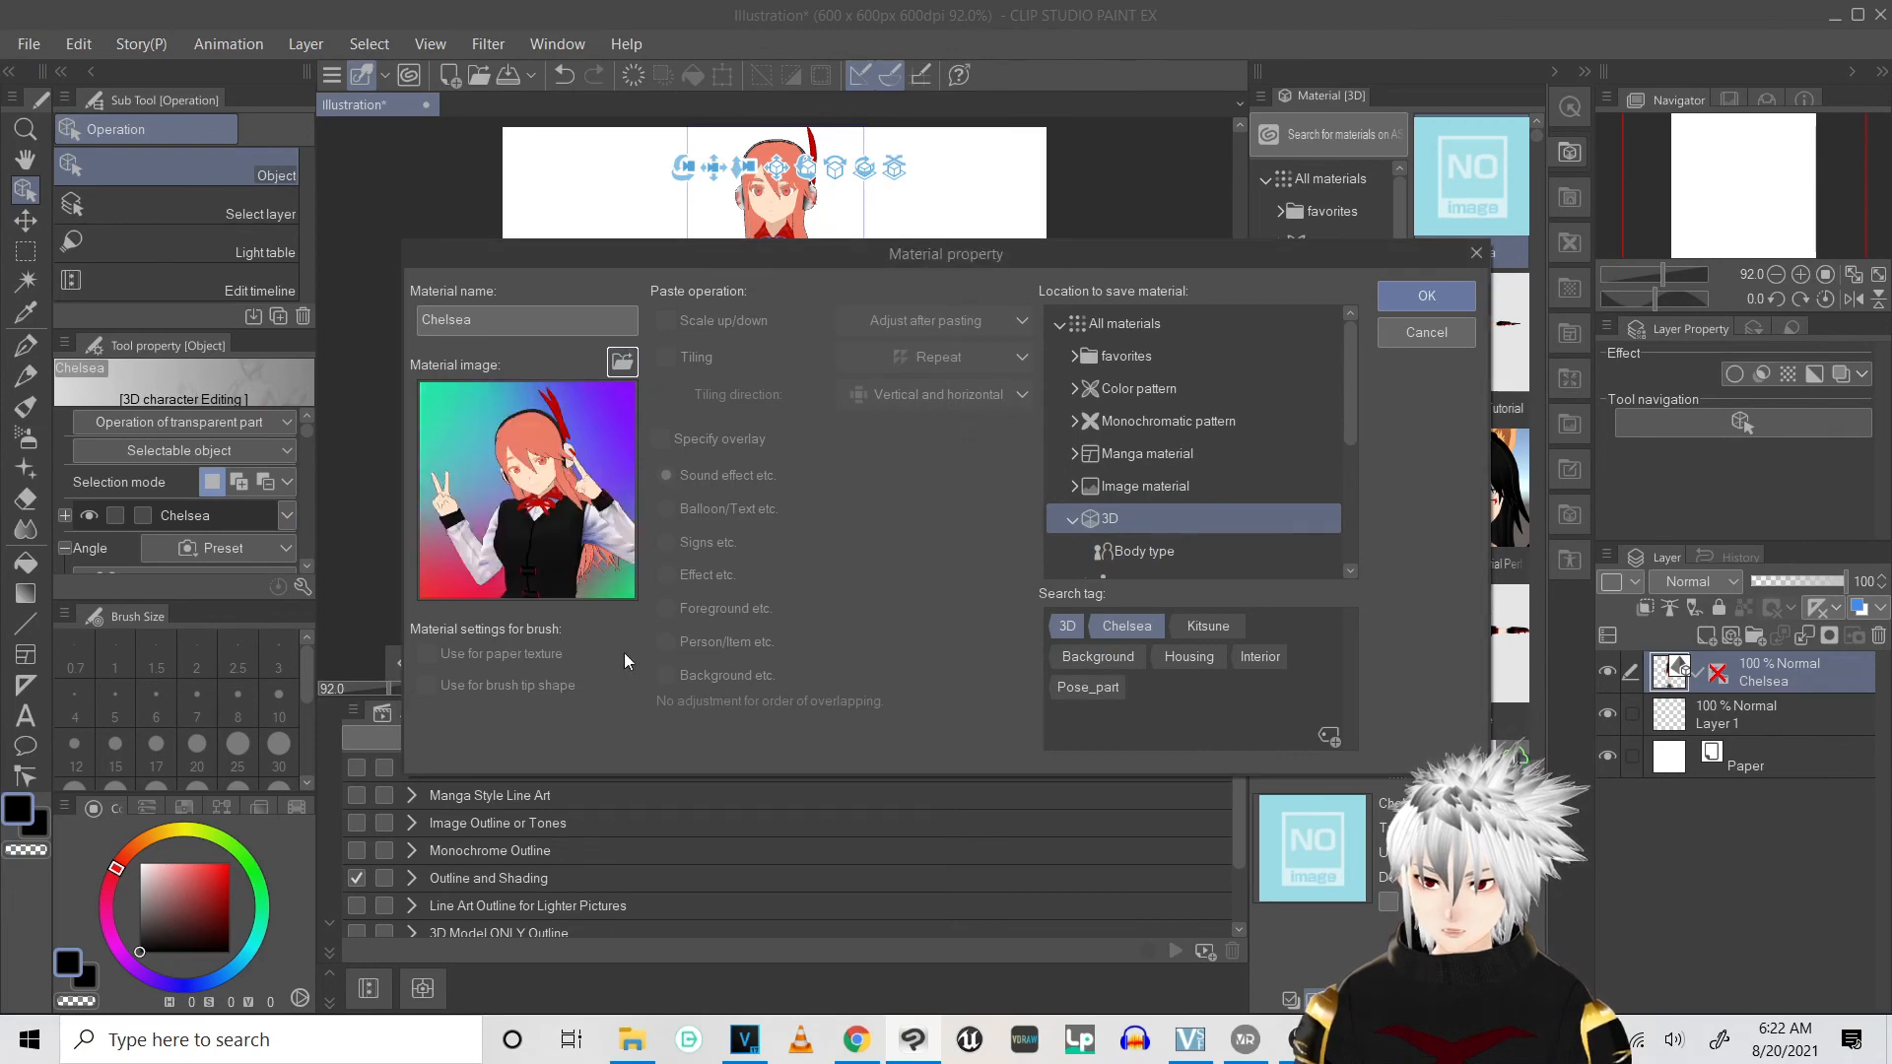
pyautogui.click(1425, 296)
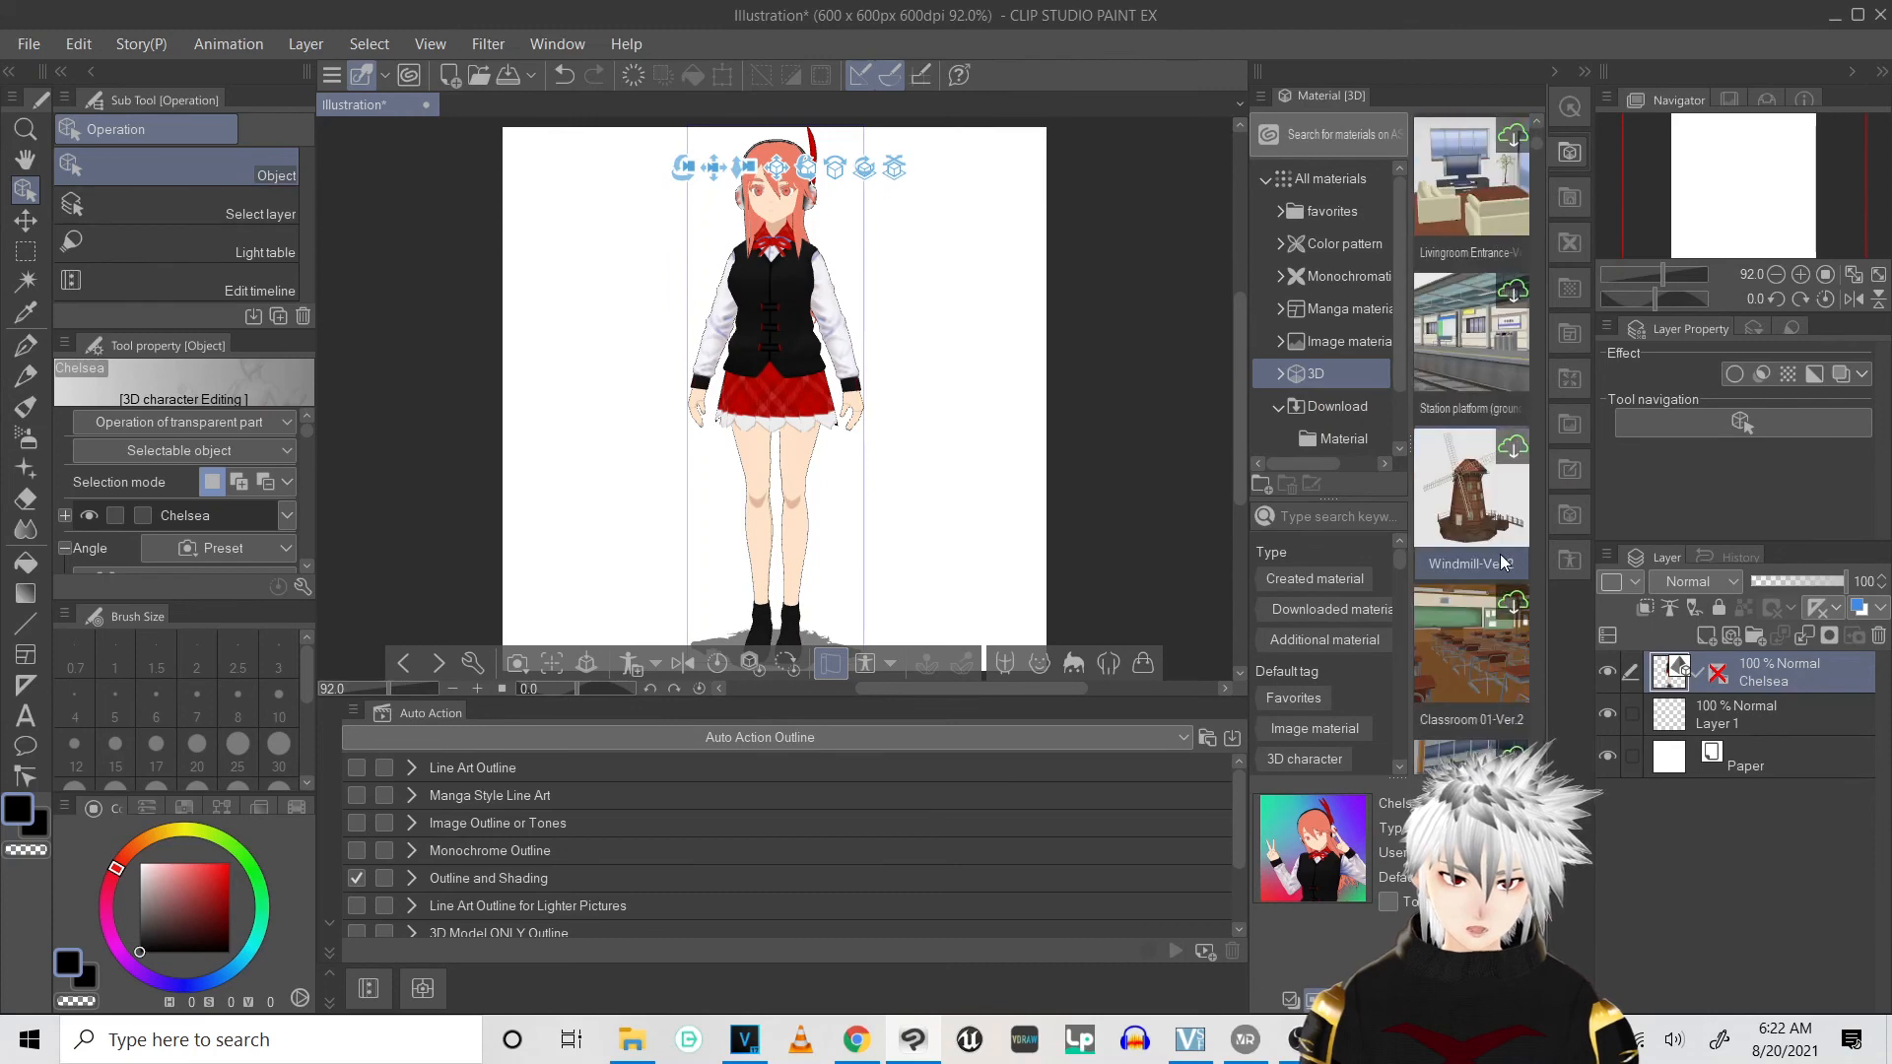
# Browse to the 3D Pose materials in the Material panel
pyautogui.click(1316, 373)
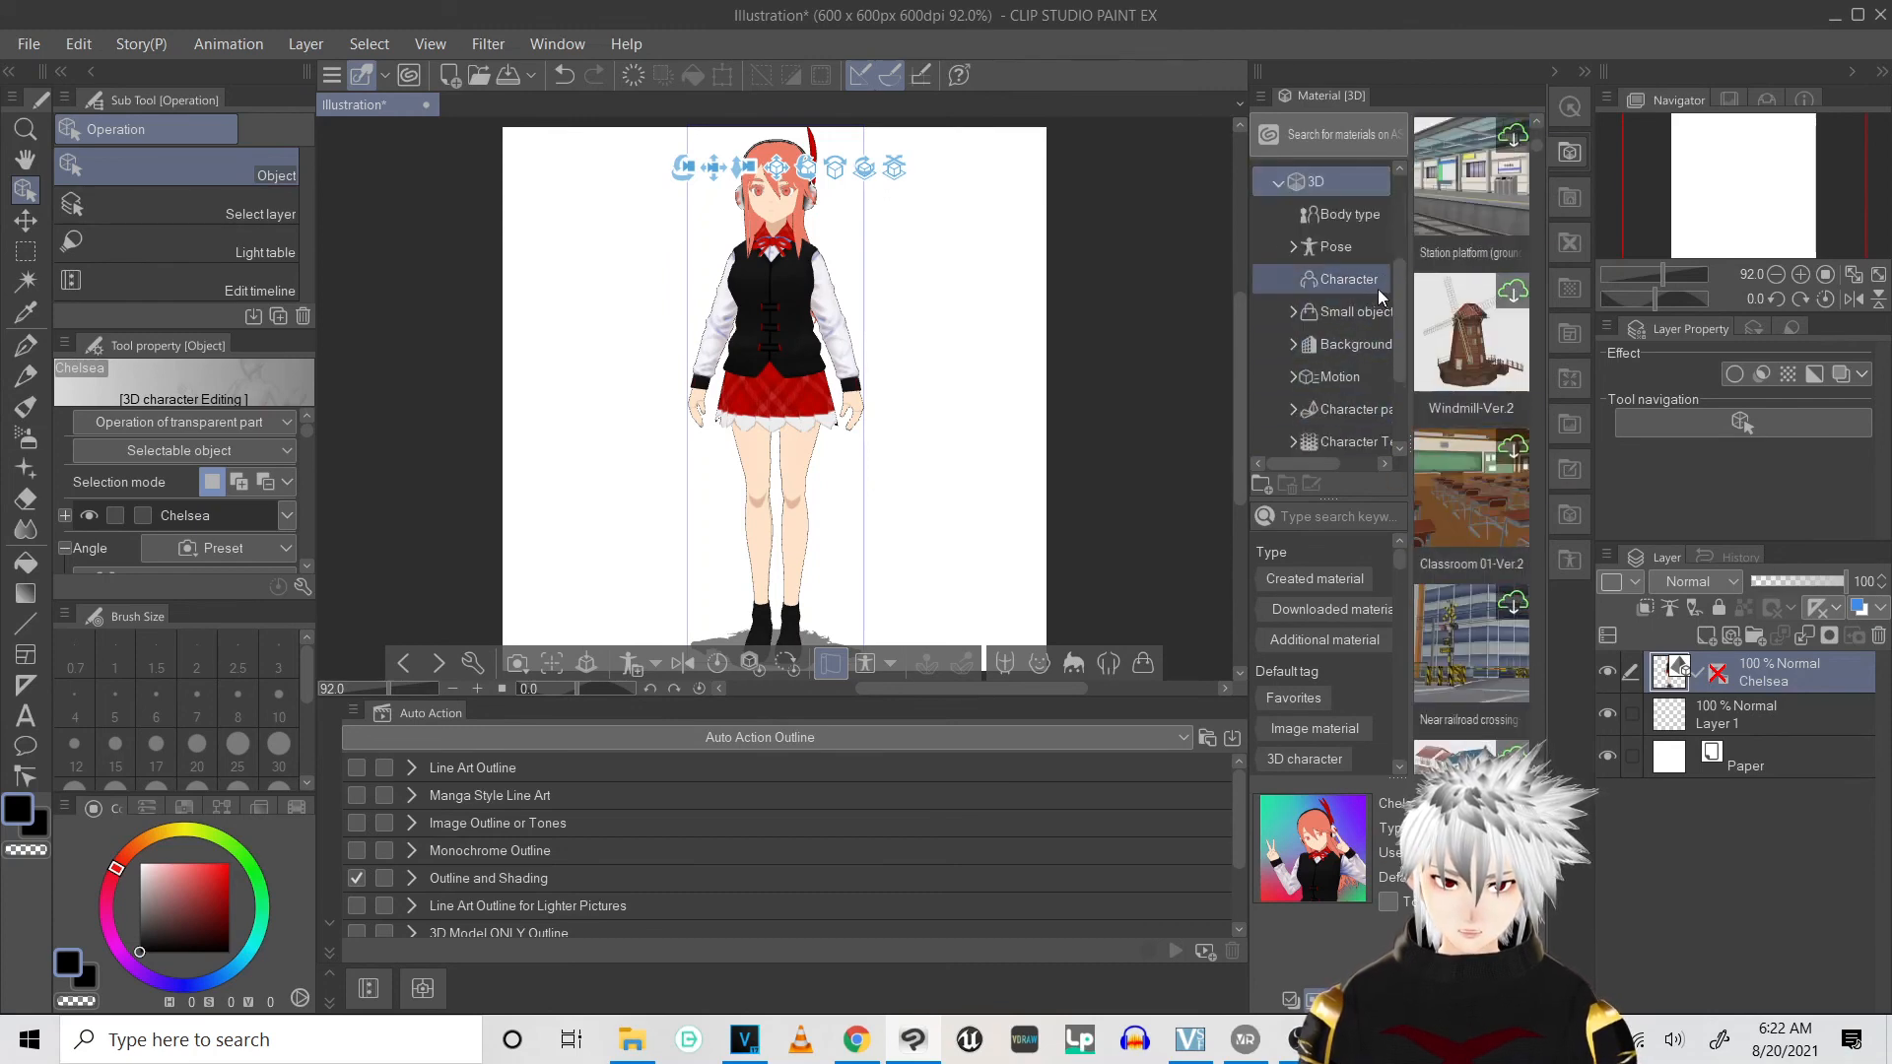
pyautogui.click(1337, 246)
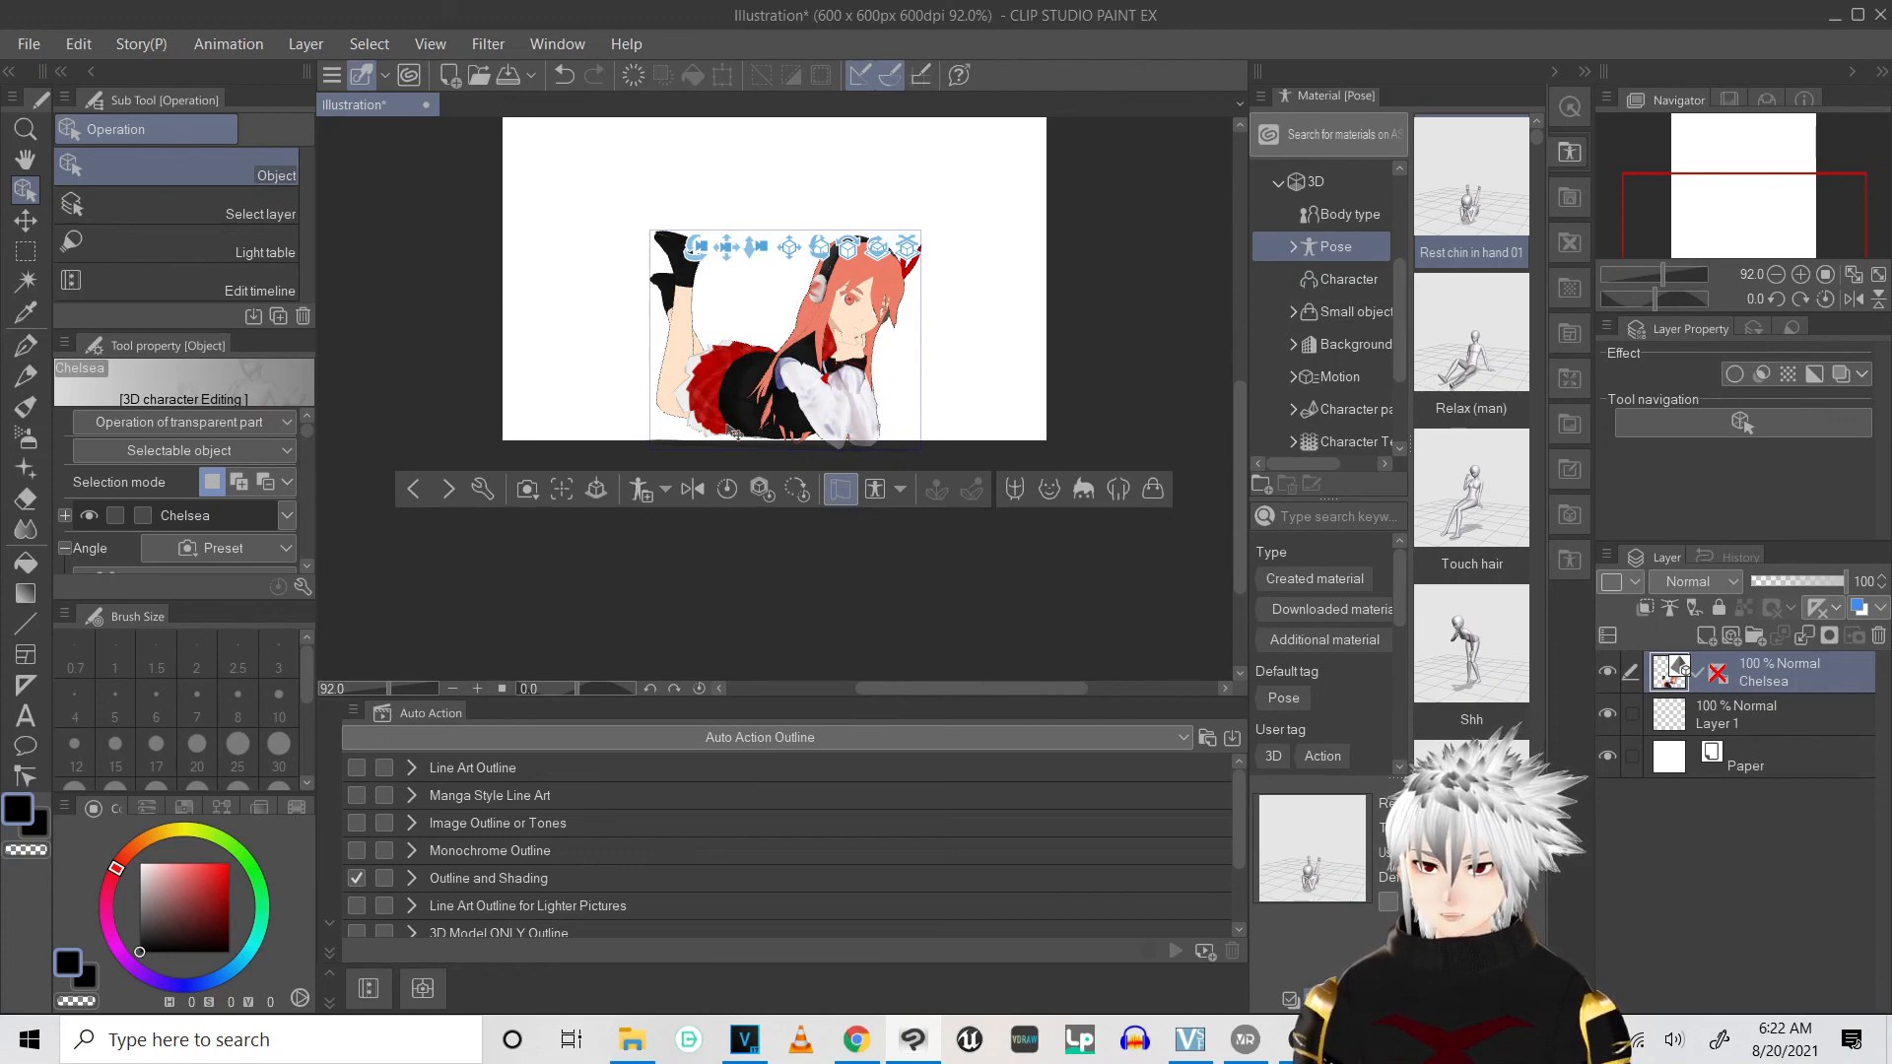
pyautogui.moveTo(1097, 268)
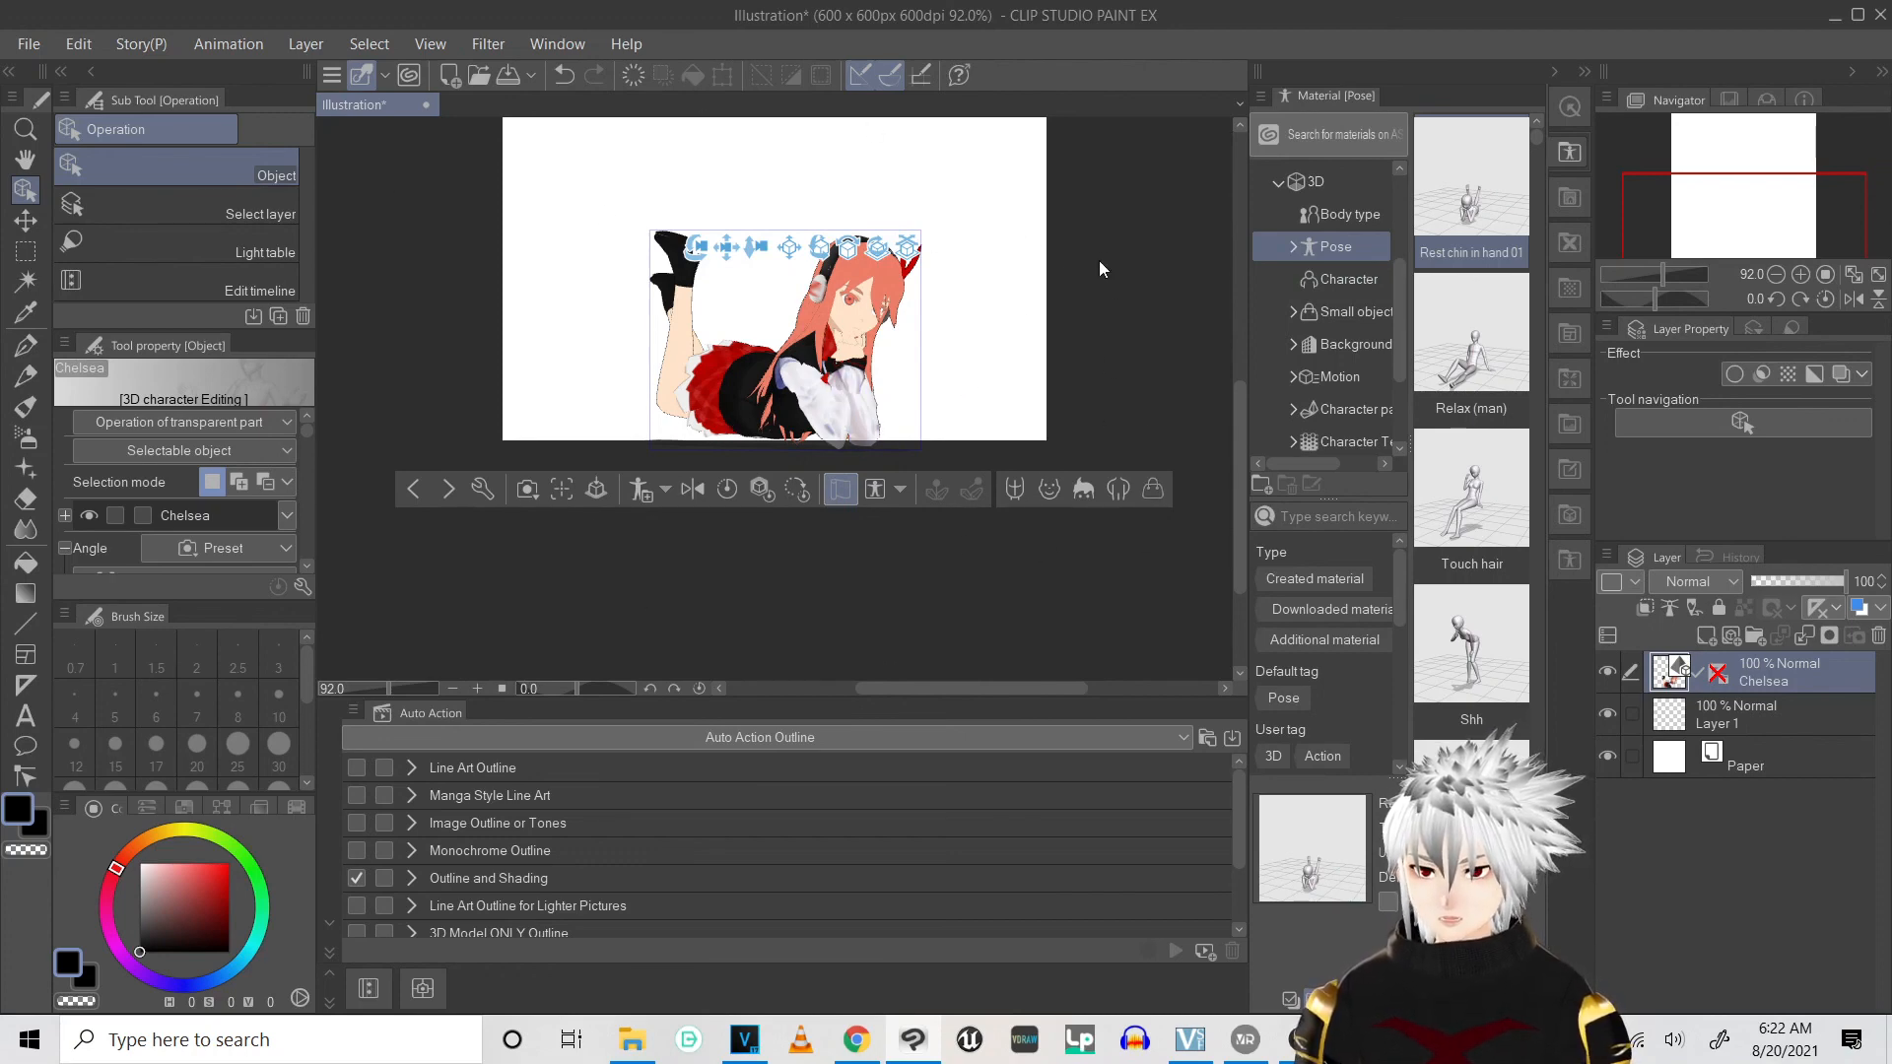